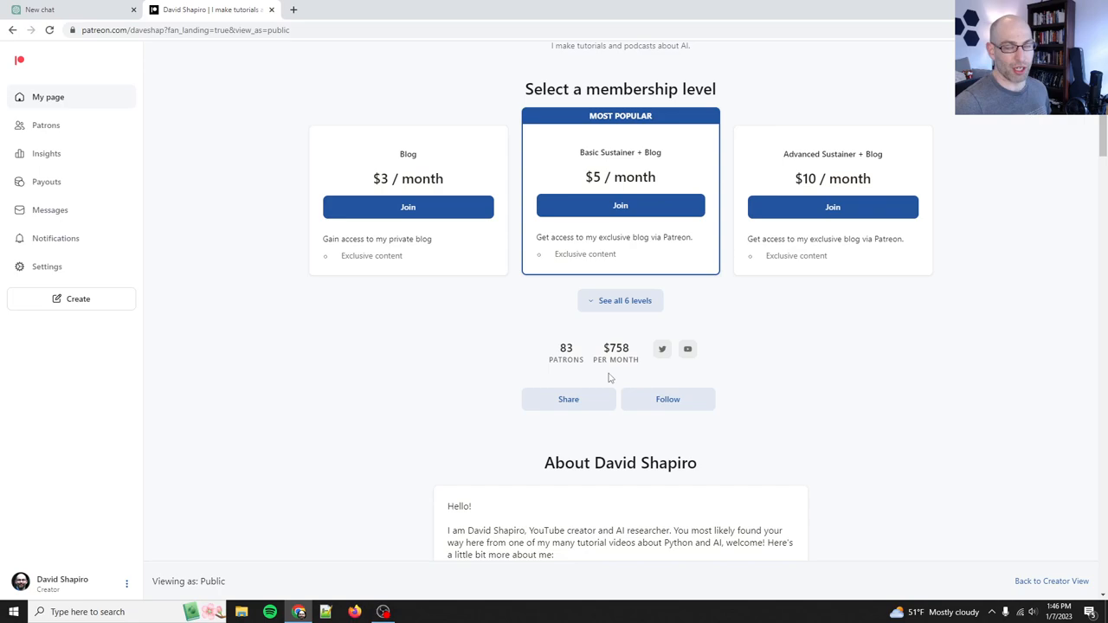
{"action": "mouse_move", "coordinate": [625, 300]}
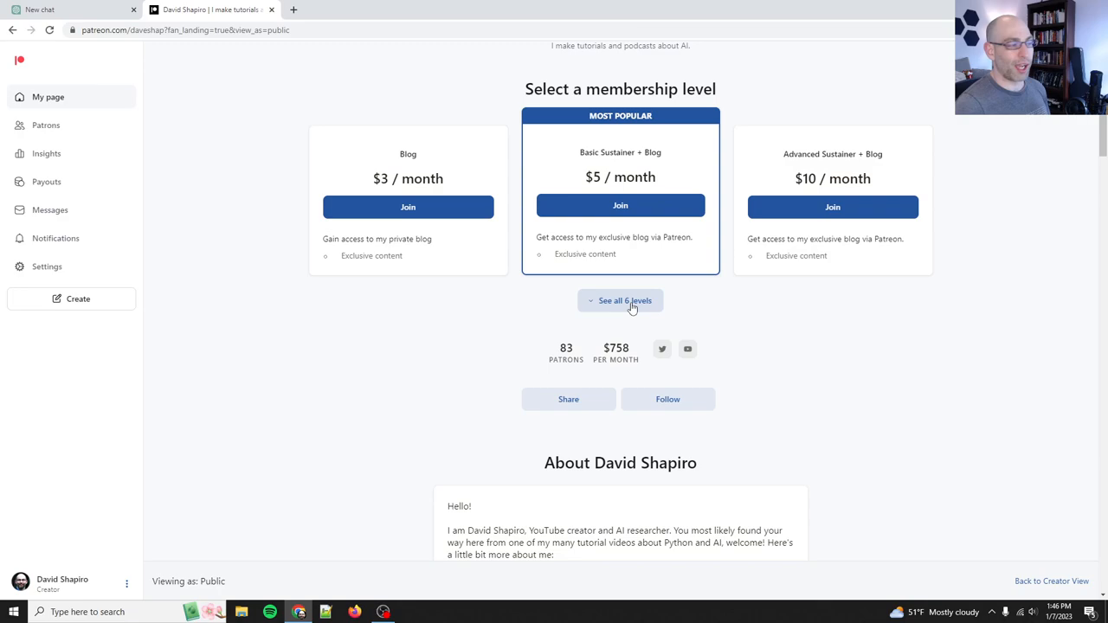
Expand the Patreon page to show all six membership levels, then switch to the ChatGPT tab
{"action": "left_click", "coordinate": [620, 301]}
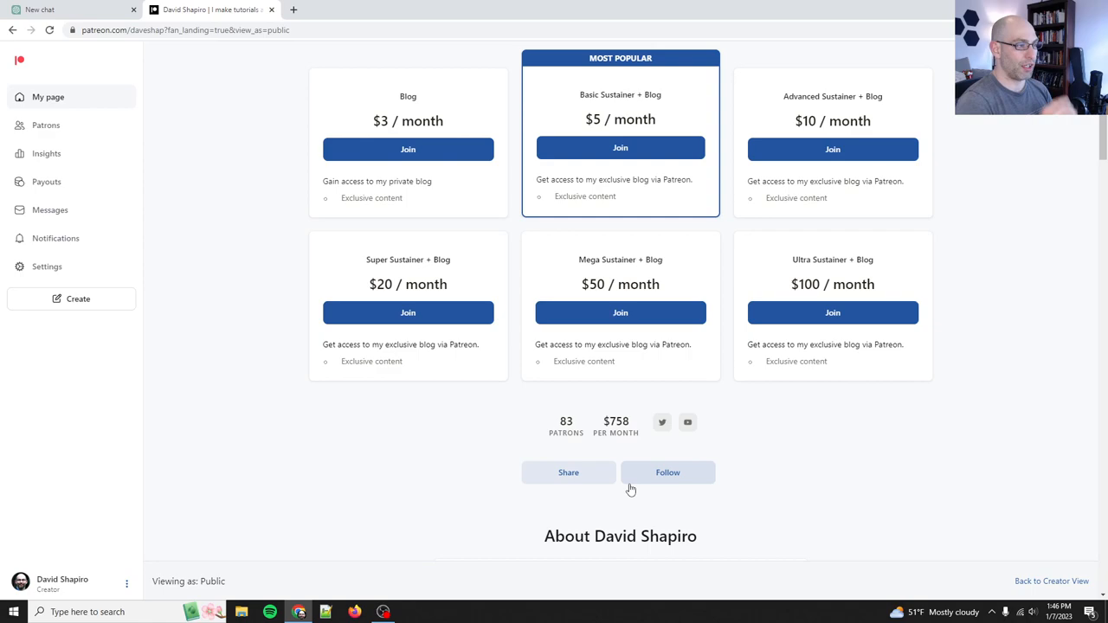
{"action": "left_click", "coordinate": [69, 10]}
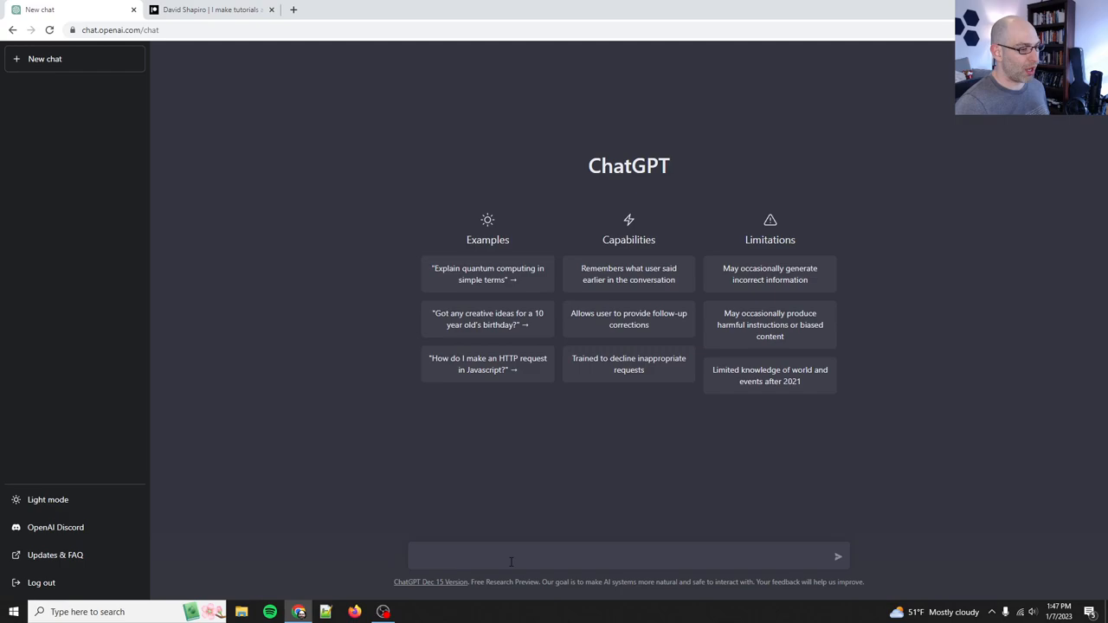
Focus the empty message box of the new ChatGPT chat
{"action": "left_click", "coordinate": [511, 557]}
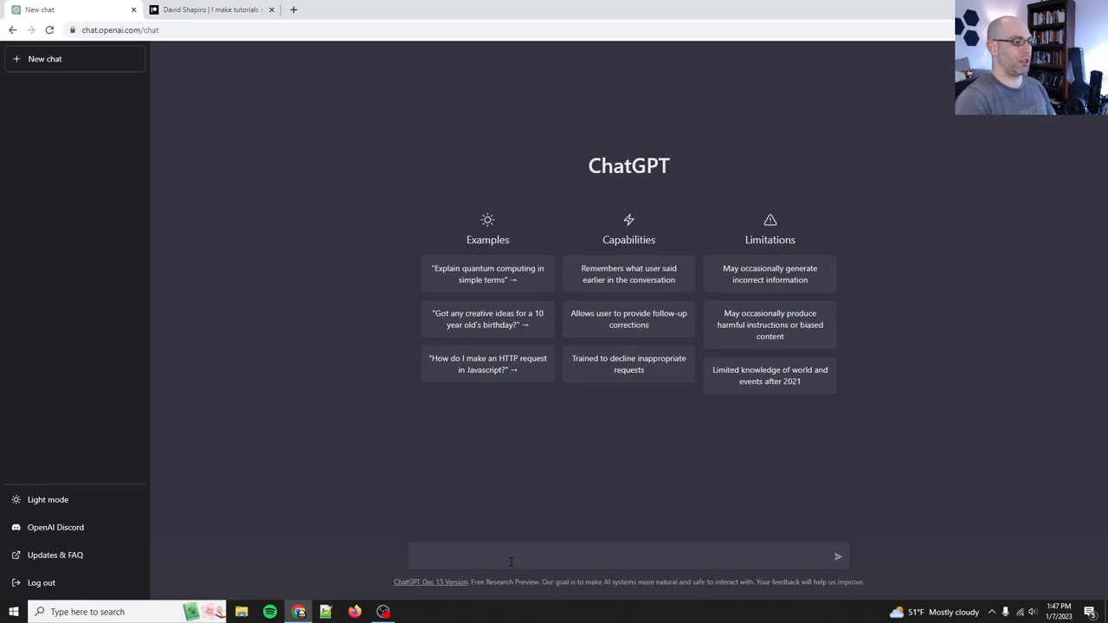
Write a prompt asking for a solid outline of a Roman-empire courtesan palace-intrigue novel
{"action": "type", "text": "Hey I'm writing a novel!"}
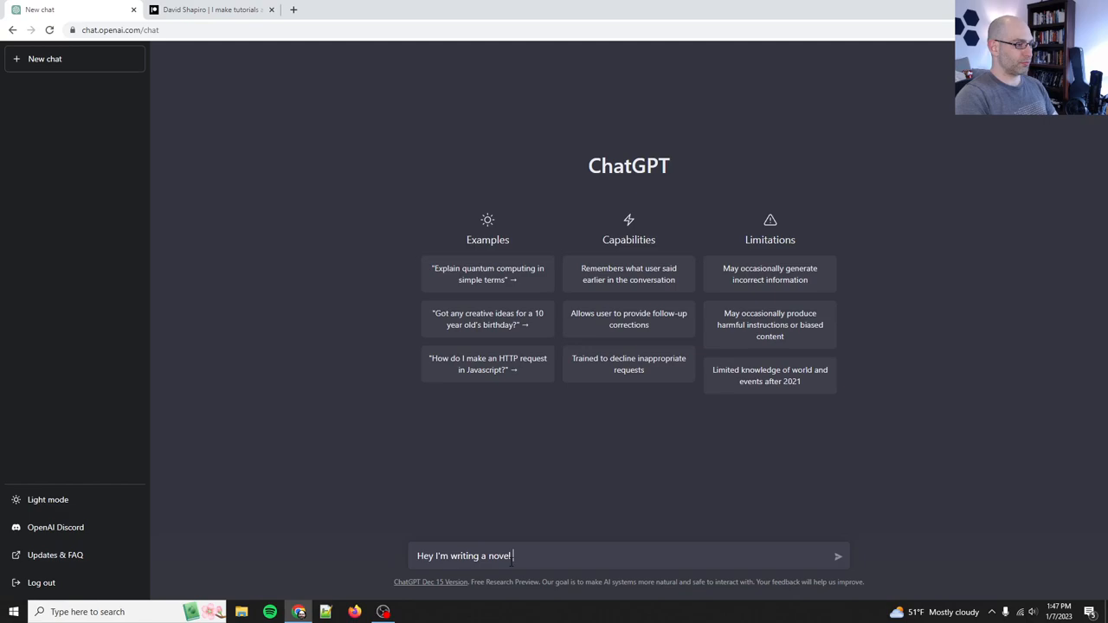
{"action": "type", "text": "I need your help."}
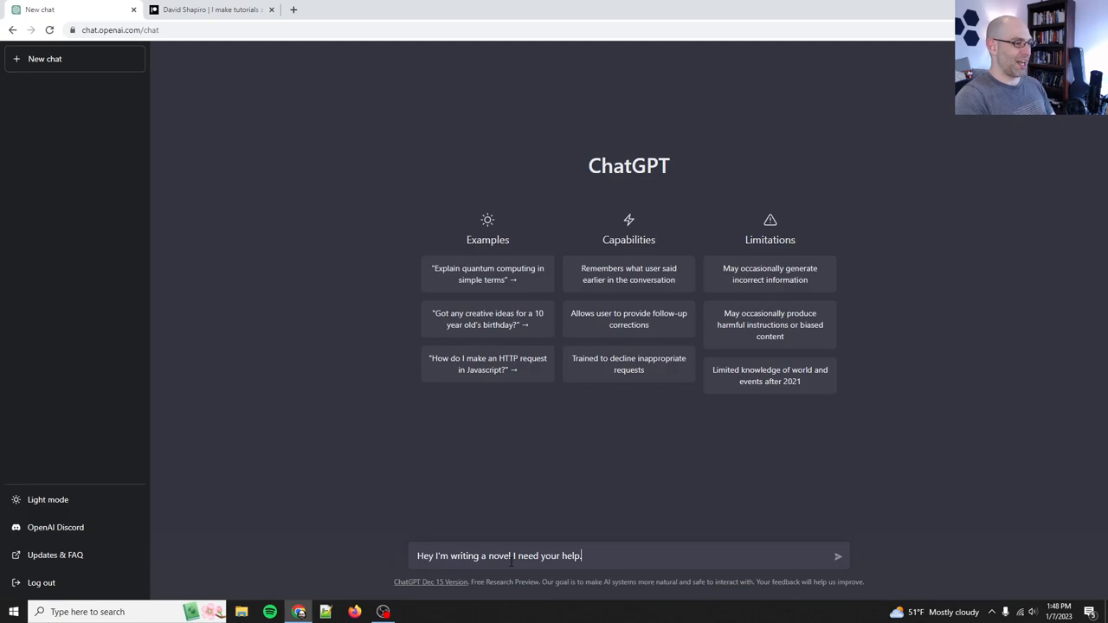
{"action": "type", "text": "This is a palace intrigue/historical fiction/a"}
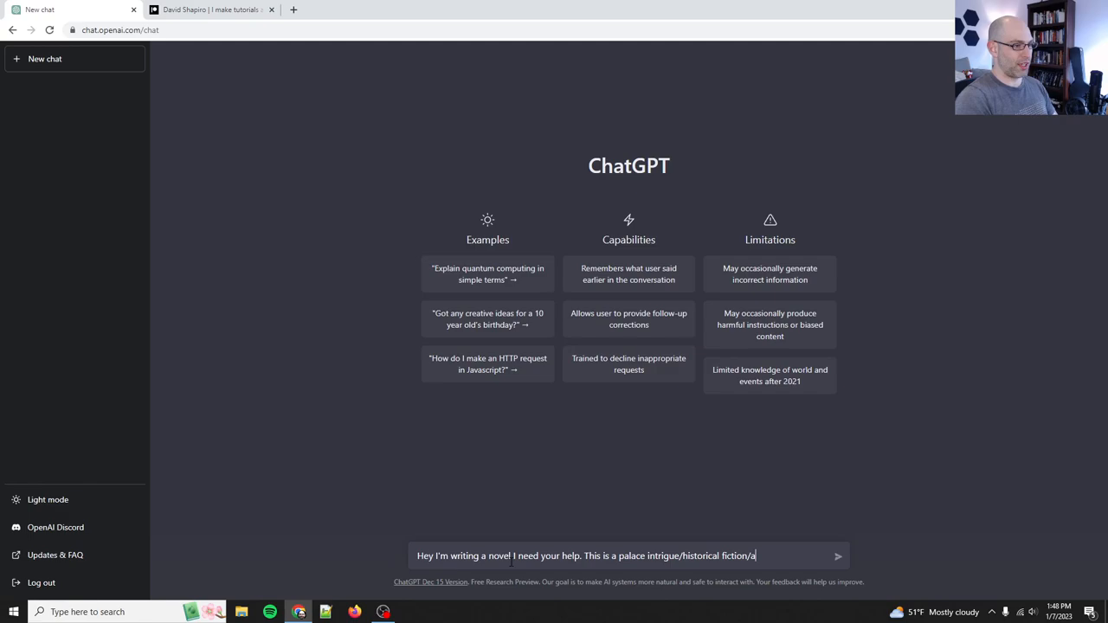
{"action": "type", "text": "dventure set during the golden age of t"}
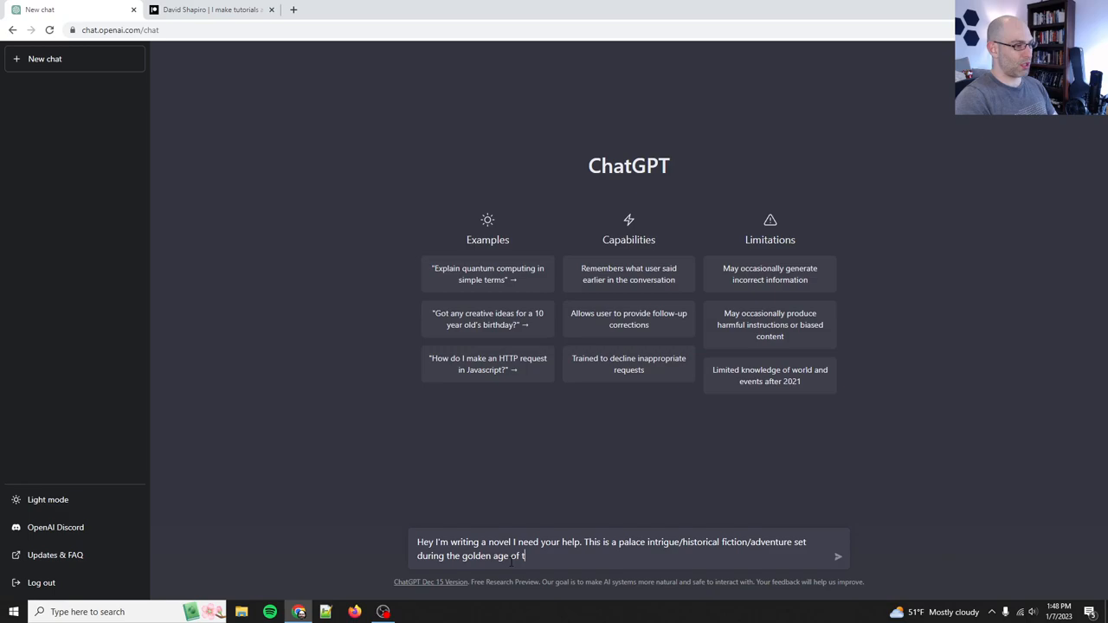
{"action": "type", "text": "he roman empire. It follows the"}
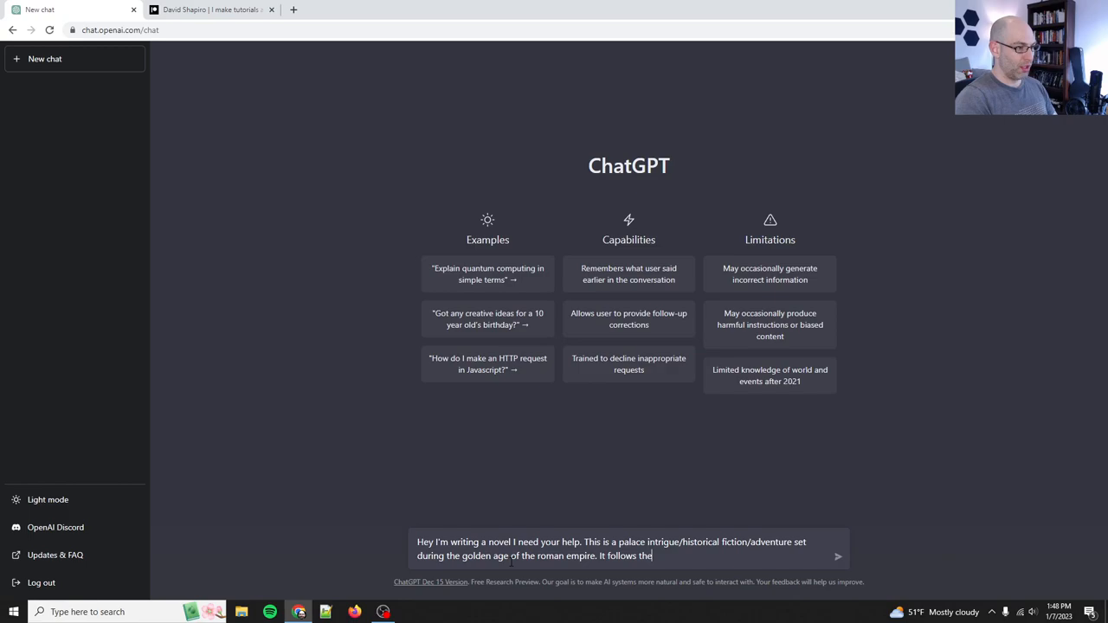
{"action": "type", "text": "a courtesan."}
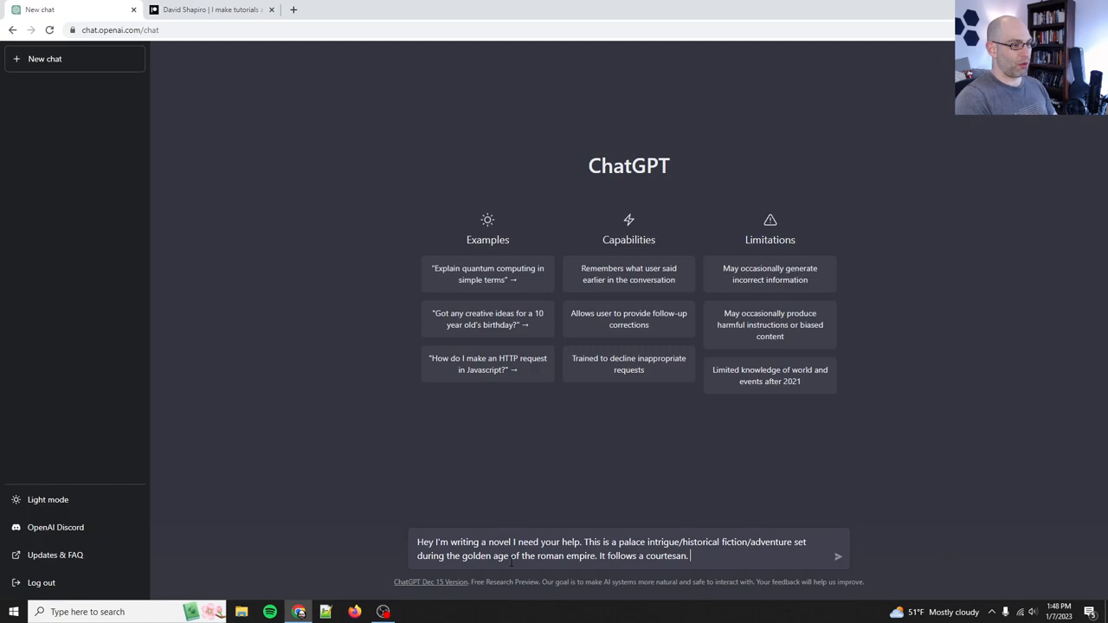
{"action": "type", "text": "Help me brainstorm this story. The goal today"}
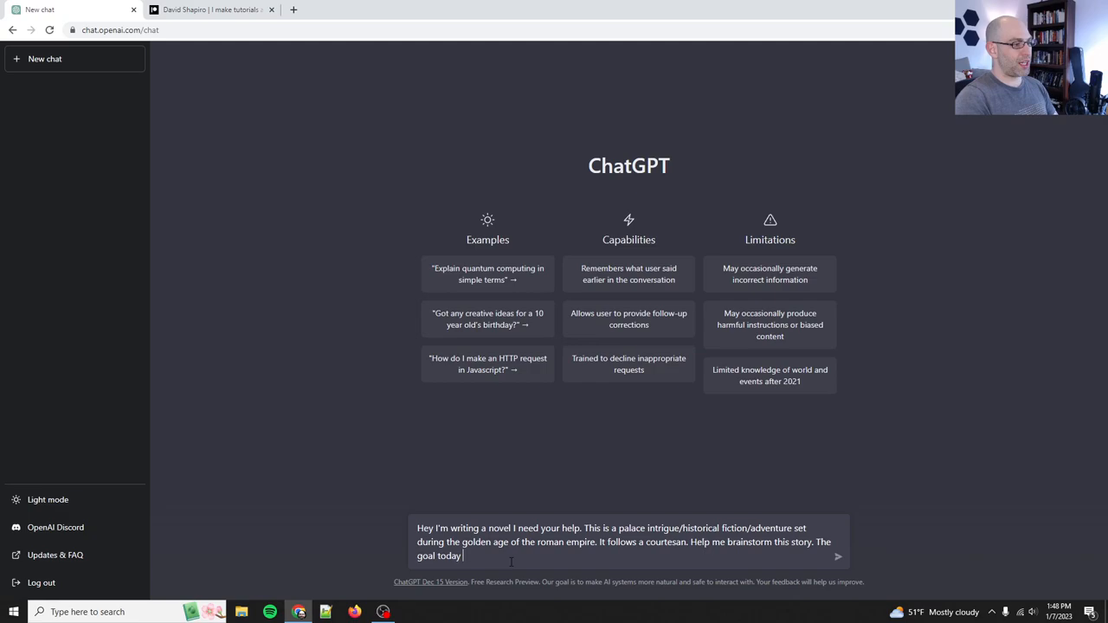
{"action": "type", "text": "is to get a very solid outline."}
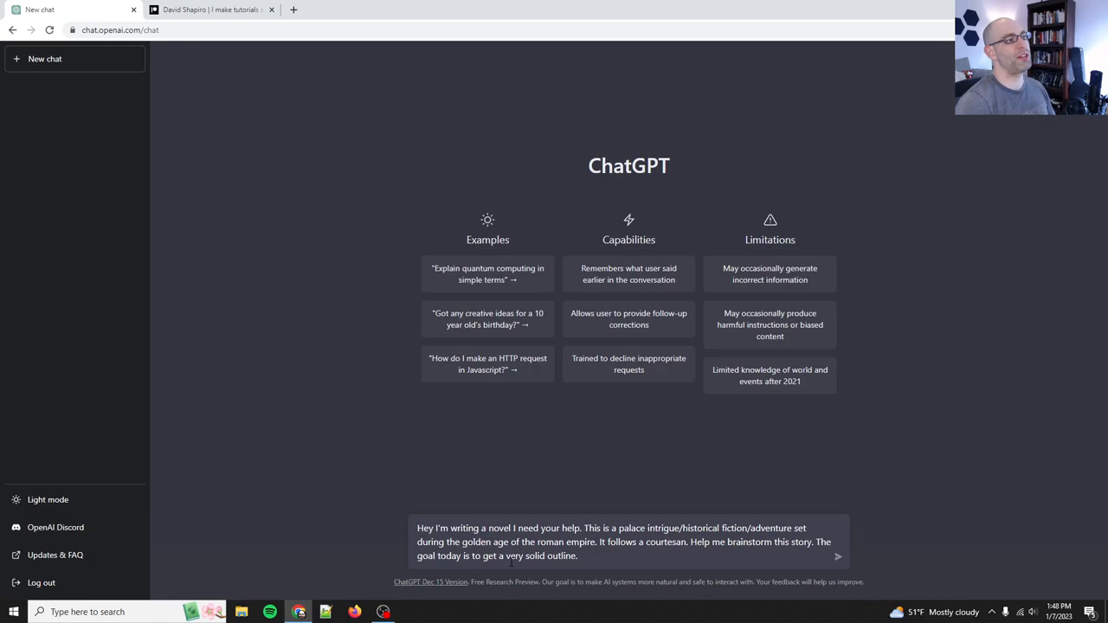
{"action": "type", "text": "What questions do you have"}
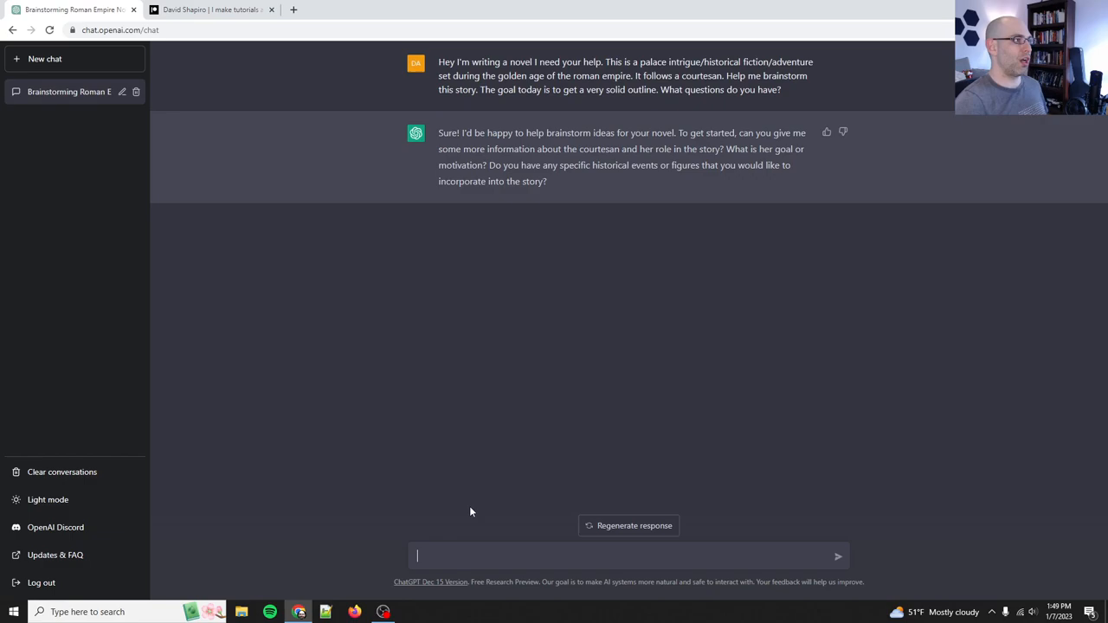
{"action": "mouse_move", "coordinate": [606, 213]}
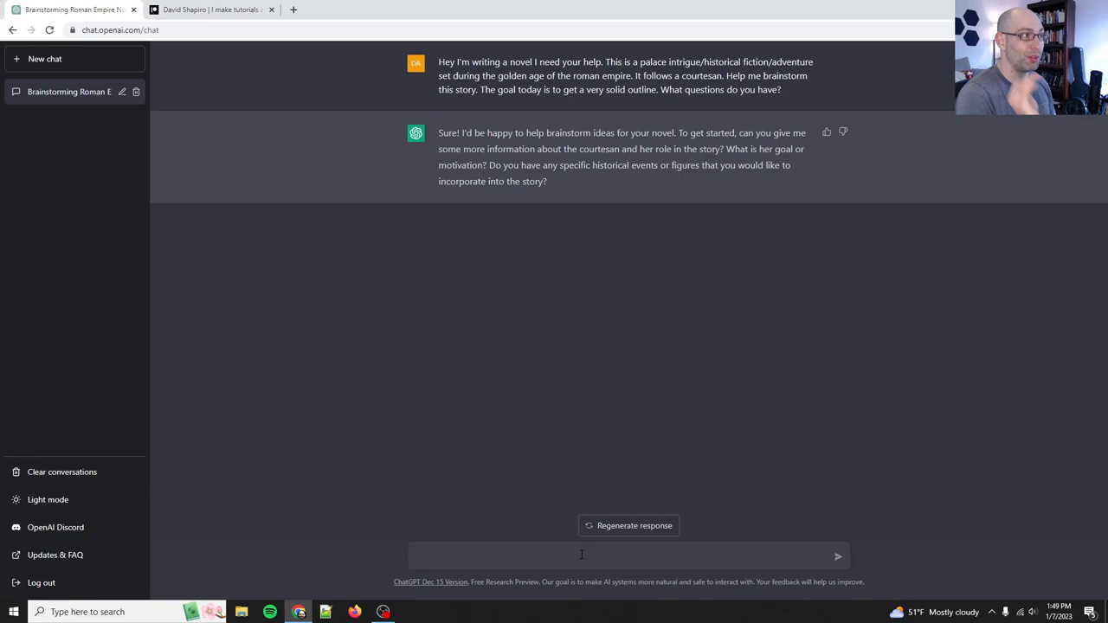
Begin replying to ChatGPT's questions with 'Great questions!'
{"action": "type", "text": "Great questions!"}
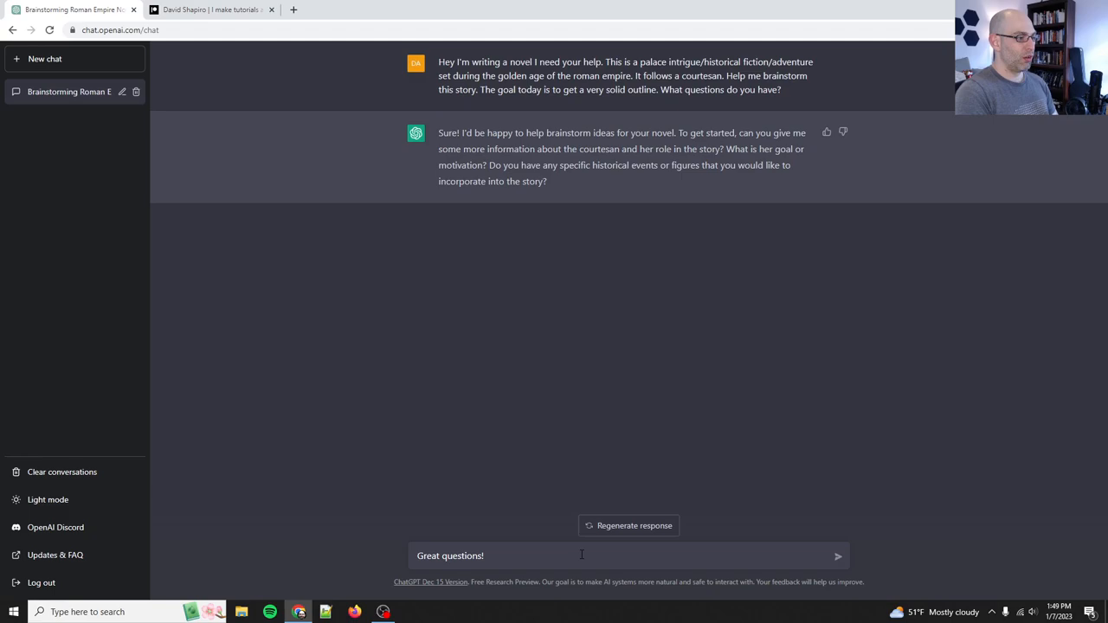
Add that the story should evoke Assassin's Creed Odyssey and Kushiel's Dart intrigue
{"action": "type", "text": "Well, I really wanted to have a close visceral experience of the"}
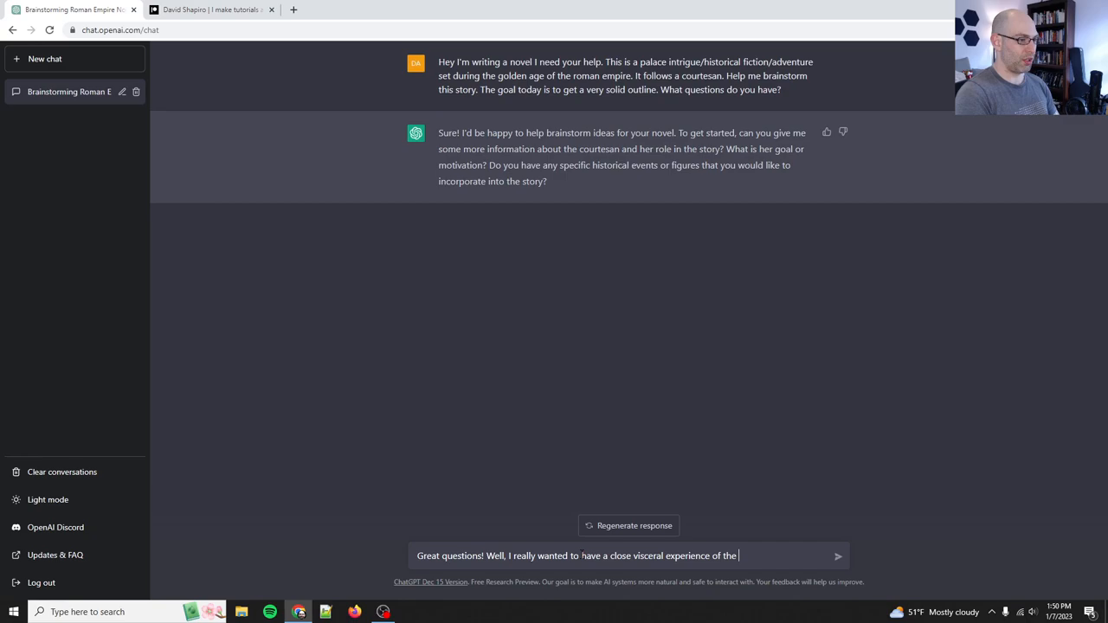
{"action": "type", "text": "Roman world during its height"}
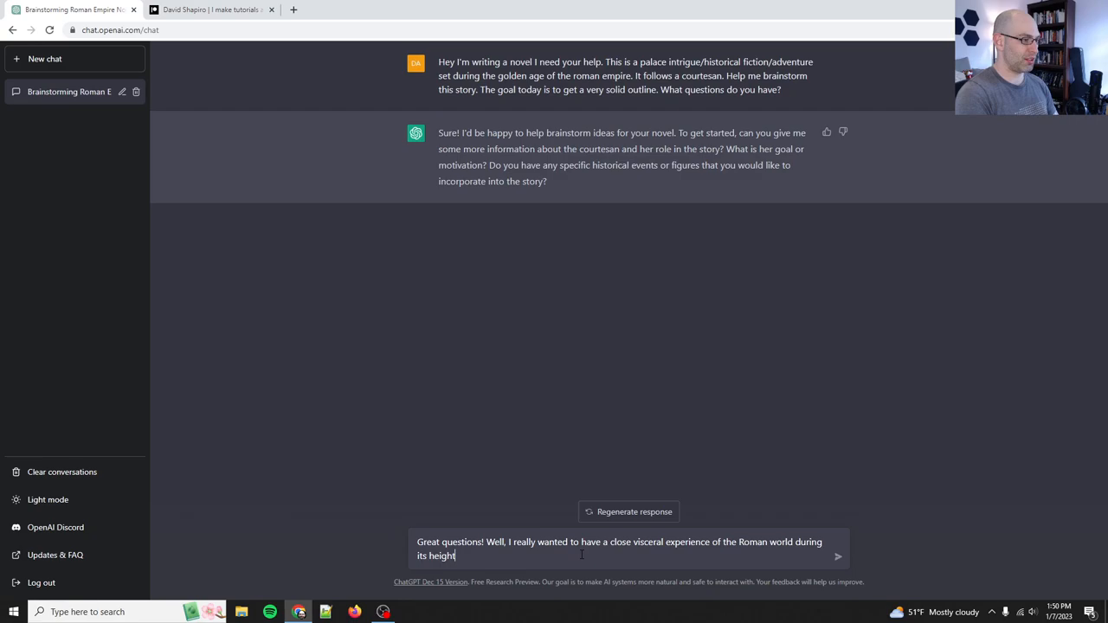
{"action": "type", "text": ". For instance, I really love the intrigue of"}
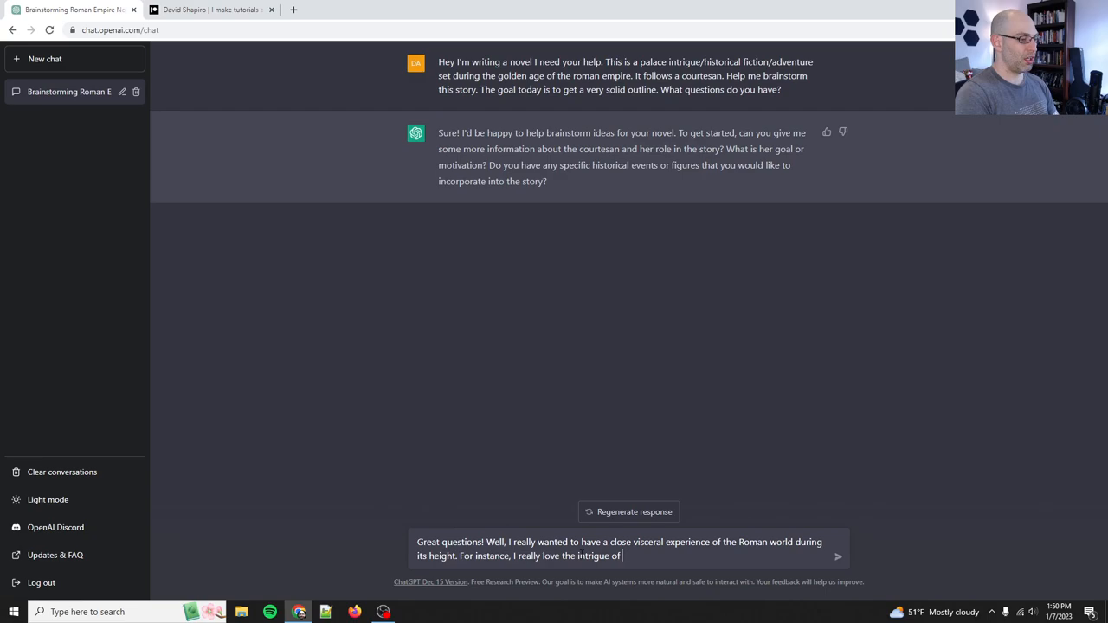
{"action": "type", "text": "Assassin's Creed Odyssey. I also really loved the book Ku"}
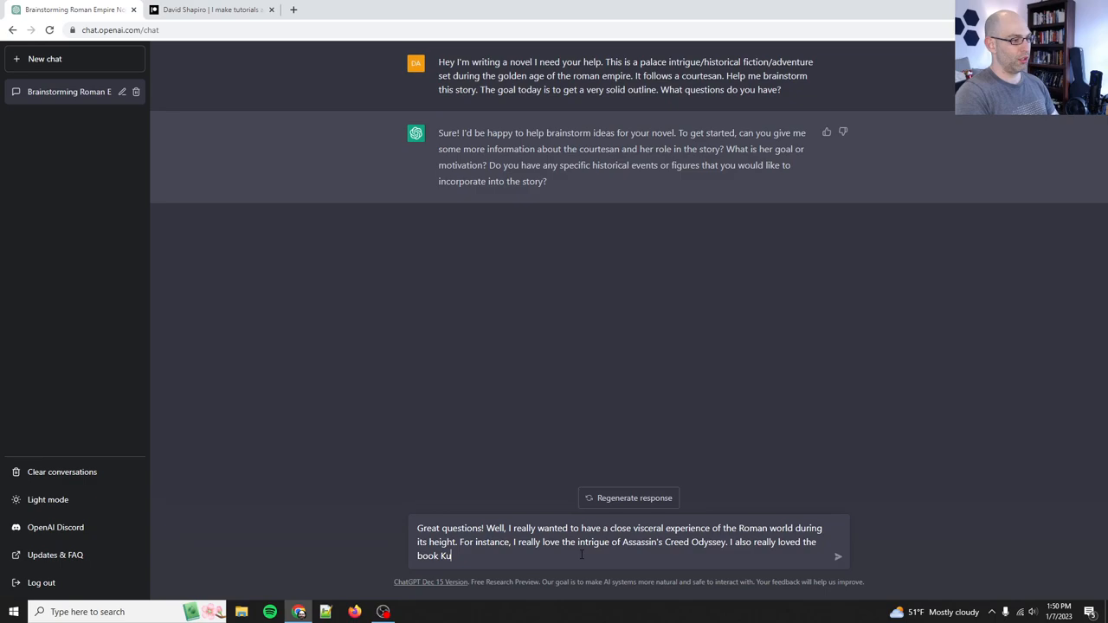
{"action": "type", "text": "shiel's Dart."}
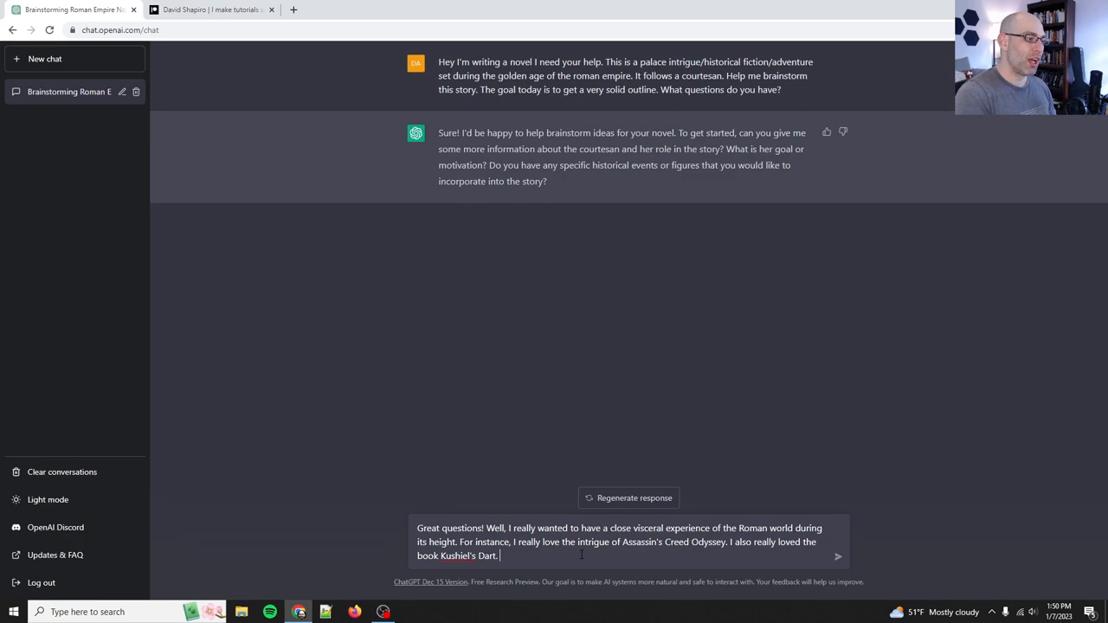
{"action": "type", "text": "So that's the kind of stor"}
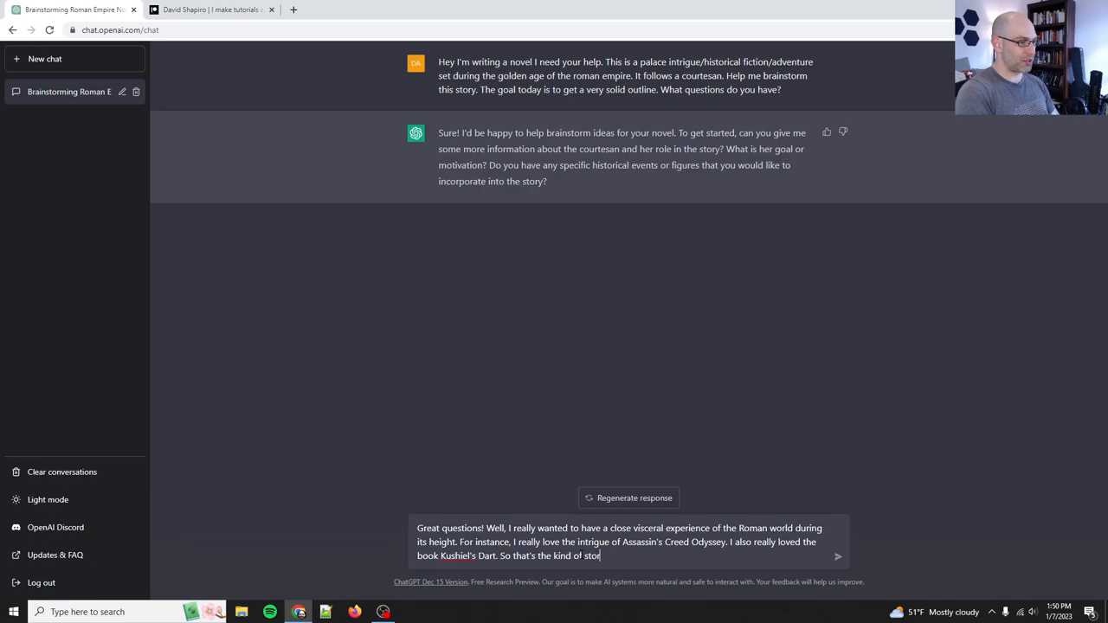
{"action": "type", "text": "y I want to tell. I'll need help figure"}
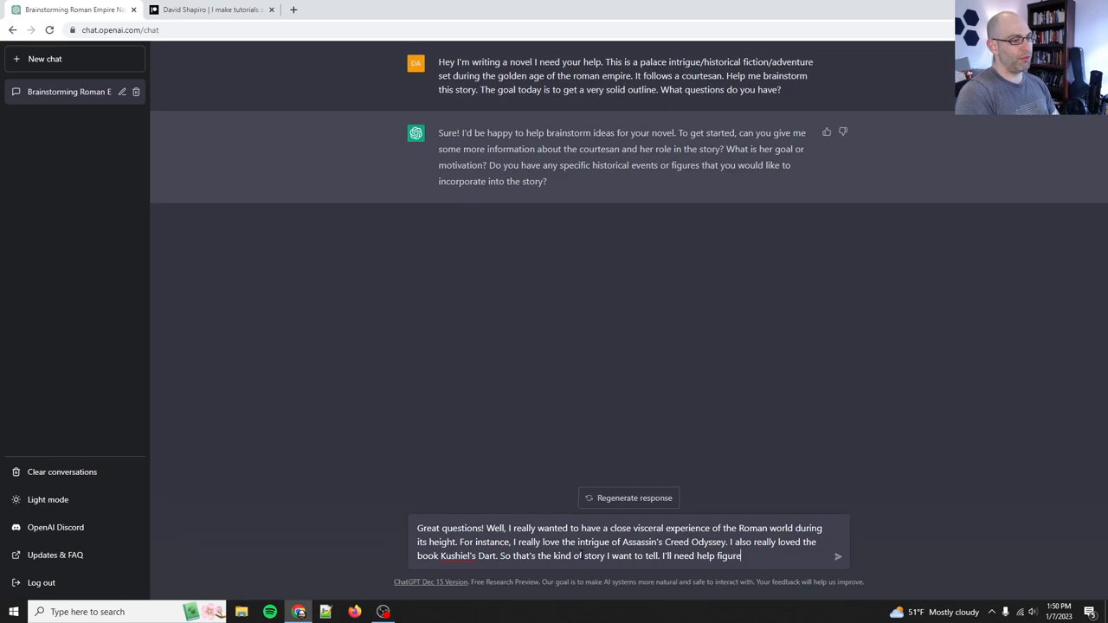
Finish and send the reply suggesting Augustus, Hadrian or the Five Good Emperors and celebrations, opulence, battles
{"action": "type", "text": "fleshing out the characters."}
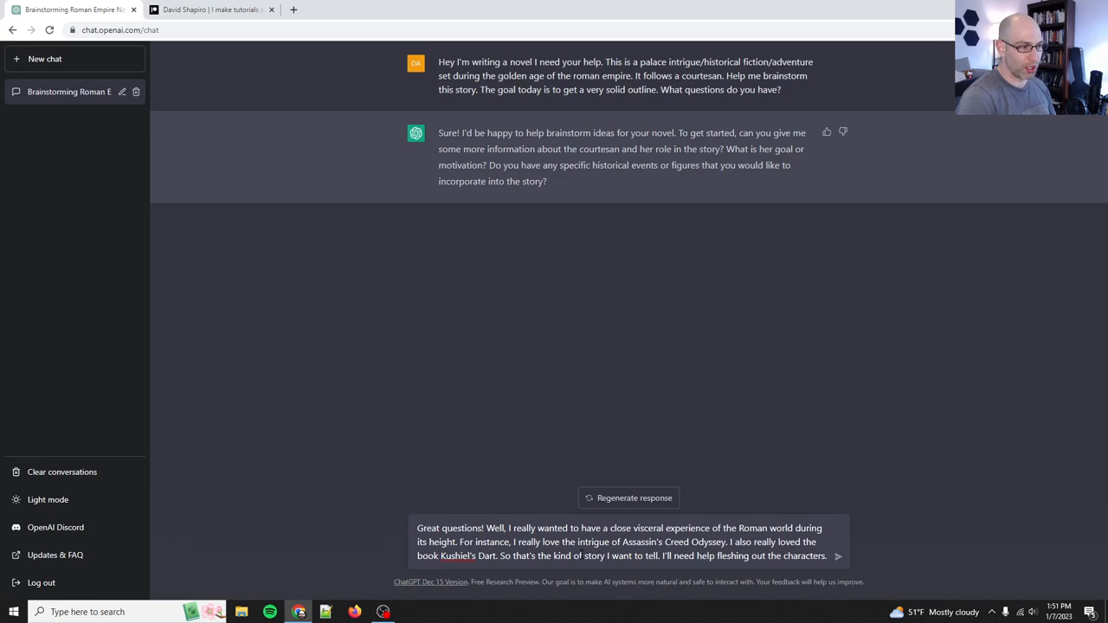
{"action": "type", "text": "back"}
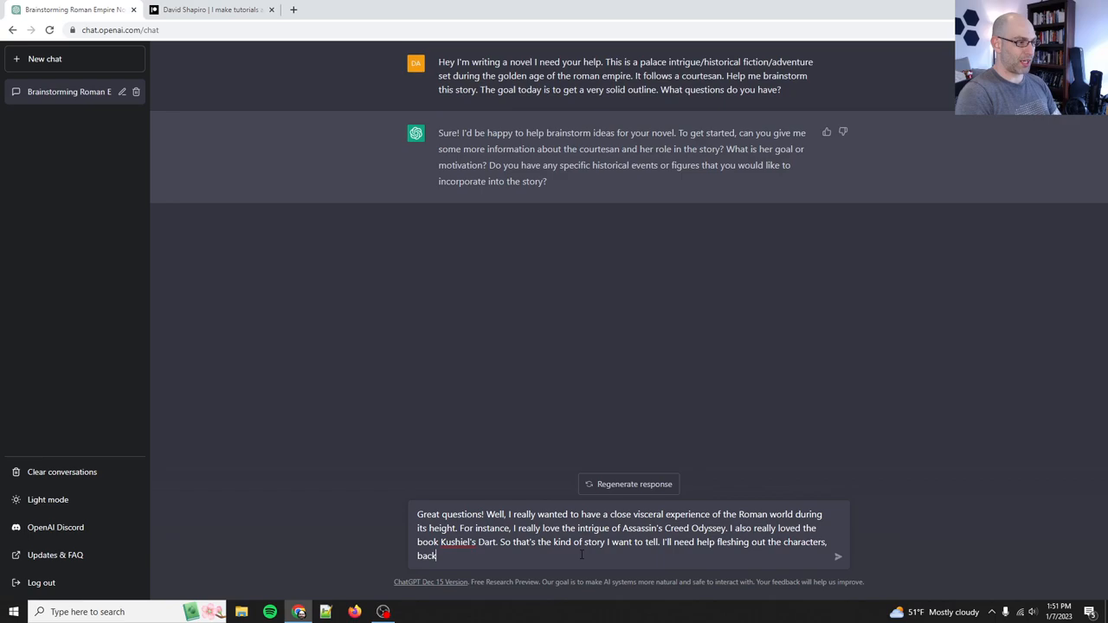
{"action": "type", "text": "stories, motivations, goals. Now, in terms of historical events"}
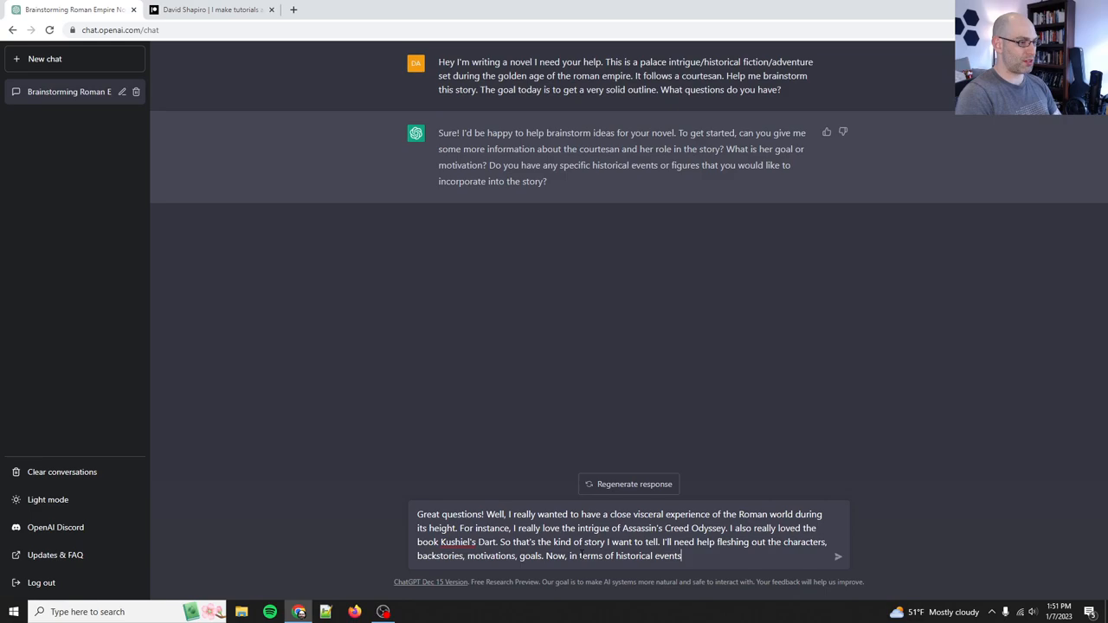
{"action": "type", "text": "or characters, I was thinking maybe Agu"}
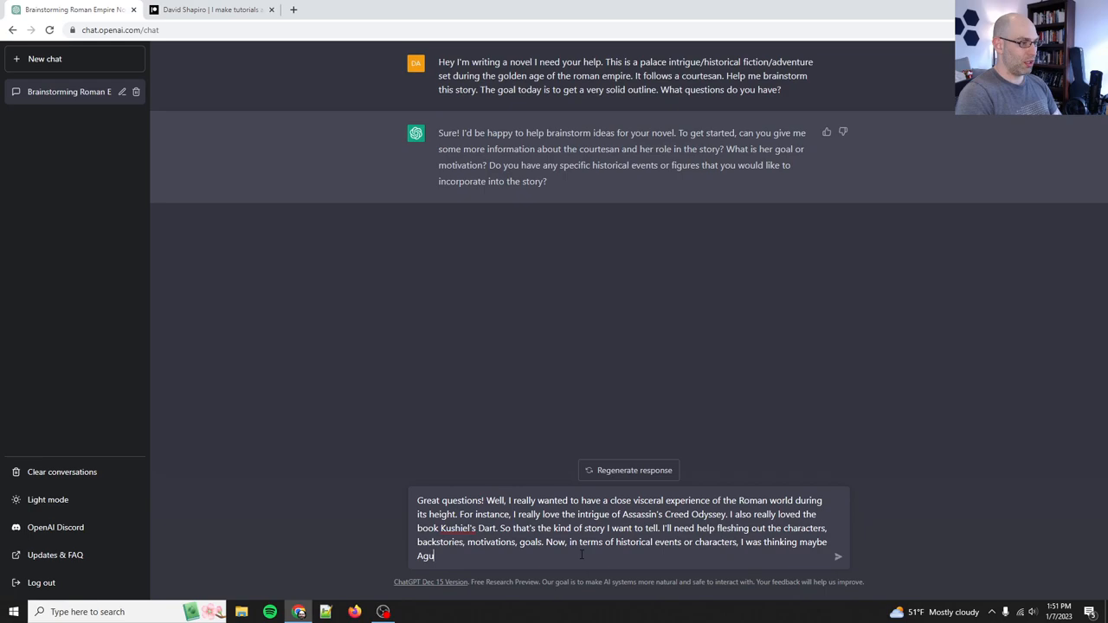
{"action": "type", "text": "ustus or Hadrian or s"}
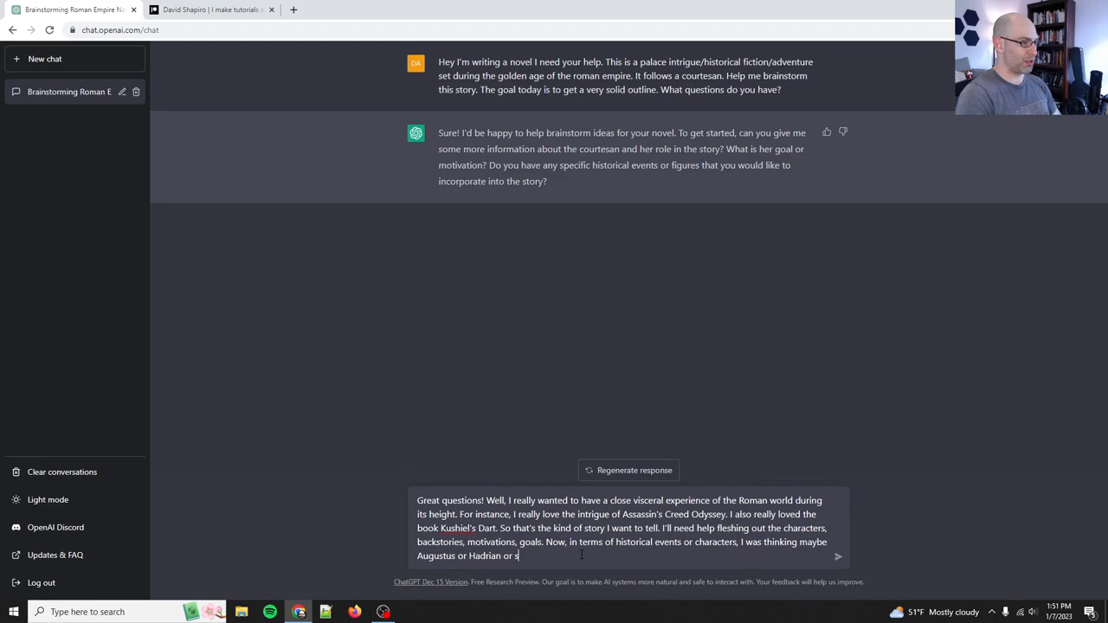
{"action": "type", "text": "ome of the Five Good Emperors. Basically, I want a setting"}
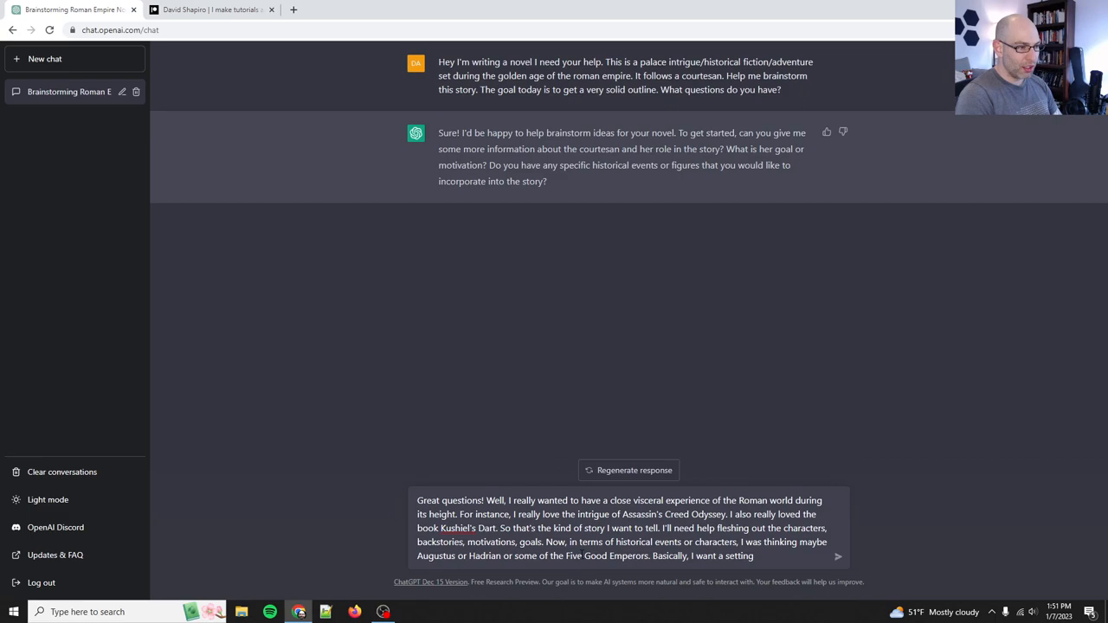
{"action": "type", "text": "that allows for anything to go -"}
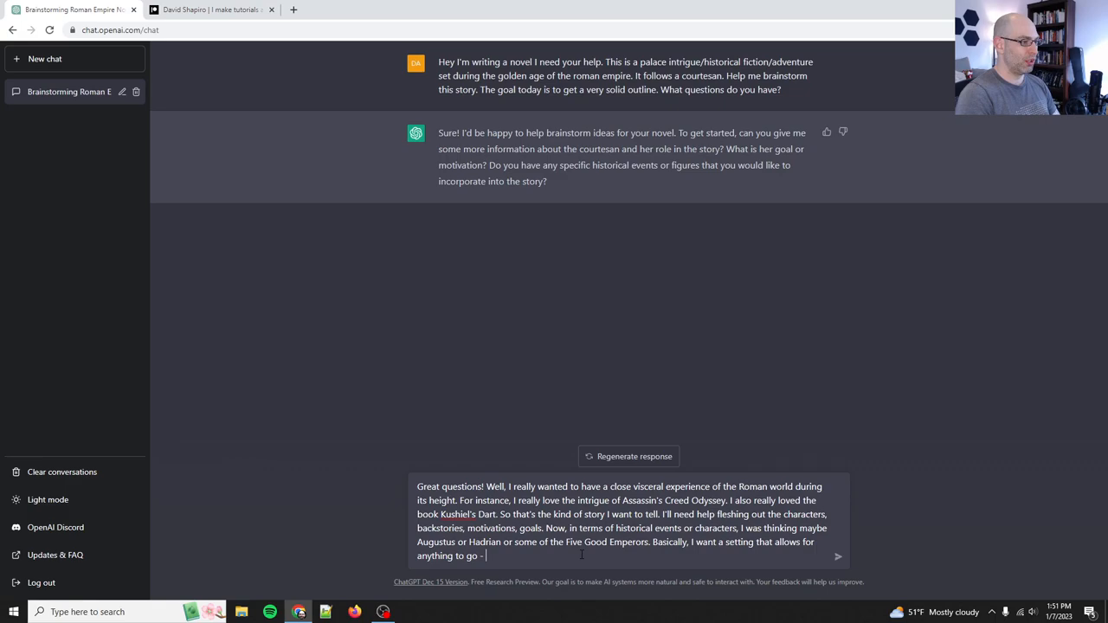
{"action": "type", "text": "celebrations, opulence, battles, pir"}
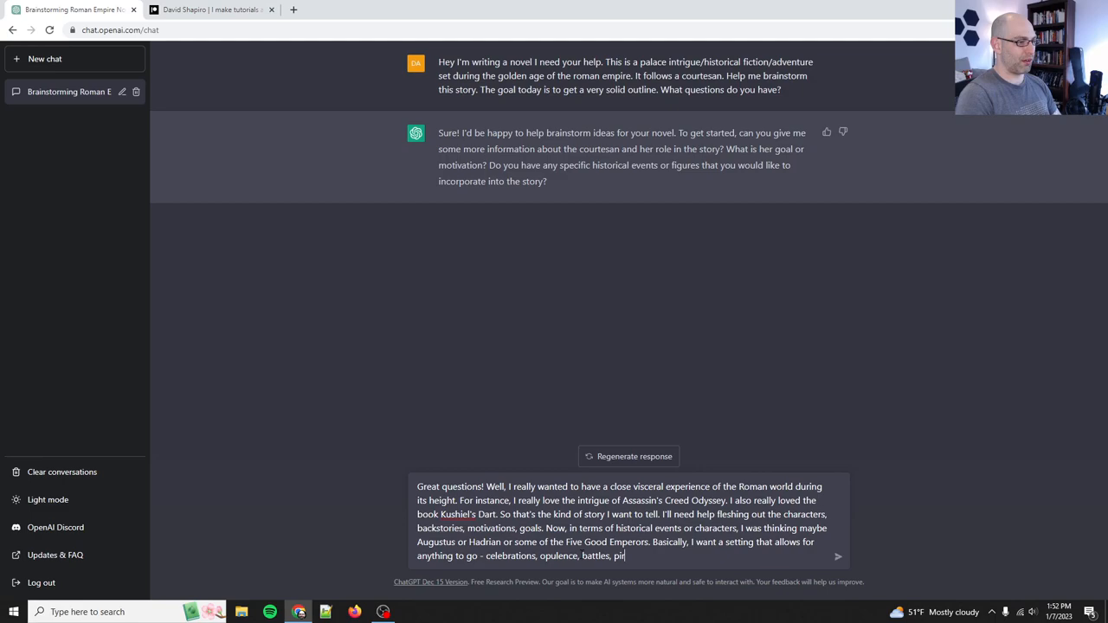
{"action": "key", "text": "Return"}
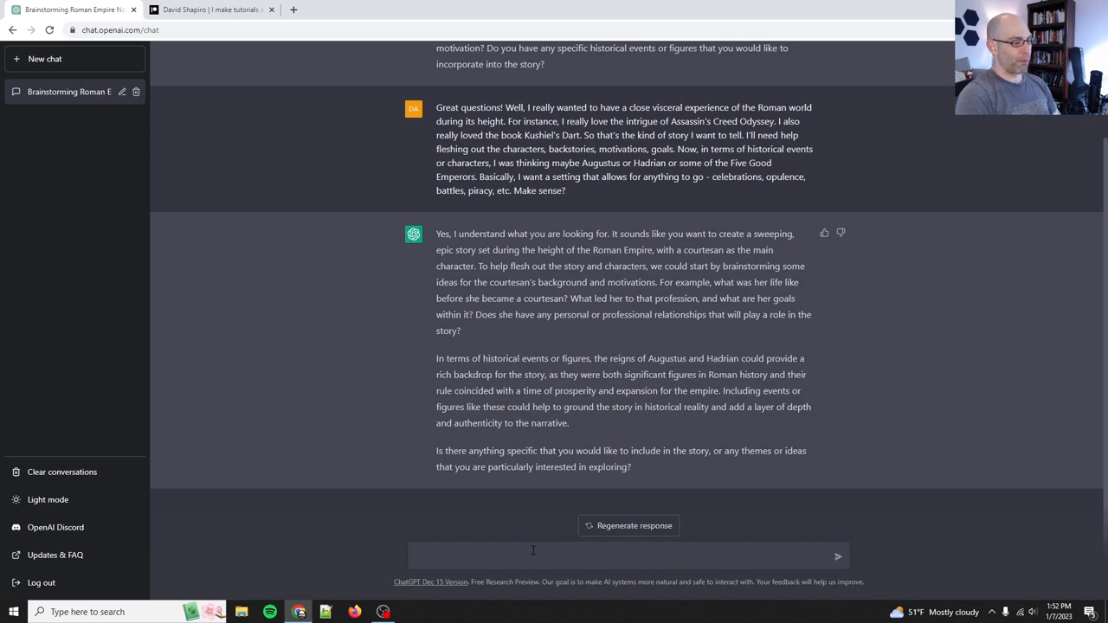
Draft a prompt weighing a liberation-seeking slave versus a poor patrician family for the MC
{"action": "type", "text": "First, let's brainstorm"}
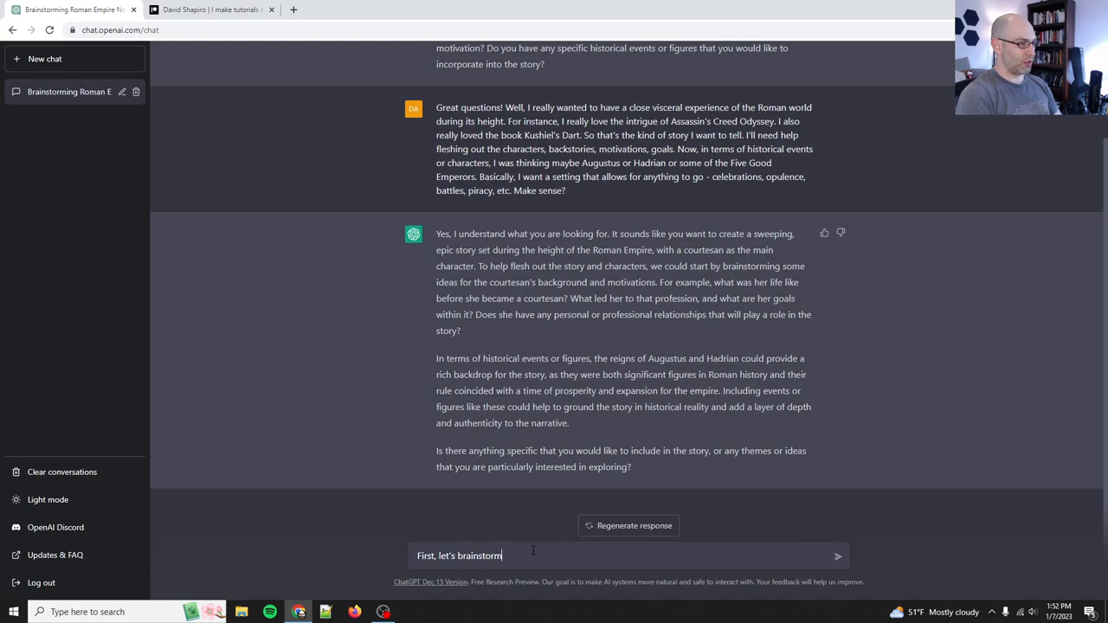
{"action": "type", "text": "the MC. During another brainstorming"}
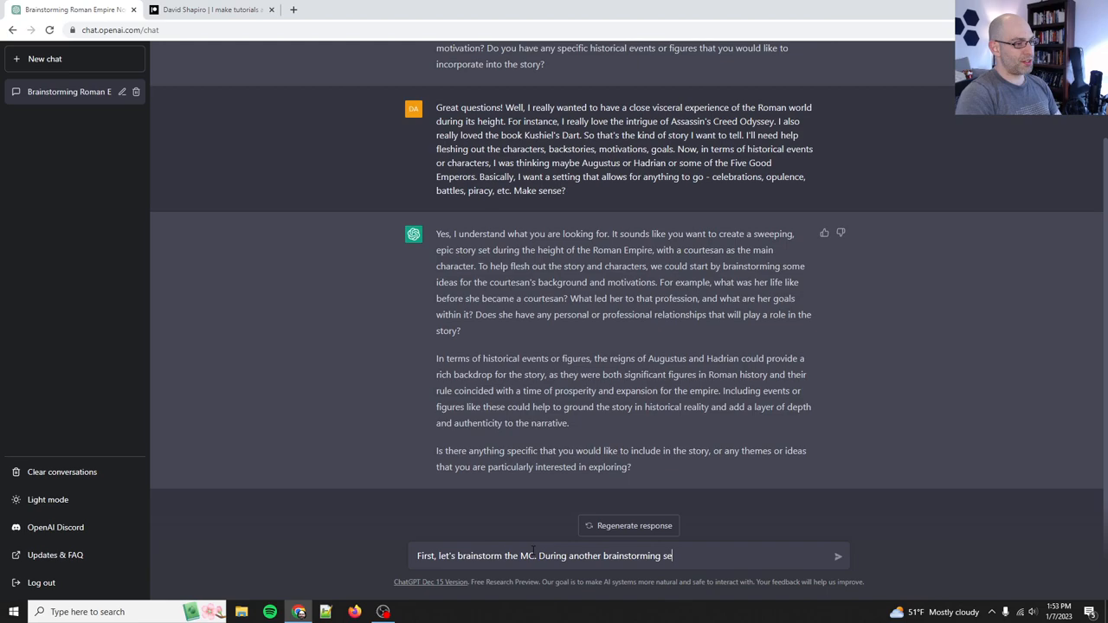
{"action": "type", "text": "session, one idea was that she was a slave seeking lib"}
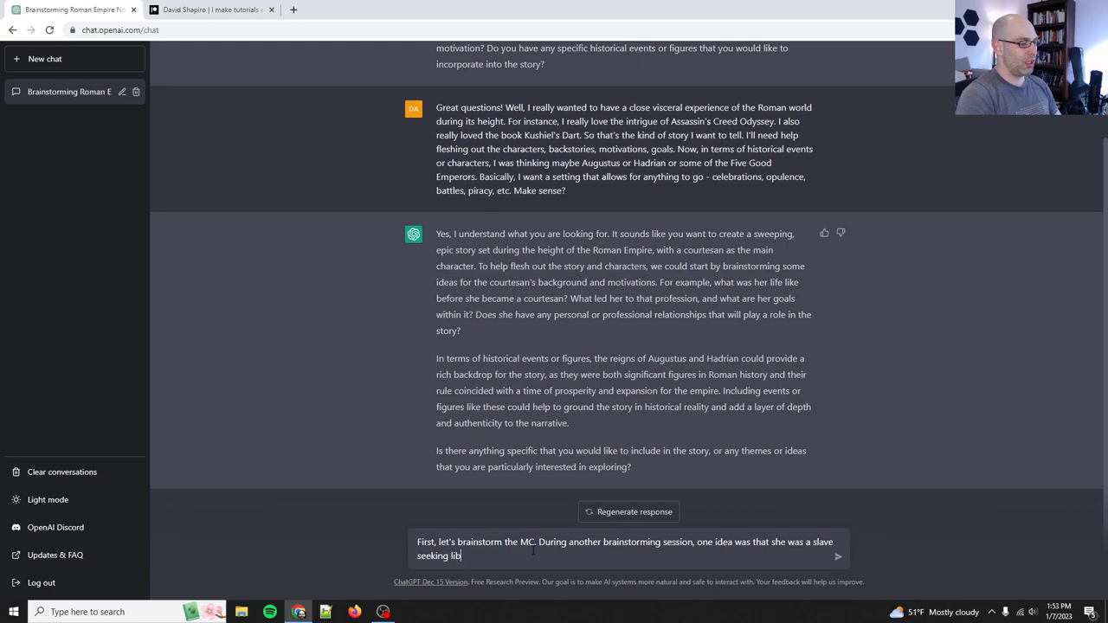
{"action": "type", "text": "eration, but I'm not sure if that works"}
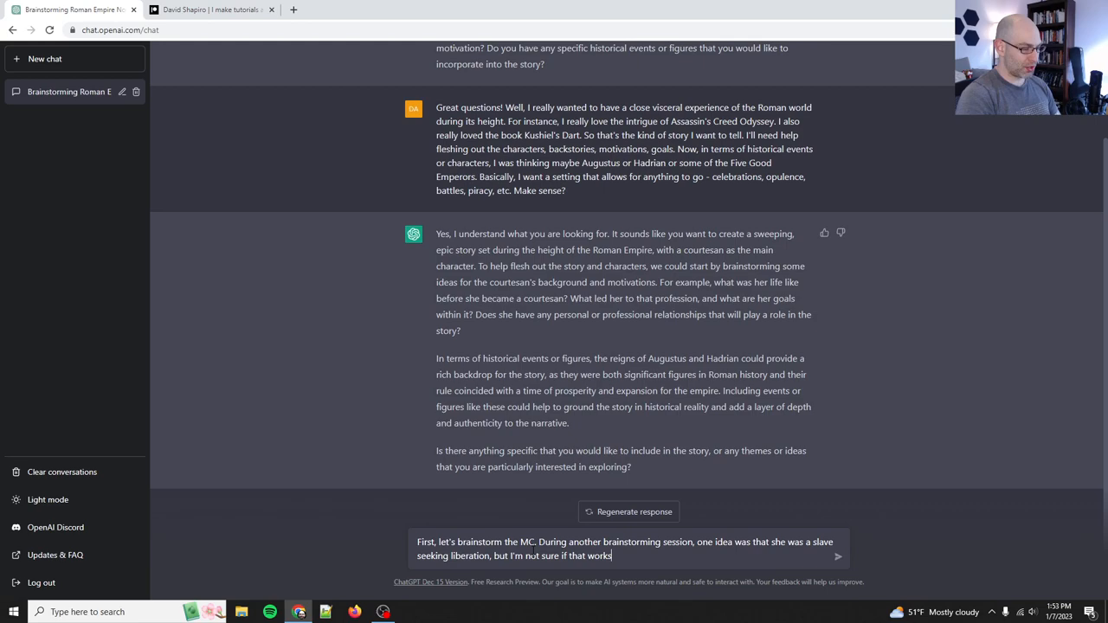
{"action": "type", "text": ". Another idea was that she was from a"}
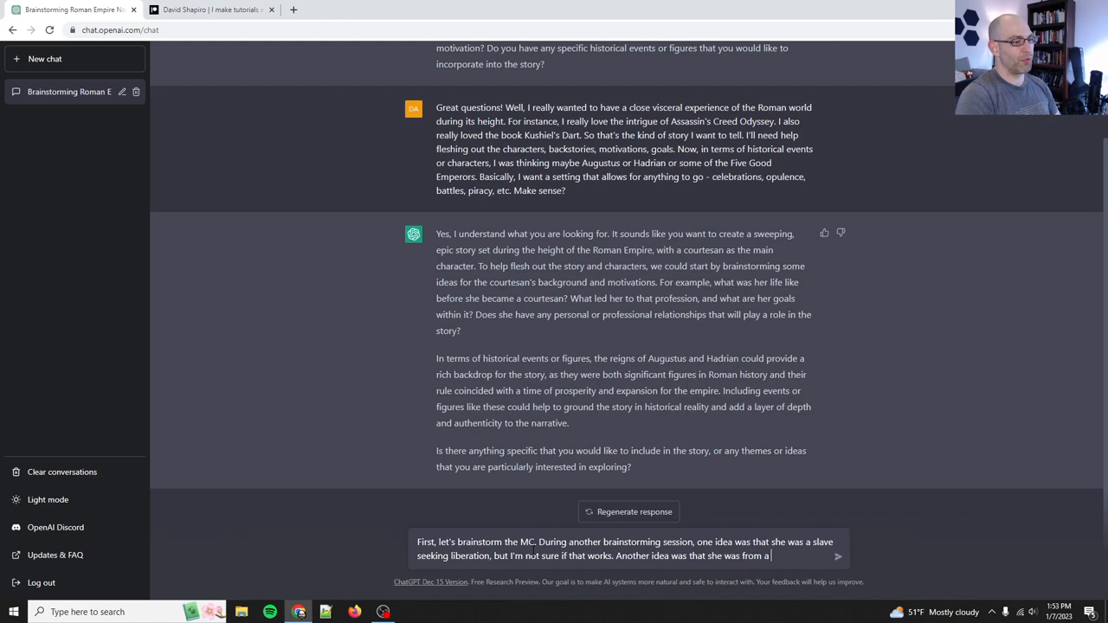
{"action": "type", "text": "lower family, maybe"}
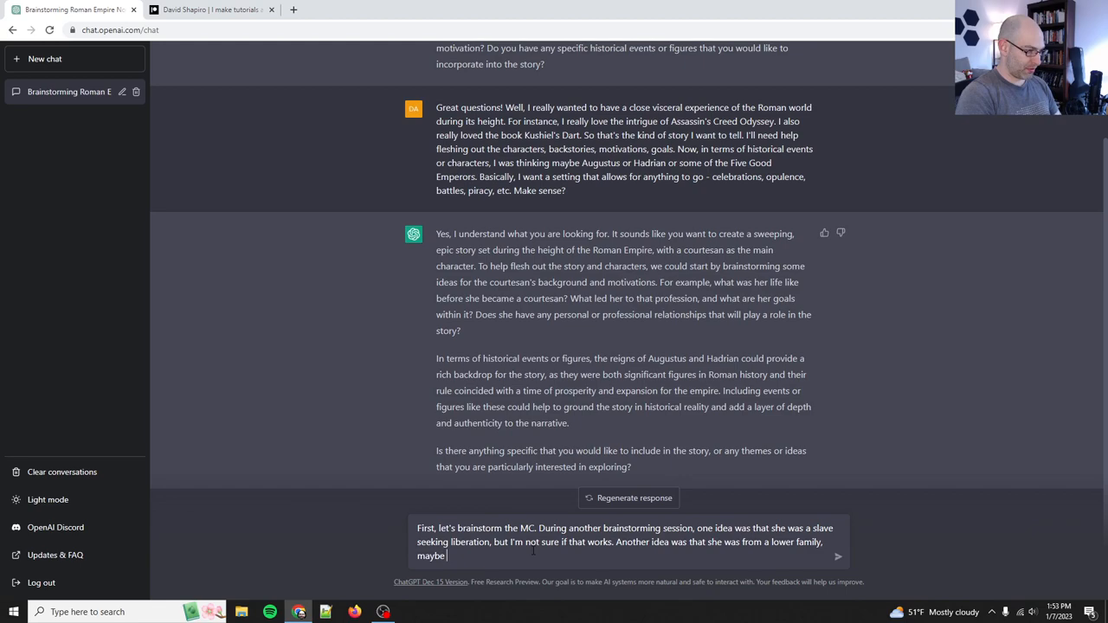
{"action": "type", "text": "a poor patrician famiiy (don't remember if the pa"}
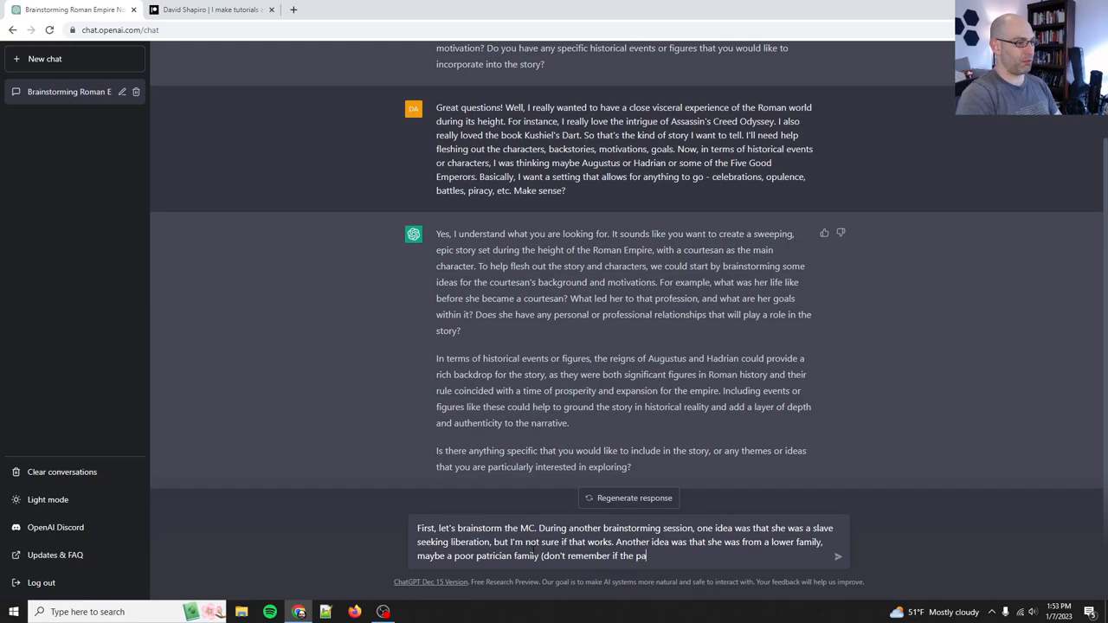
{"action": "type", "text": "tricians were still around)."}
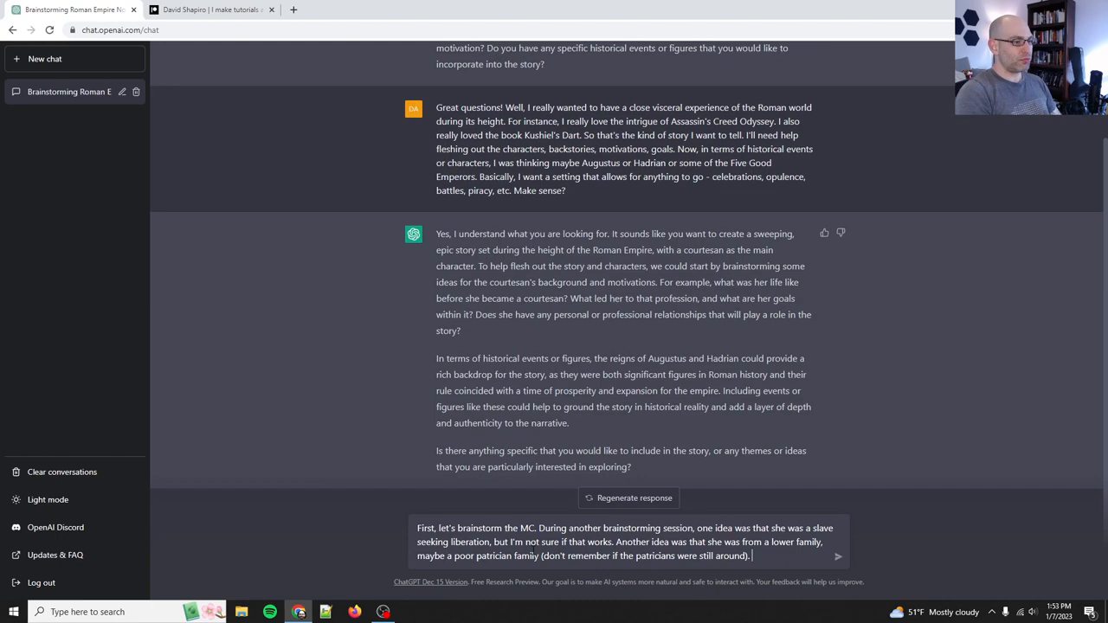
{"action": "type", "text": "So maybe let's brainstorm som"}
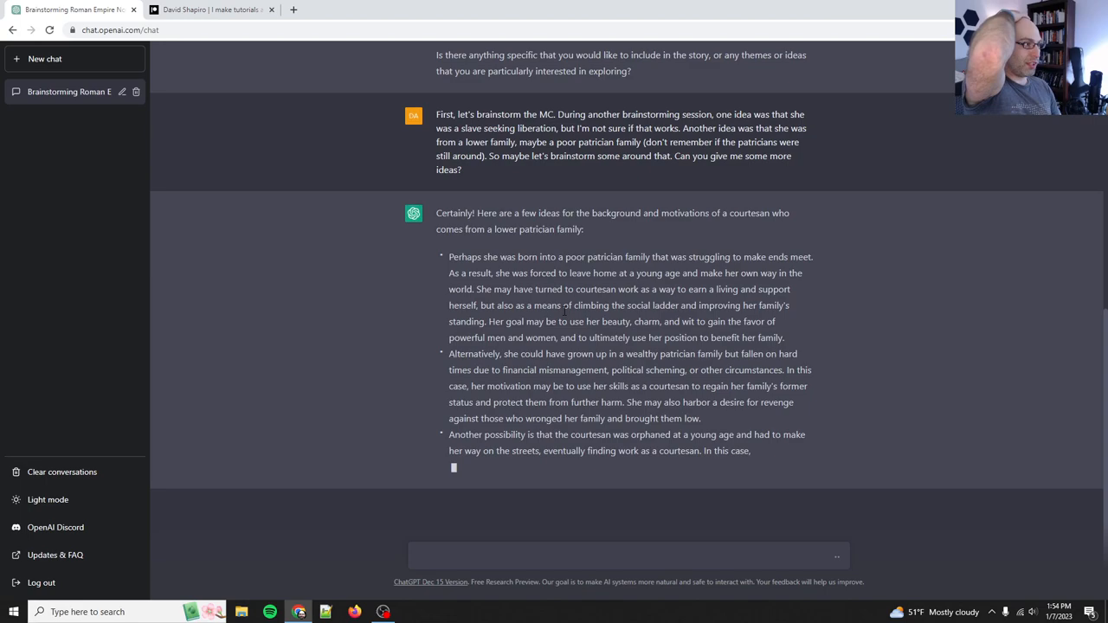
Scroll through ChatGPT's three background ideas for the courtesan
{"action": "scroll", "scroll_direction": "down", "scroll_amount": 3}
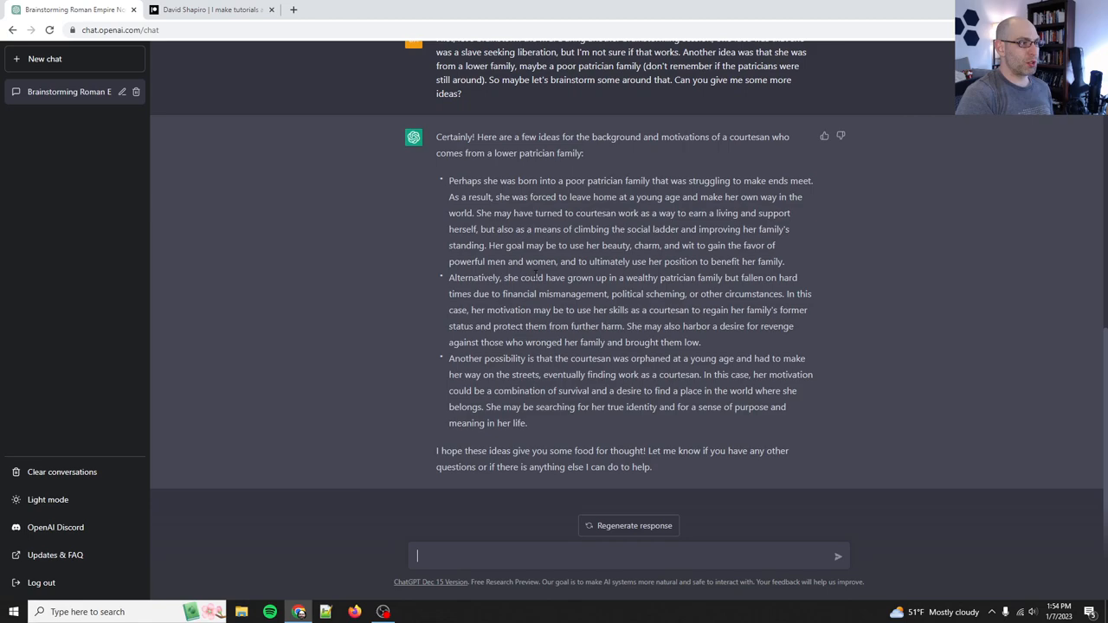
{"action": "left_click_drag", "start_coordinate": [598, 294], "coordinate": [690, 310]}
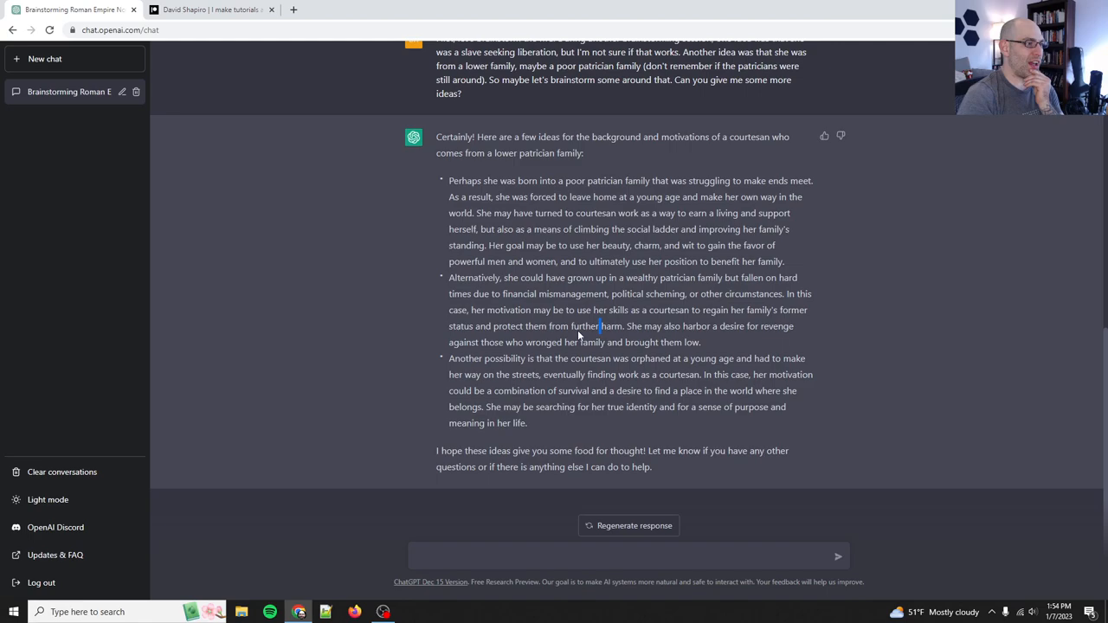
{"action": "left_click_drag", "start_coordinate": [492, 293], "coordinate": [569, 326]}
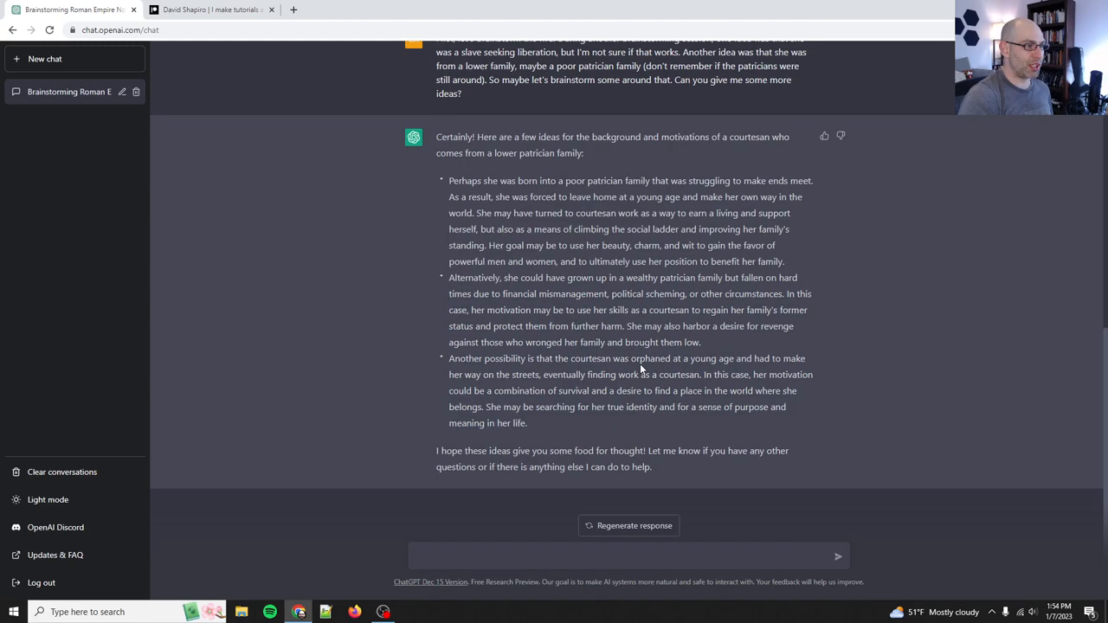
{"action": "left_click_drag", "start_coordinate": [448, 358], "coordinate": [526, 422]}
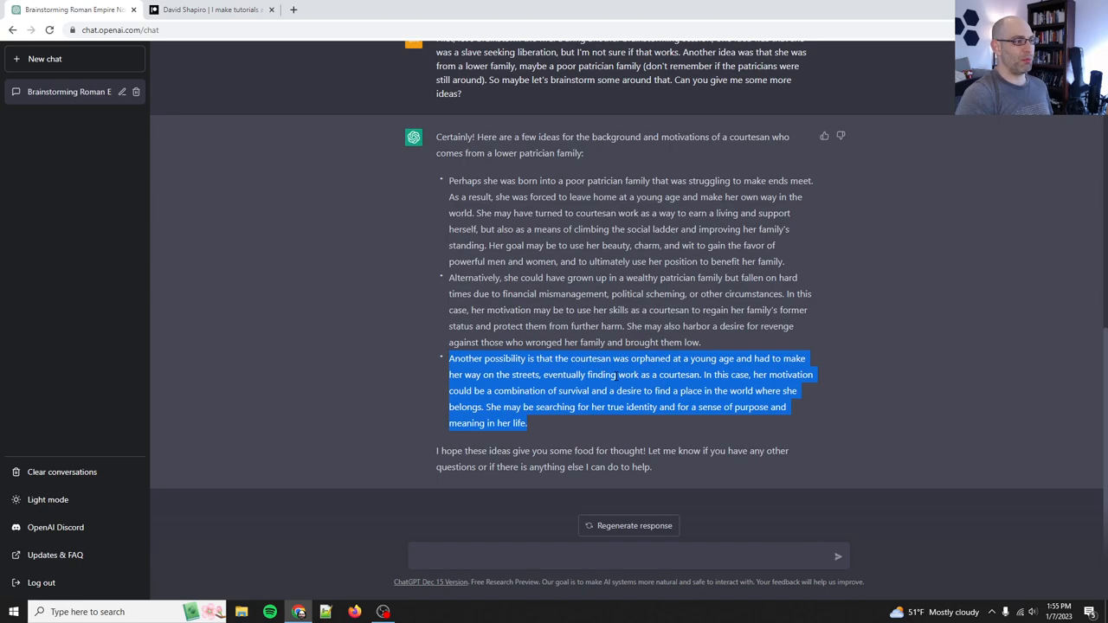
{"action": "left_click", "coordinate": [601, 463]}
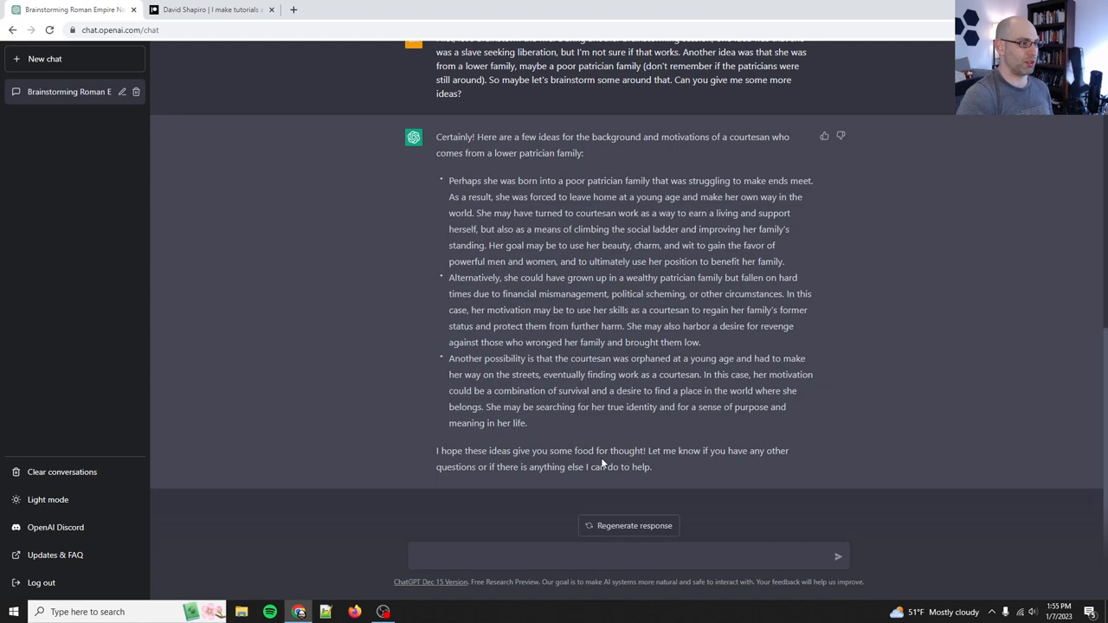
Pick the fallen-fortunes backstory with a revenge motive and ask to explore the theme
{"action": "type", "text": "yeah, I lik"}
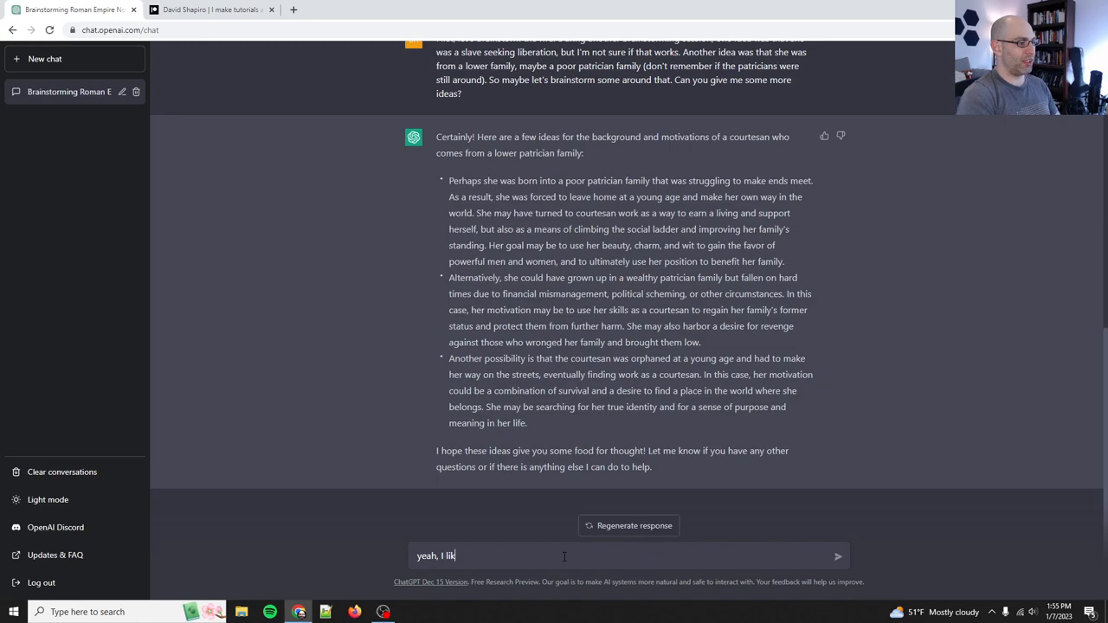
{"action": "type", "text": "e that middle one, of somewhat f"}
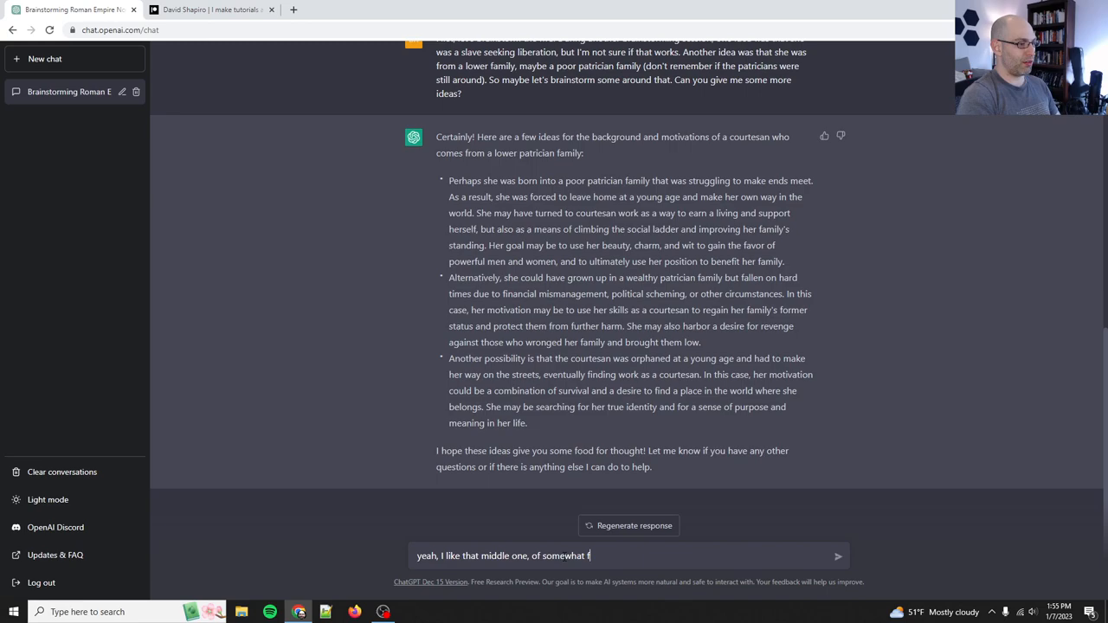
{"action": "type", "text": "allen fortunes. That's very consistent with a"}
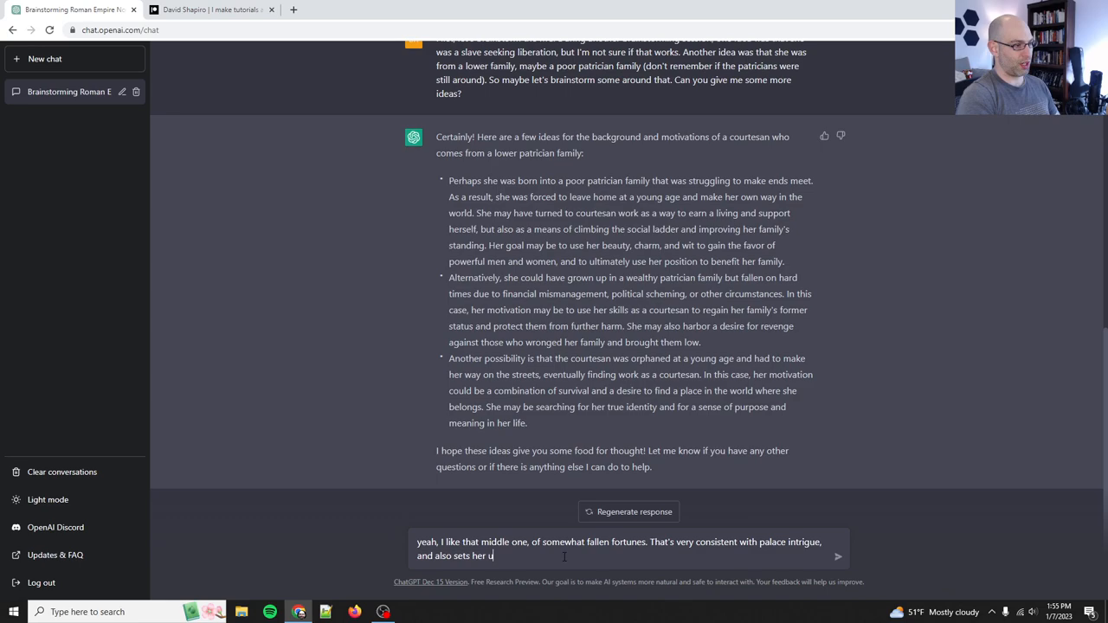
{"action": "type", "text": "p with a strong motivation for revenge and justice and getting back to her"}
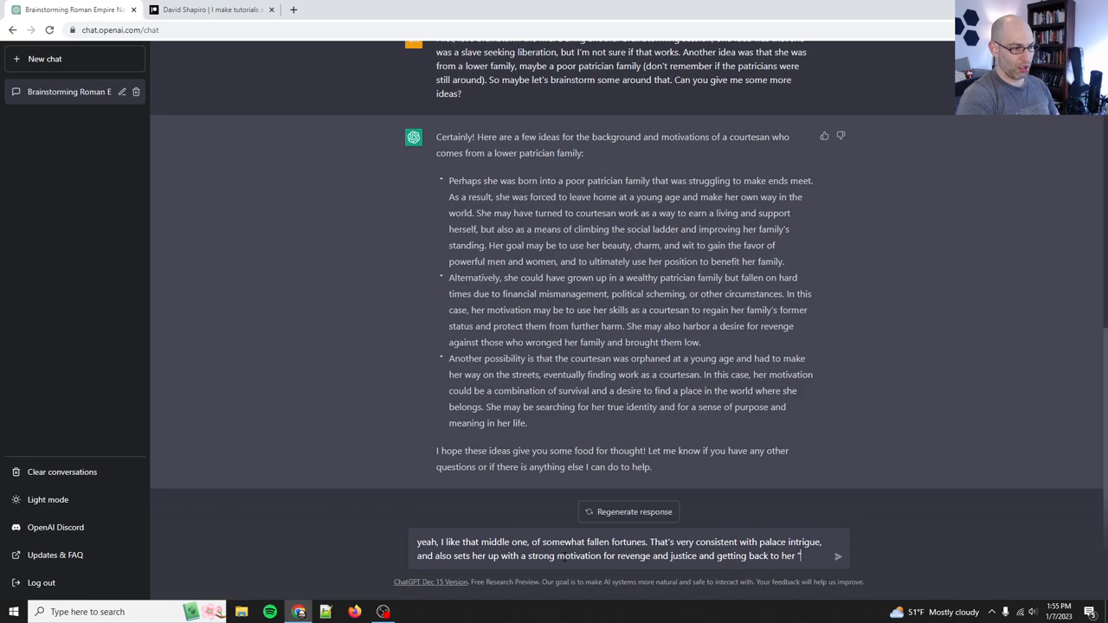
{"action": "type", "text": "deserved\" station. Okay so that's a"}
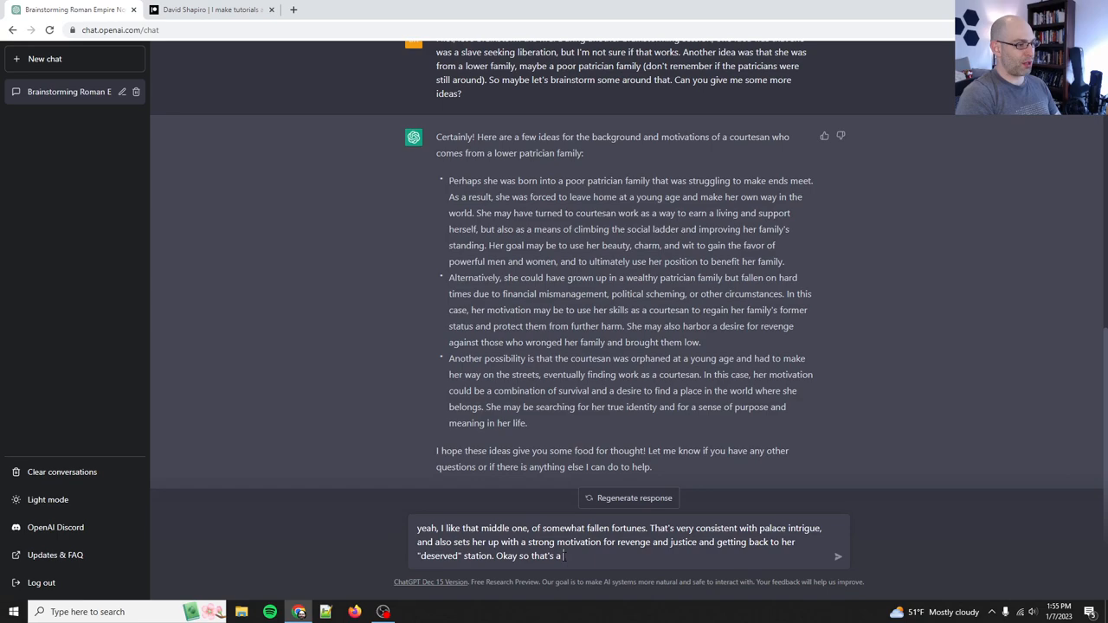
{"action": "type", "text": "powerful throughline. Let's now think about the th"}
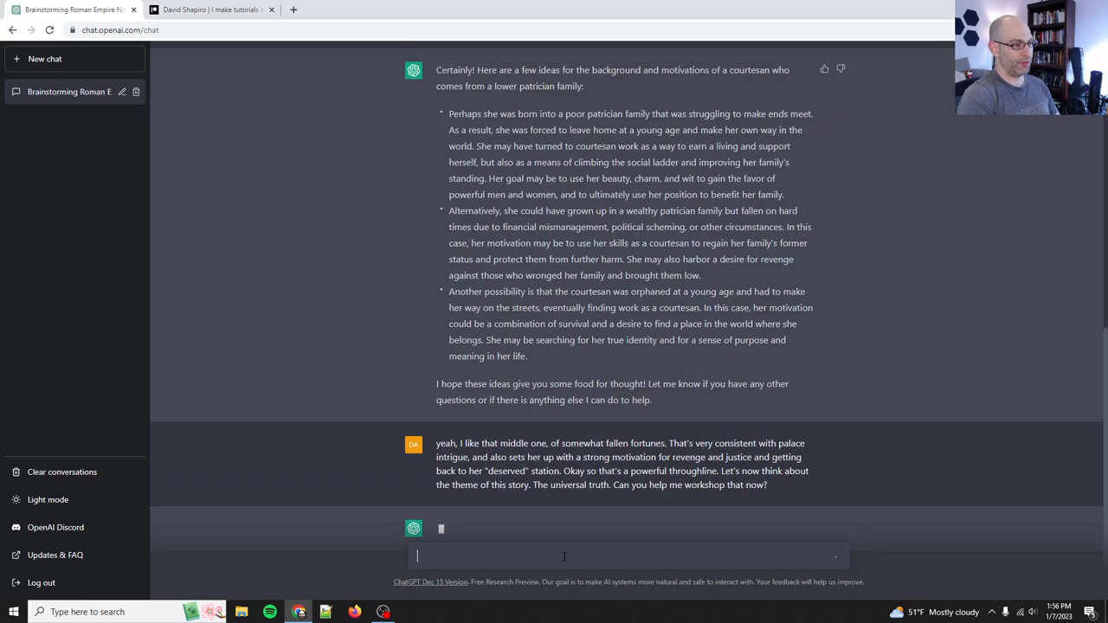
{"action": "scroll", "scroll_direction": "down", "scroll_amount": 3}
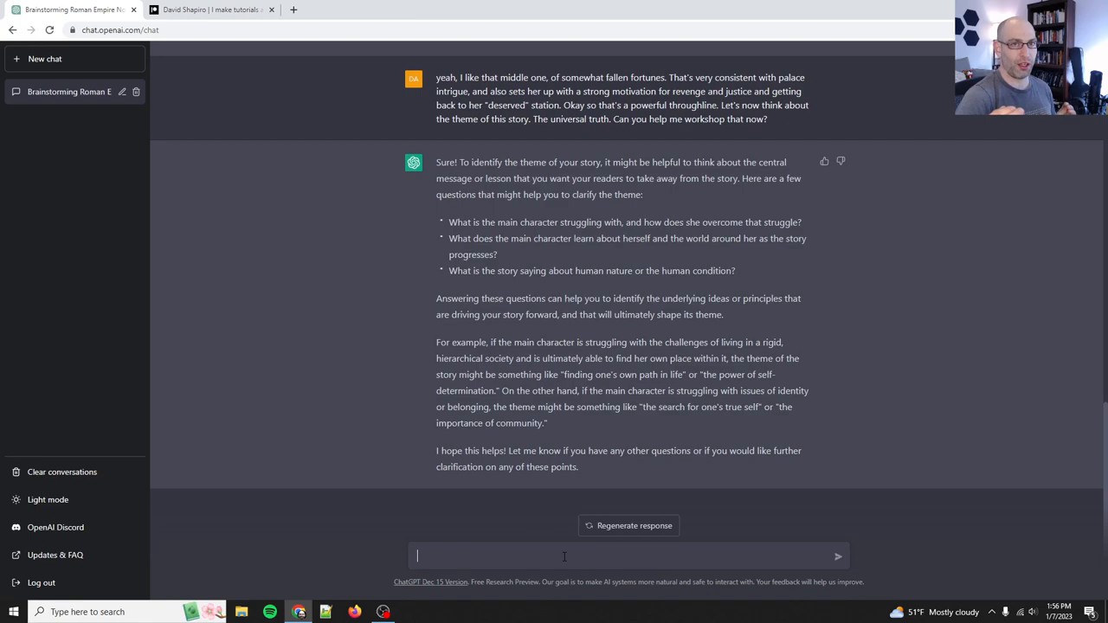
{"action": "scroll", "scroll_direction": "up", "scroll_amount": 3}
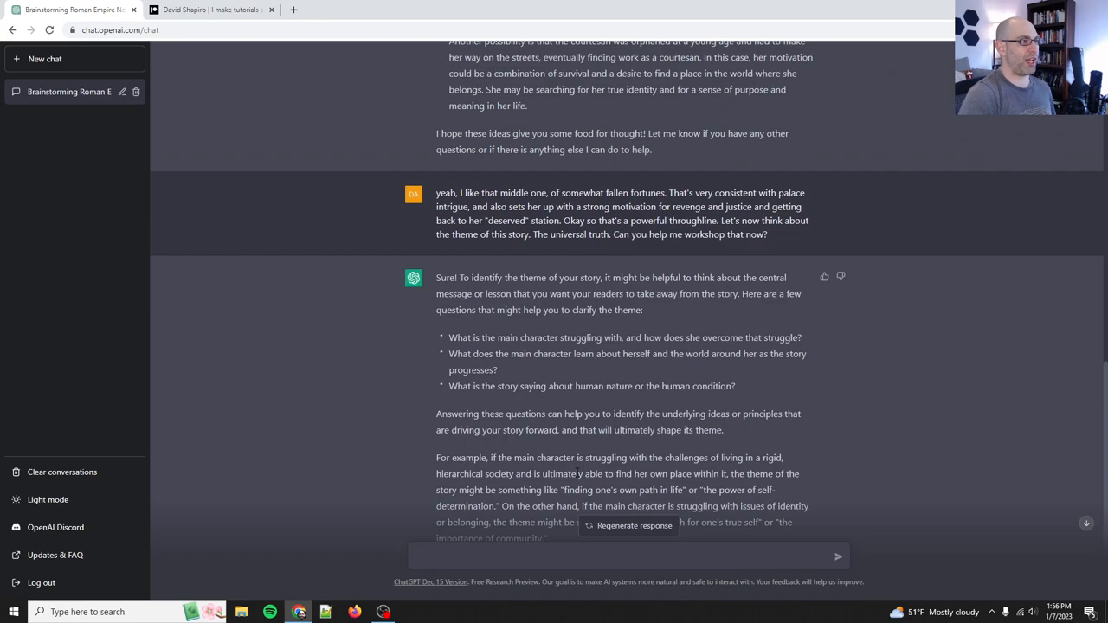
{"action": "scroll", "scroll_direction": "down", "scroll_amount": 3}
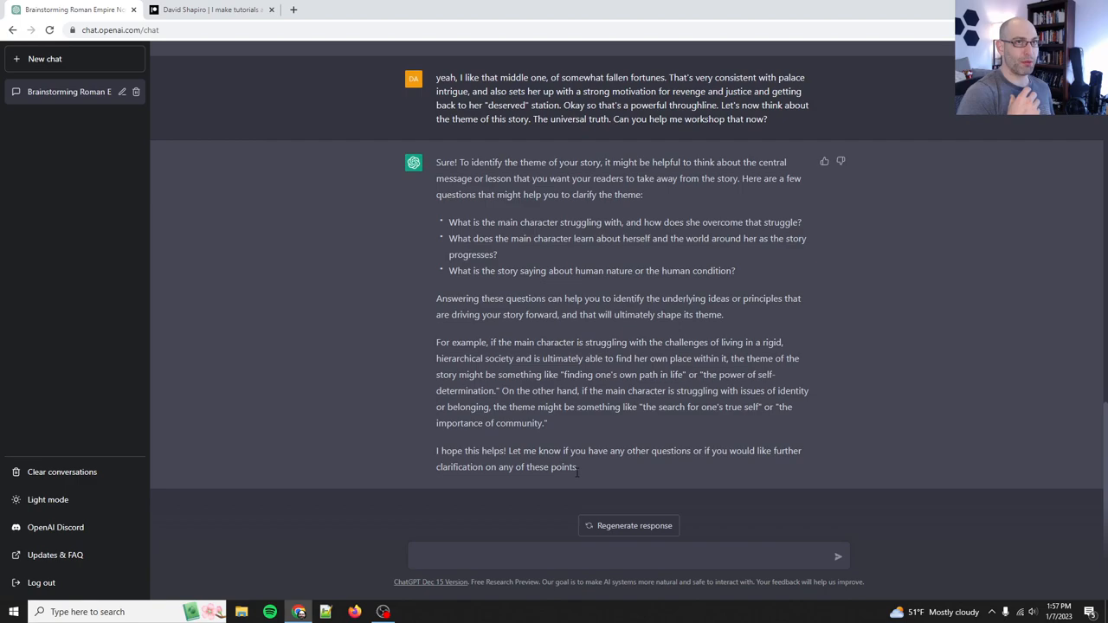
{"action": "left_click", "coordinate": [627, 556]}
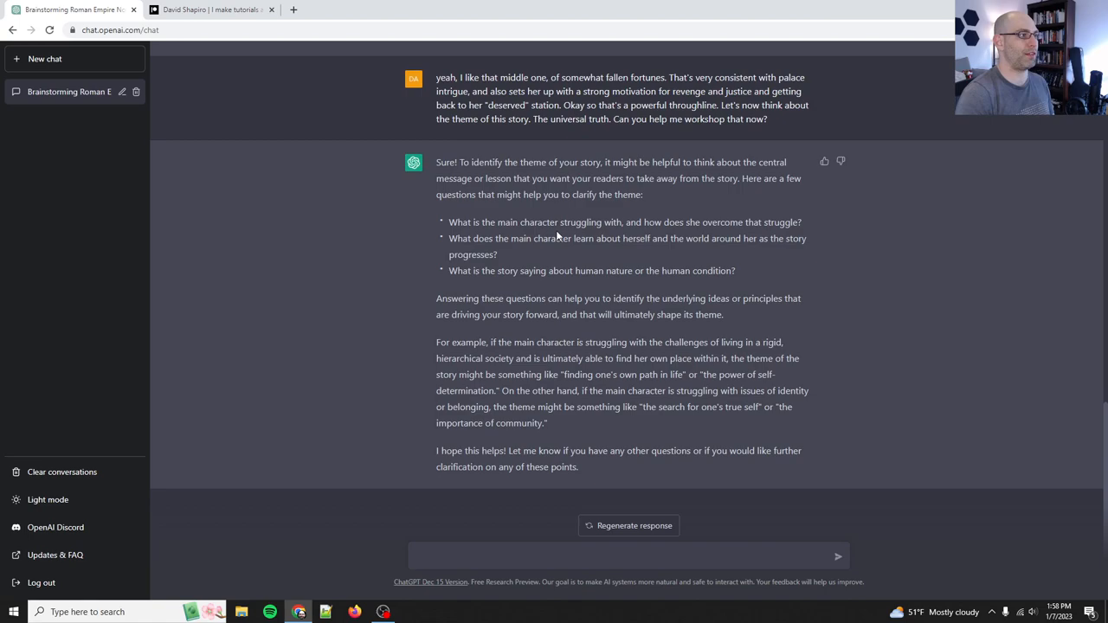
{"action": "mouse_move", "coordinate": [518, 190]}
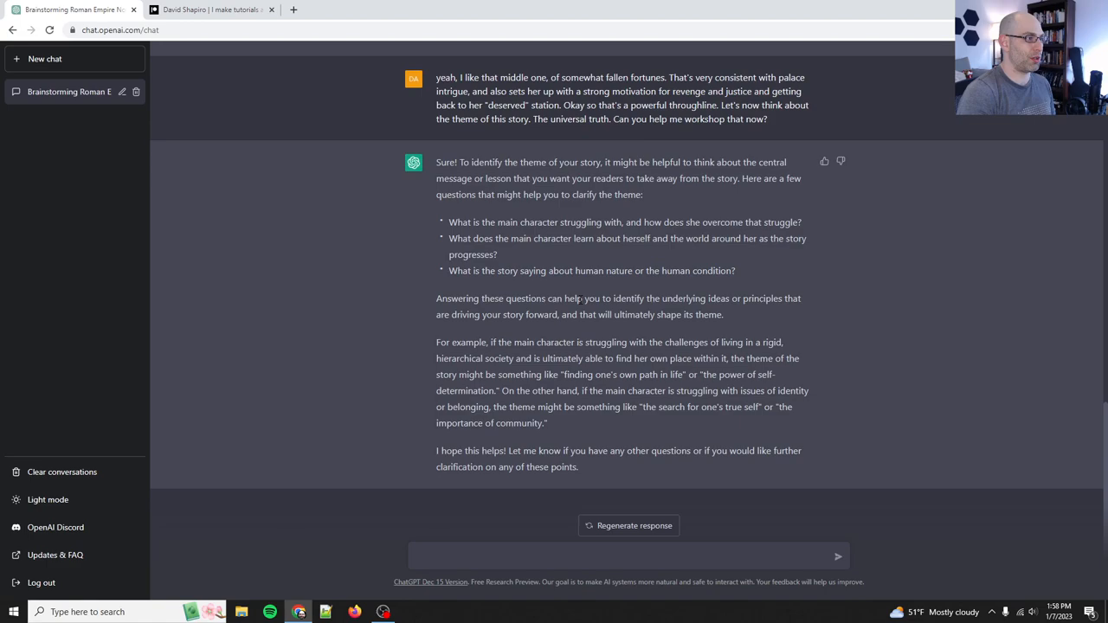
{"action": "left_click_drag", "start_coordinate": [510, 298], "coordinate": [680, 314]}
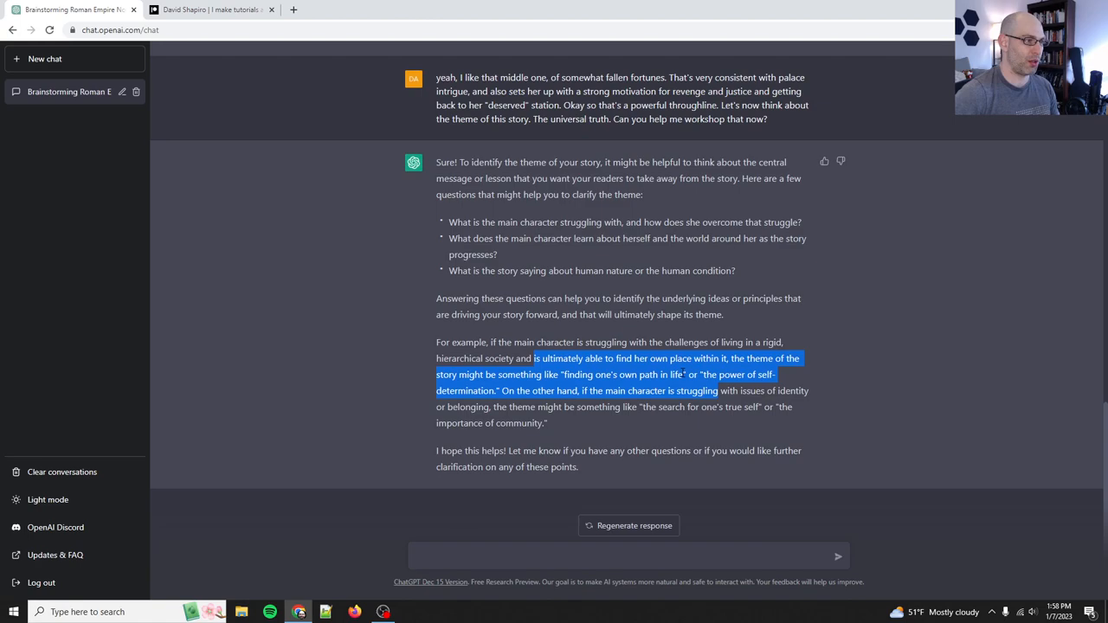
{"action": "left_click_drag", "start_coordinate": [536, 357], "coordinate": [547, 422]}
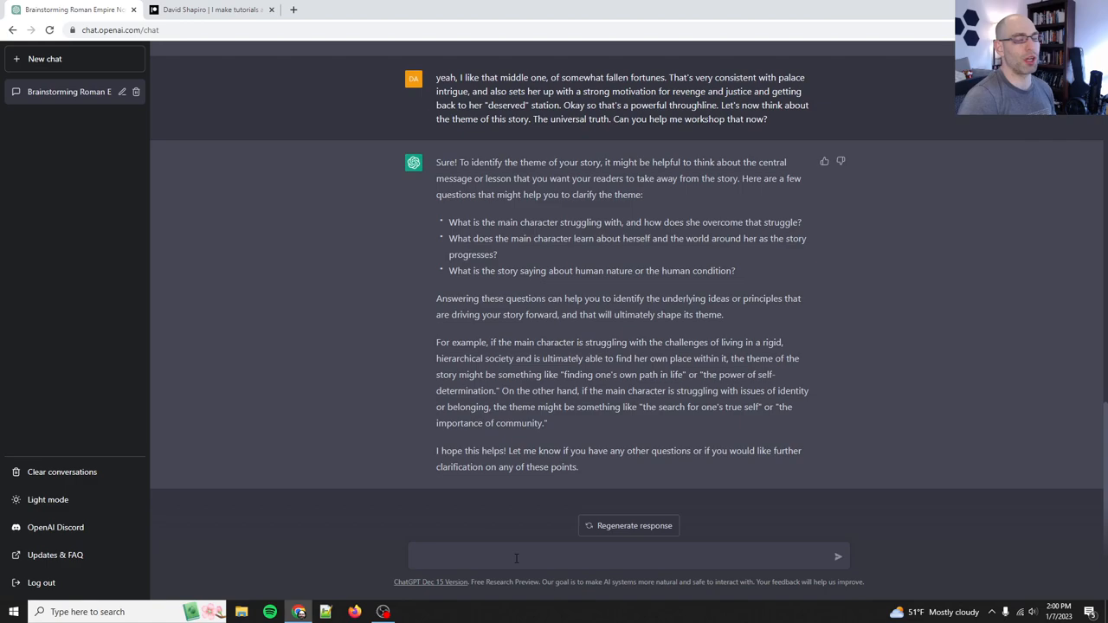
Draft a message on the empire's wealth and power, the MC's lost station, and articulating the theme
{"action": "type", "text": "Let's think through"}
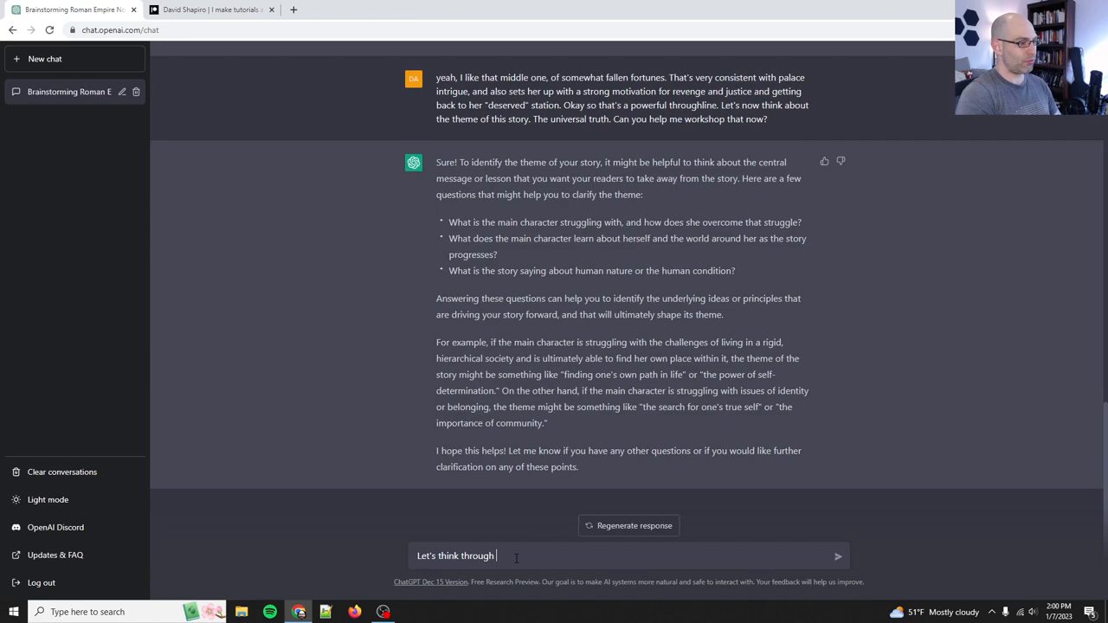
{"action": "type", "text": "this. The setting is the apogee of the R"}
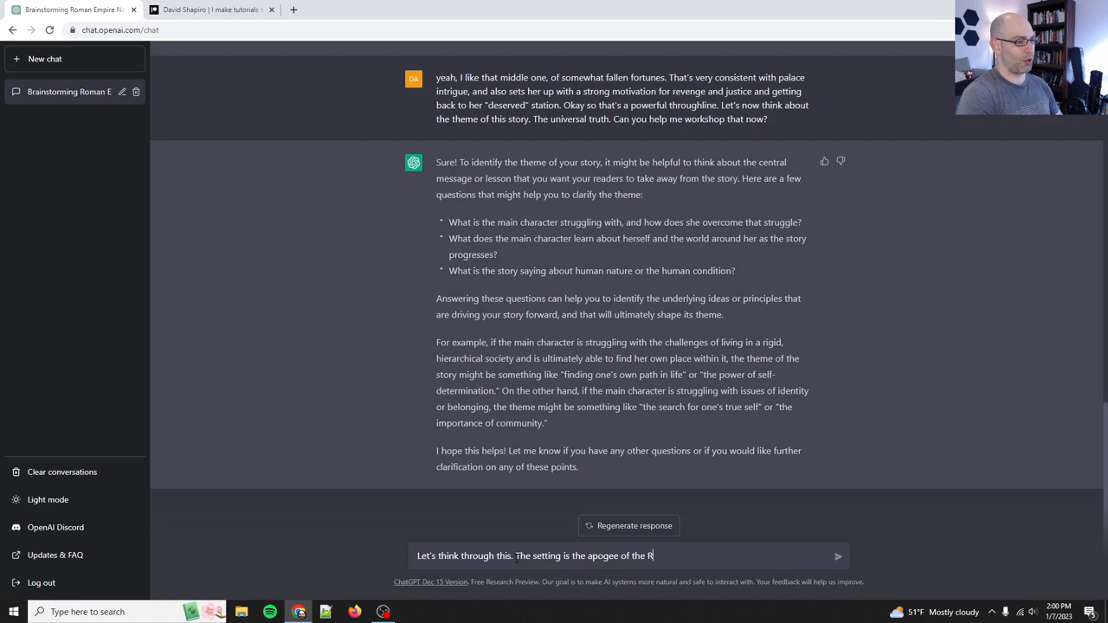
{"action": "type", "text": "oman empire. What does that tell people/"}
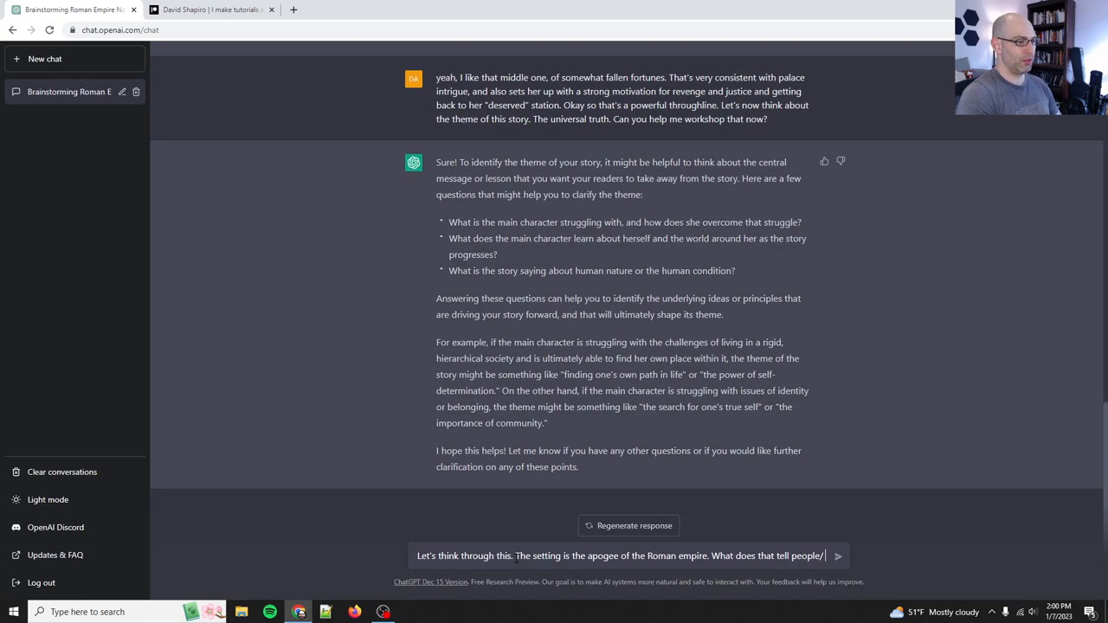
{"action": "type", "text": "There's an abundance of wealth and power and pos"}
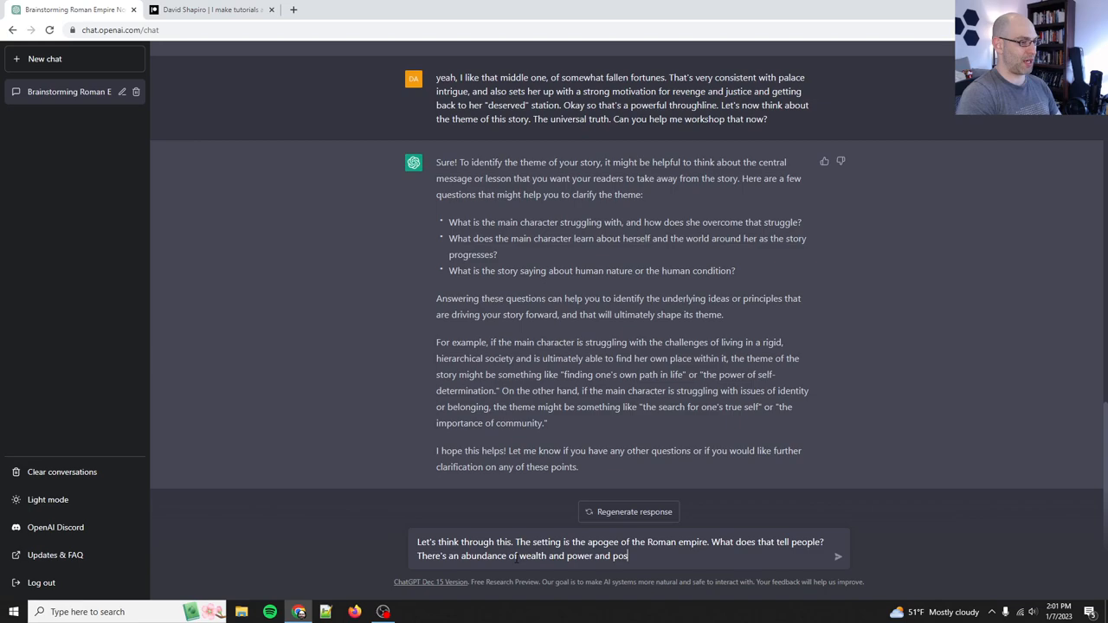
{"action": "type", "text": "sibility. So that feels important."}
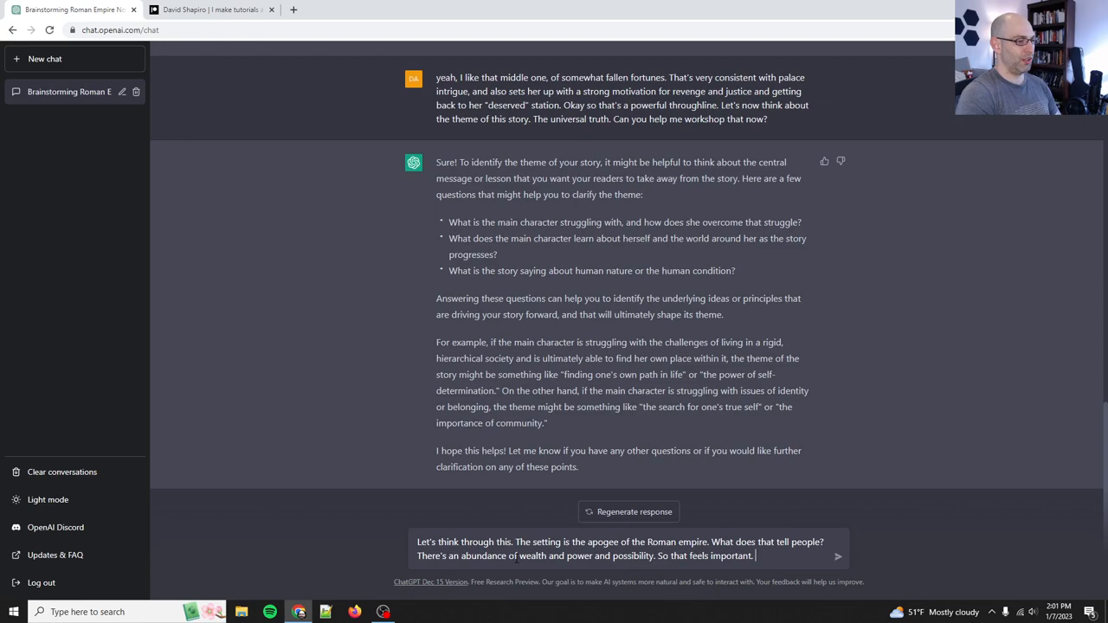
{"action": "type", "text": "And then, the MC"}
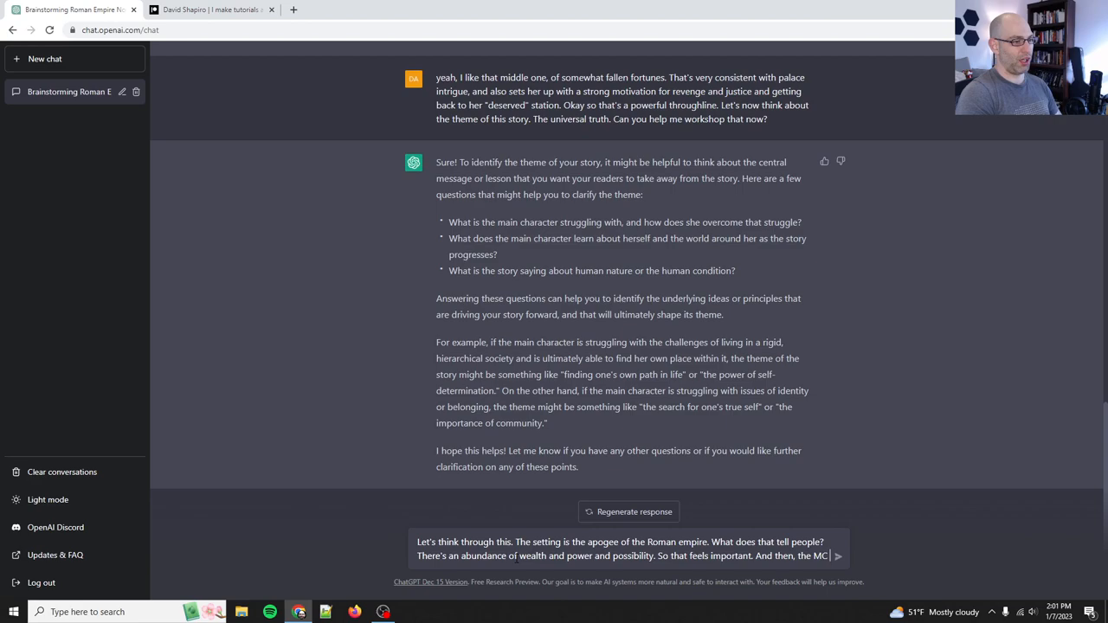
{"action": "type", "text": "has lost her station but wants it back. So again, what does this s"}
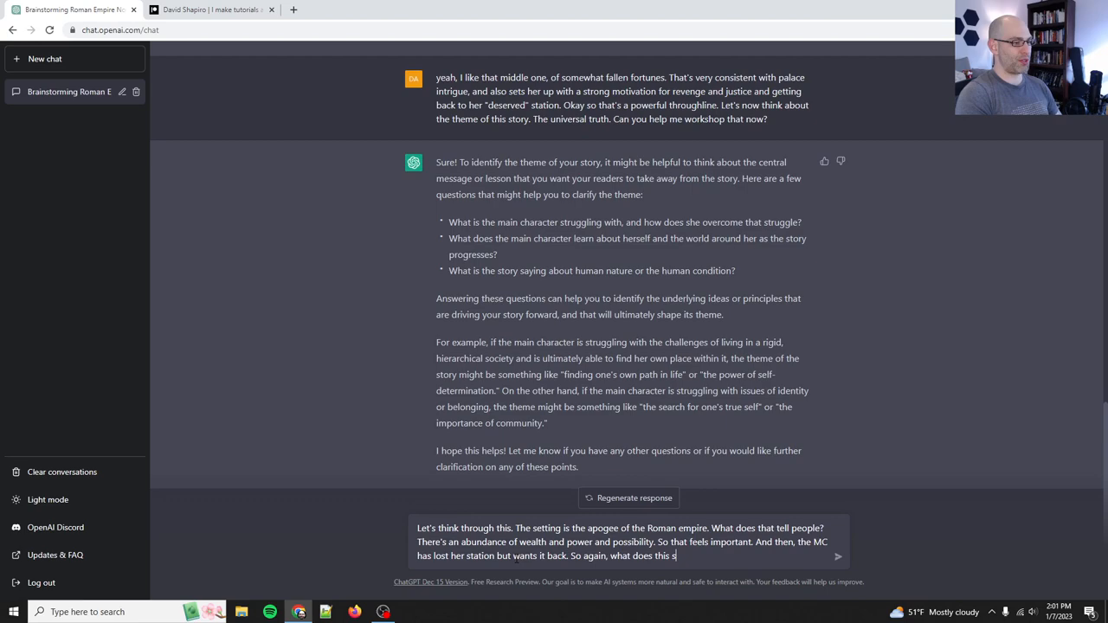
{"action": "type", "text": "ay about humanity or universal t"}
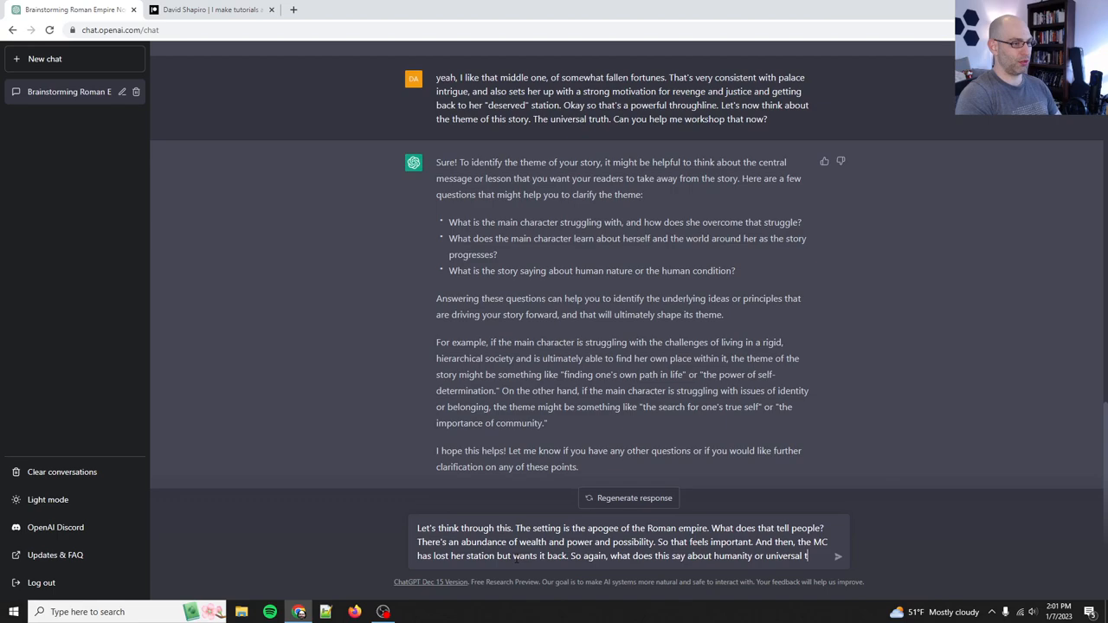
{"action": "type", "text": "Can you help me articulate"}
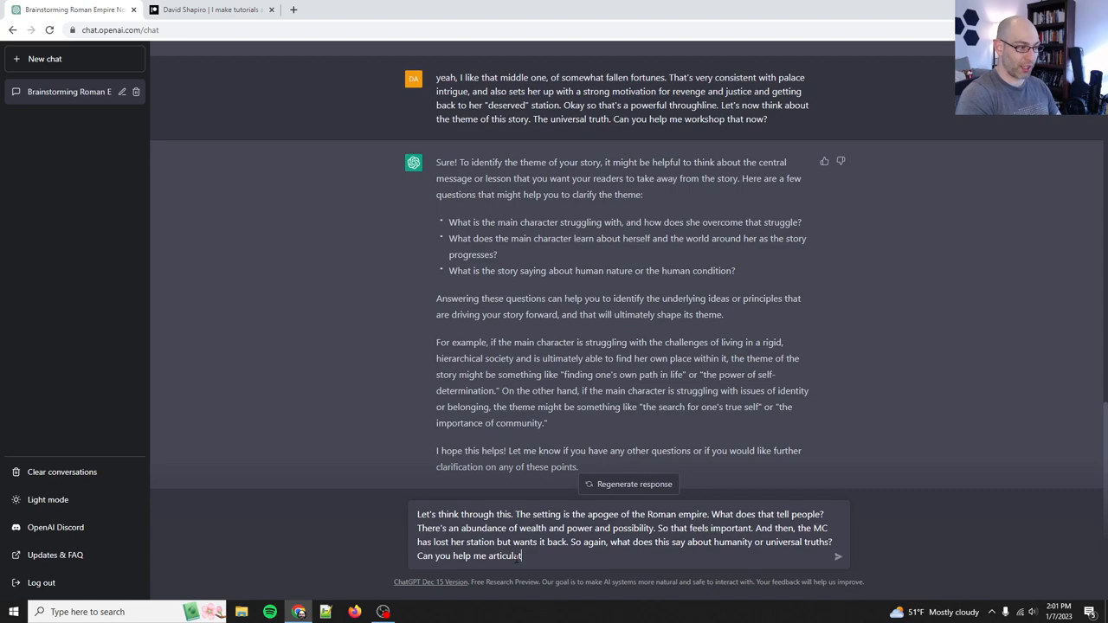
Send the theme question and read ChatGPT's suggested themes, such as the pursuit of power
{"action": "type", "text": "e this theme?"}
{"action": "key", "text": "Return"}
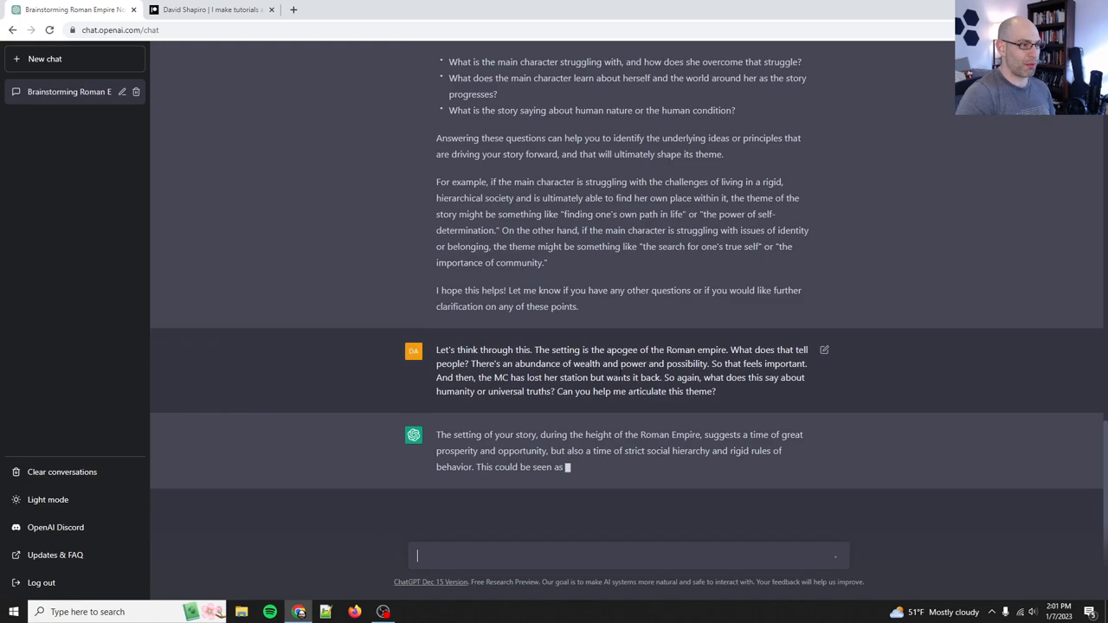
{"action": "scroll", "scroll_direction": "down", "scroll_amount": 3}
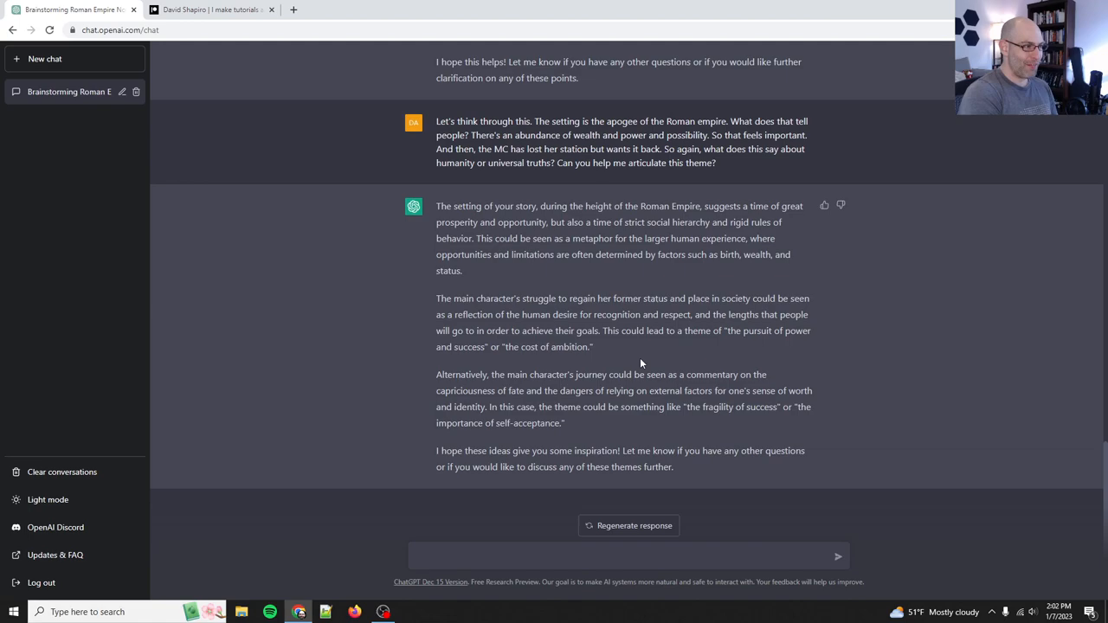
{"action": "left_click", "coordinate": [627, 555]}
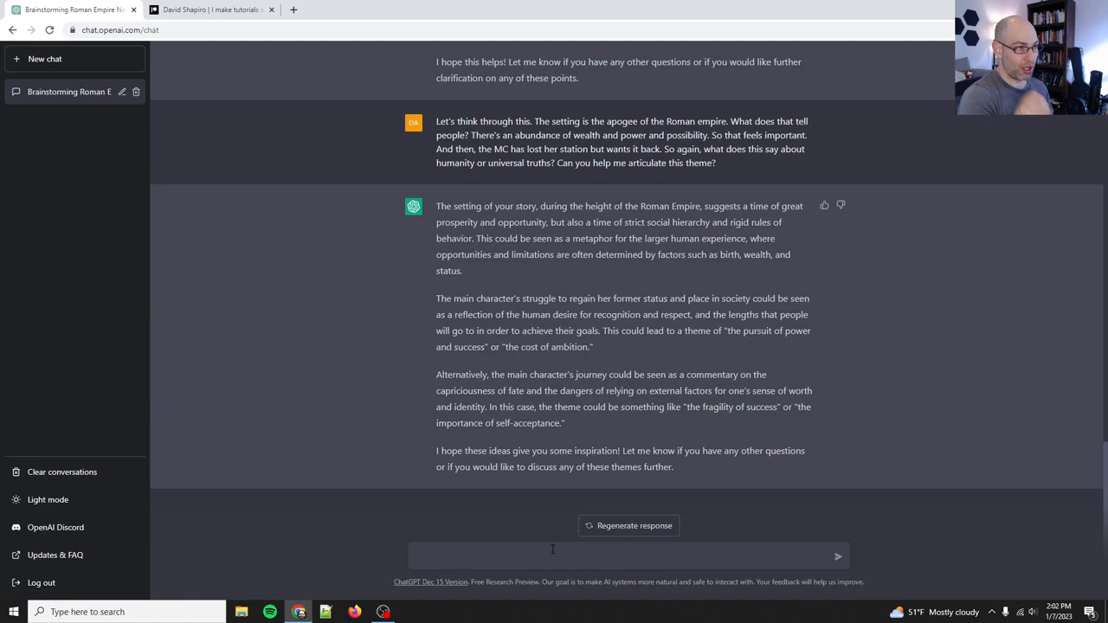
Write a message where she wins power, ends alone and empty, then lets it go, echoing 'quiet quitting'
{"action": "type", "text": "Let's do both,"}
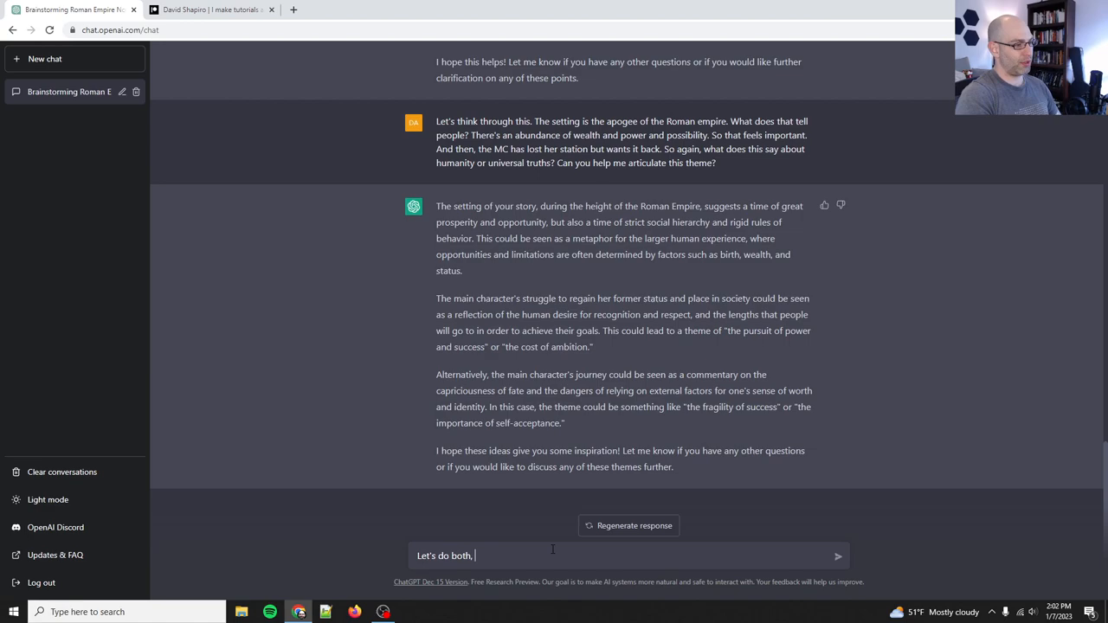
{"action": "type", "text": "actually. Let's have her pursue power"}
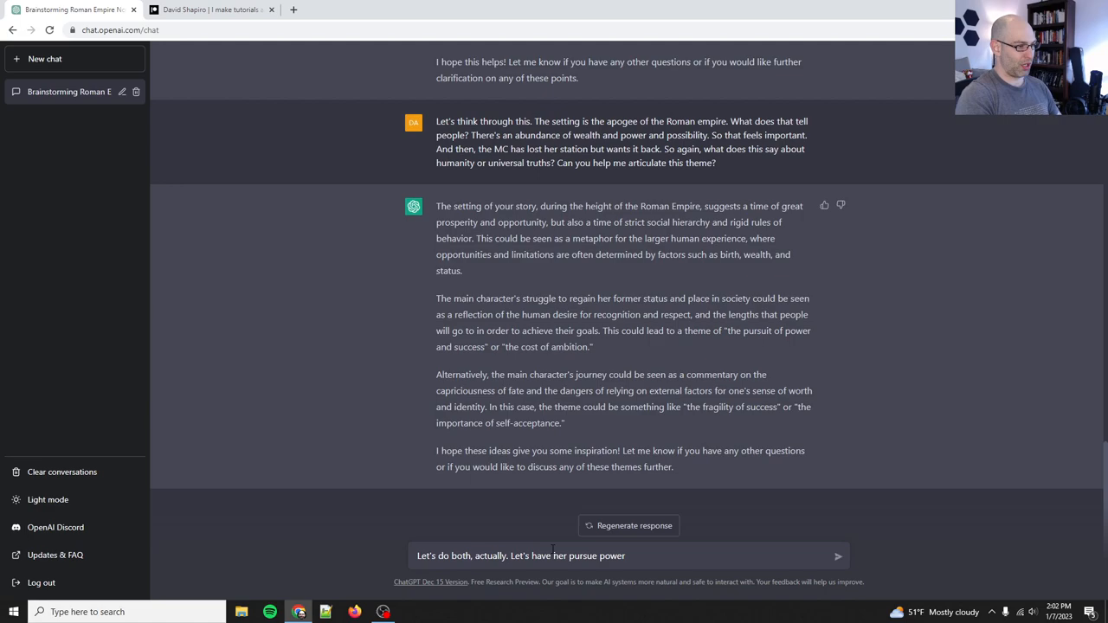
{"action": "type", "text": "and status, and then whe"}
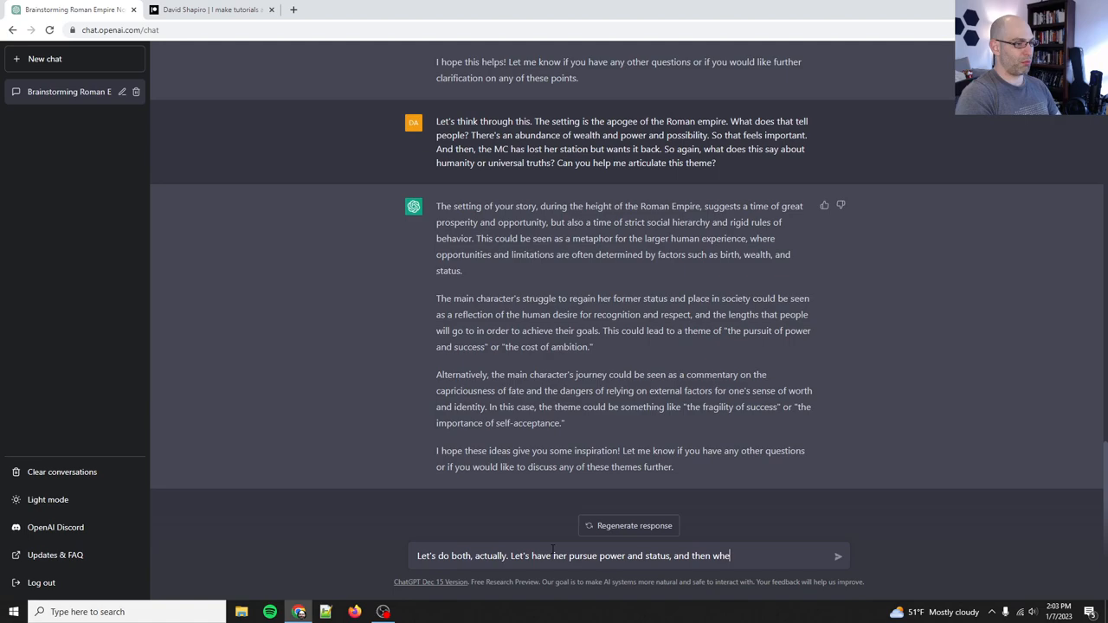
{"action": "type", "text": "n she gets it, she realizes that"}
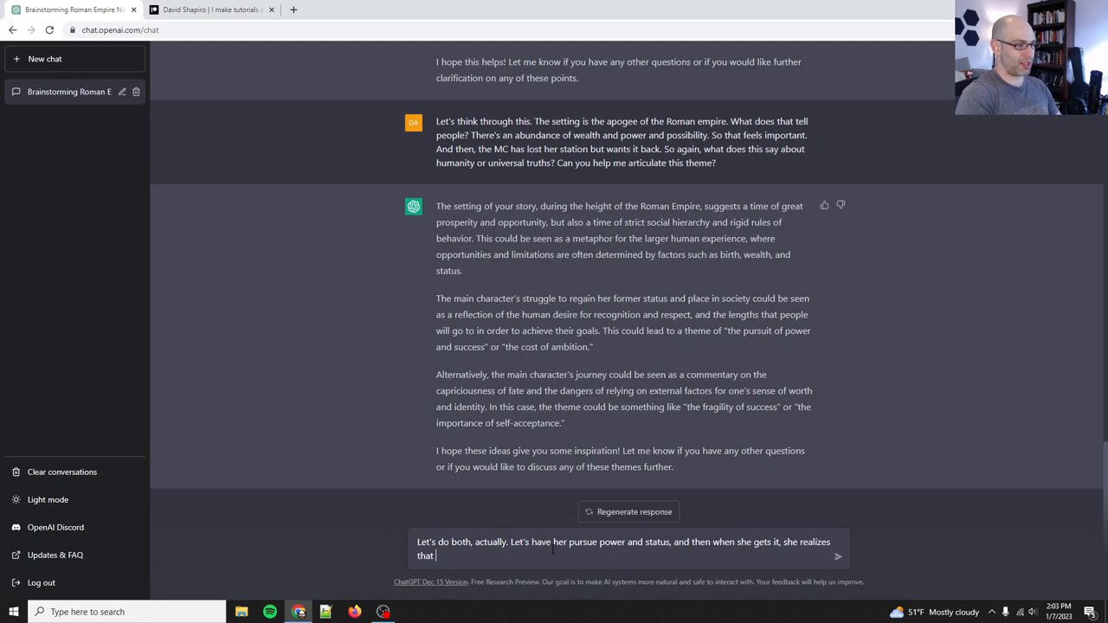
{"action": "type", "text": "she's alone, hunted, and empty. So then she must make"}
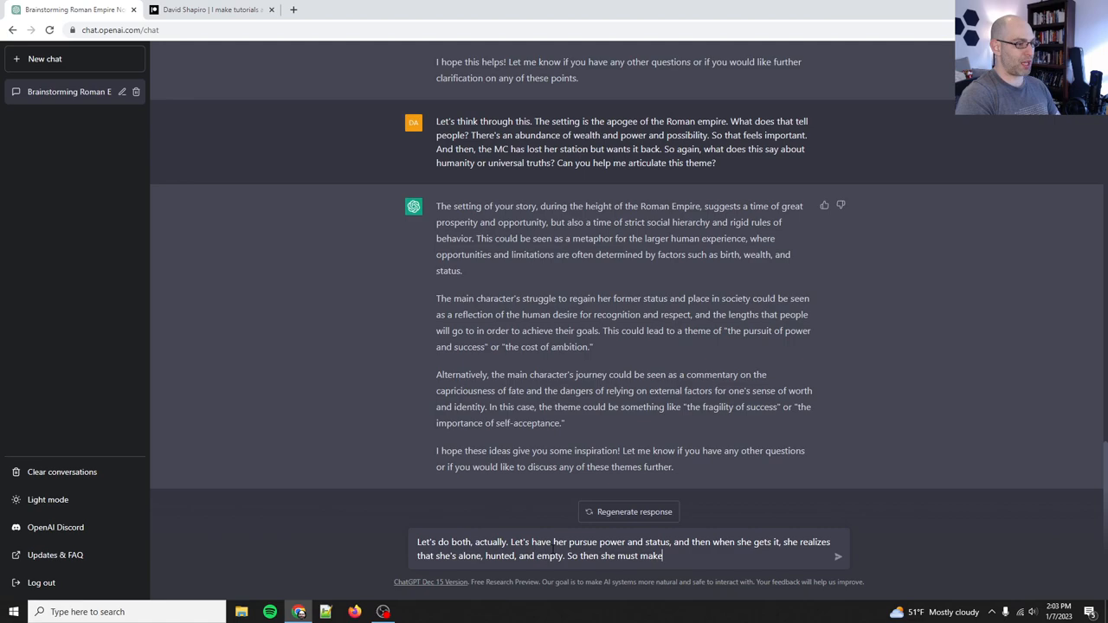
{"action": "type", "text": "a choice to let it all go and pursue"}
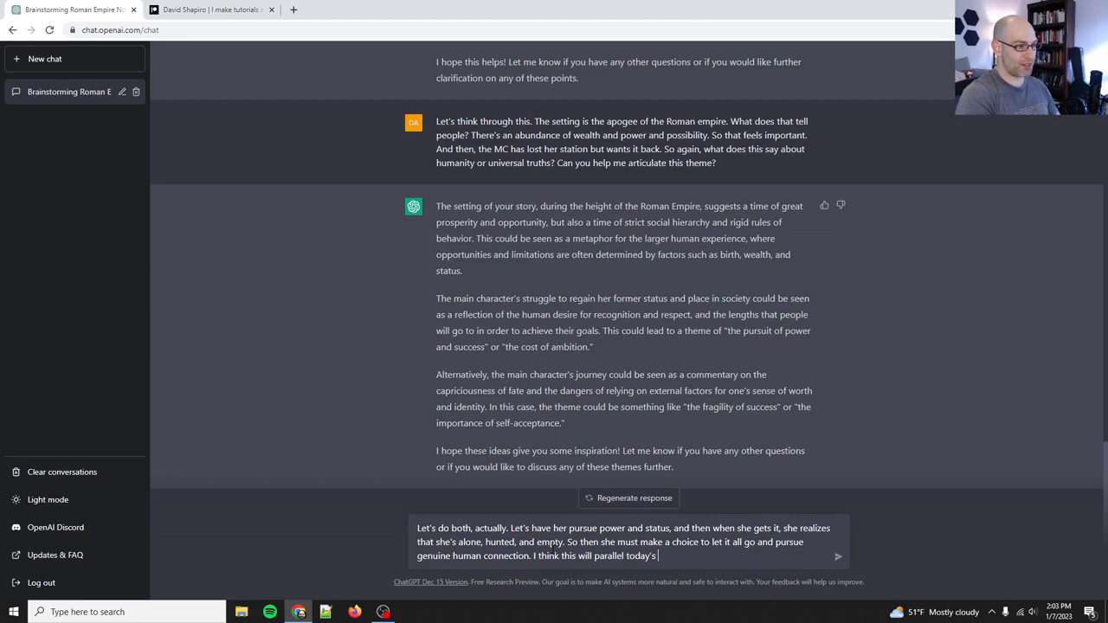
{"action": "type", "text": "zeitgeist of \"quiet quitting"}
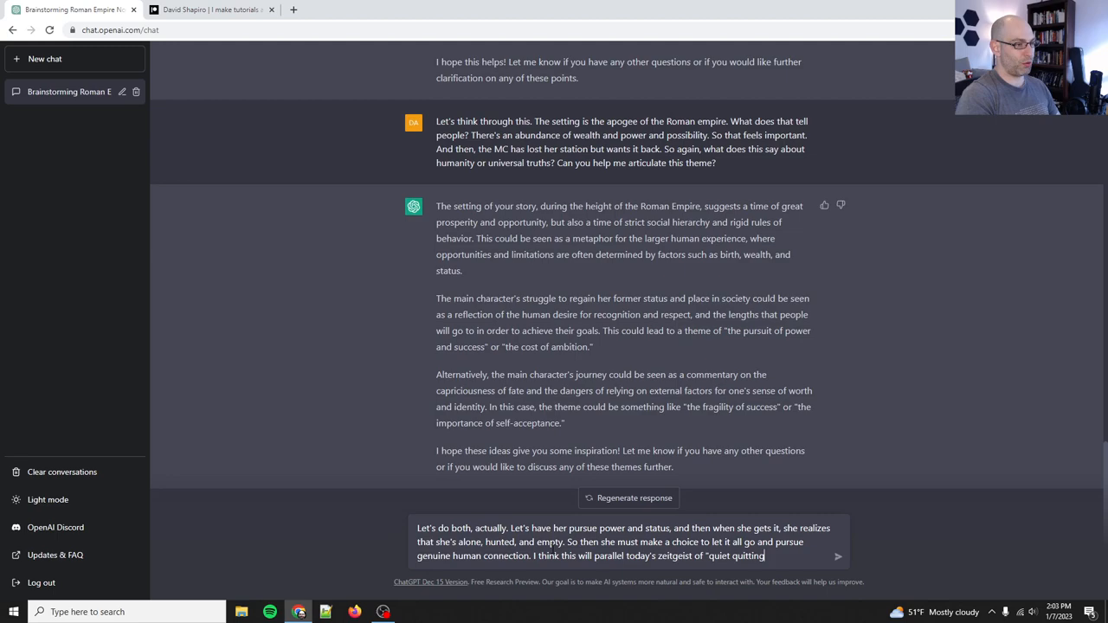
{"action": "type", "text": "and reclaiming our lives."}
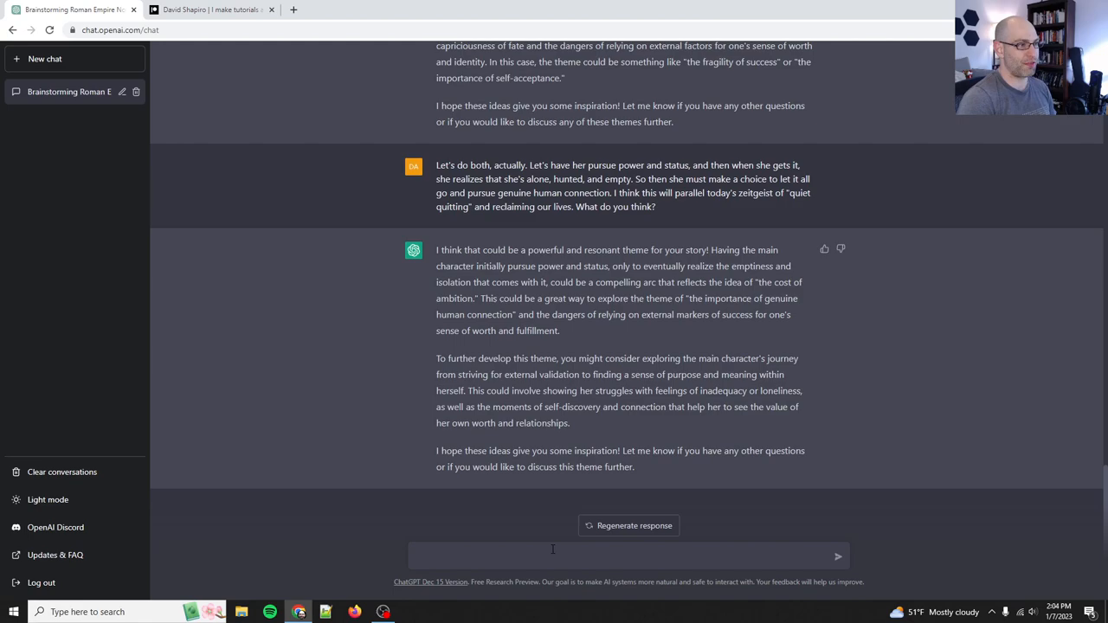
Read ChatGPT's finished reply on the heroine's journey and return to the message box
{"action": "left_click", "coordinate": [553, 555]}
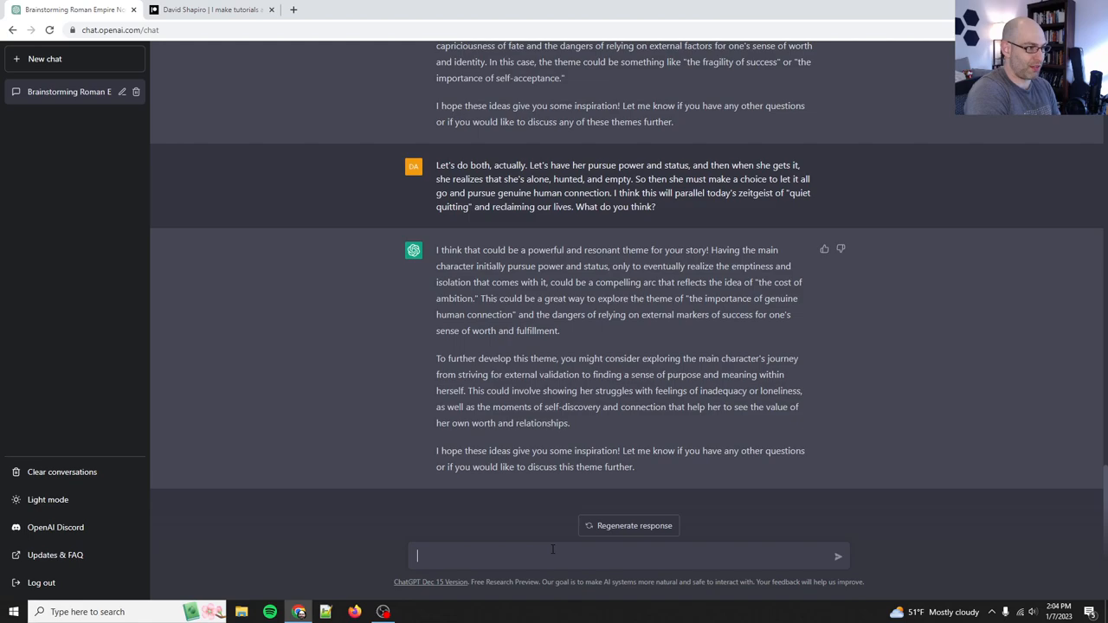
Propose a duology titled ASCENSION and DESCENT, and request a detailed summary of everything so far
{"action": "type", "text": "Yes, this is great. I"}
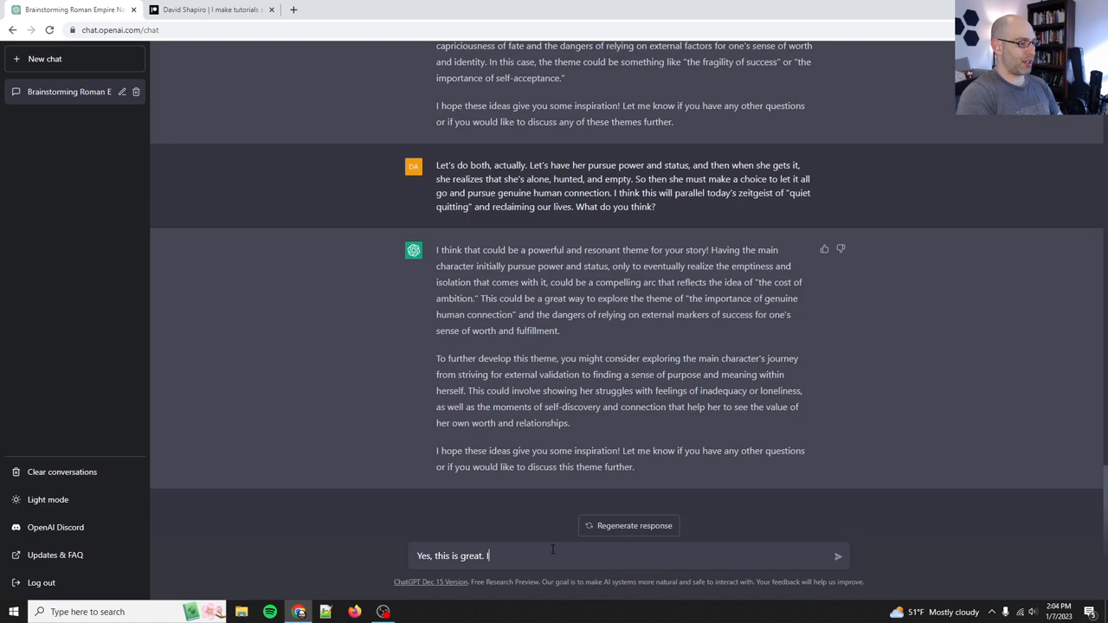
{"action": "type", "text": "I think we need to break this into a duology."}
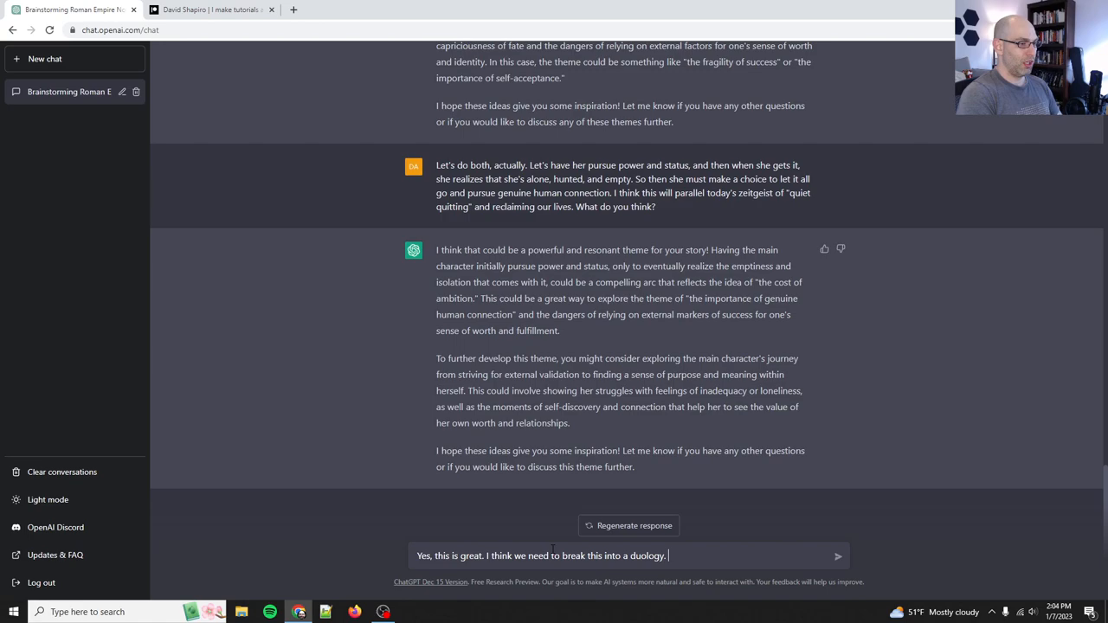
{"action": "type", "text": "The first book will be called ASCENSION o"}
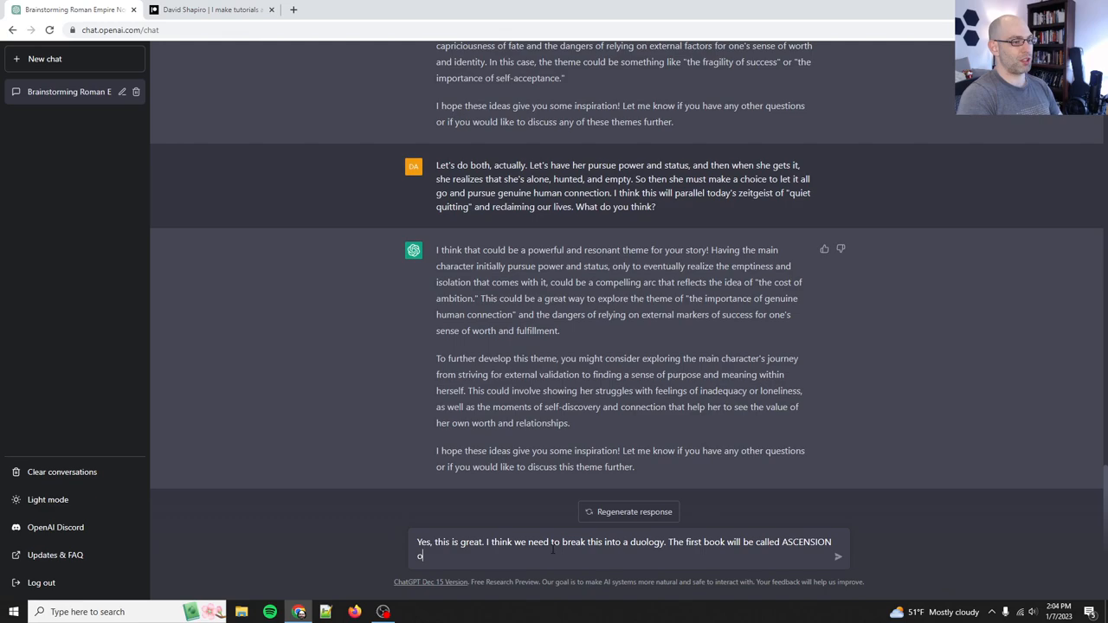
{"action": "type", "text": "r something grandiose like that. And the second book could be called DESCENT or"}
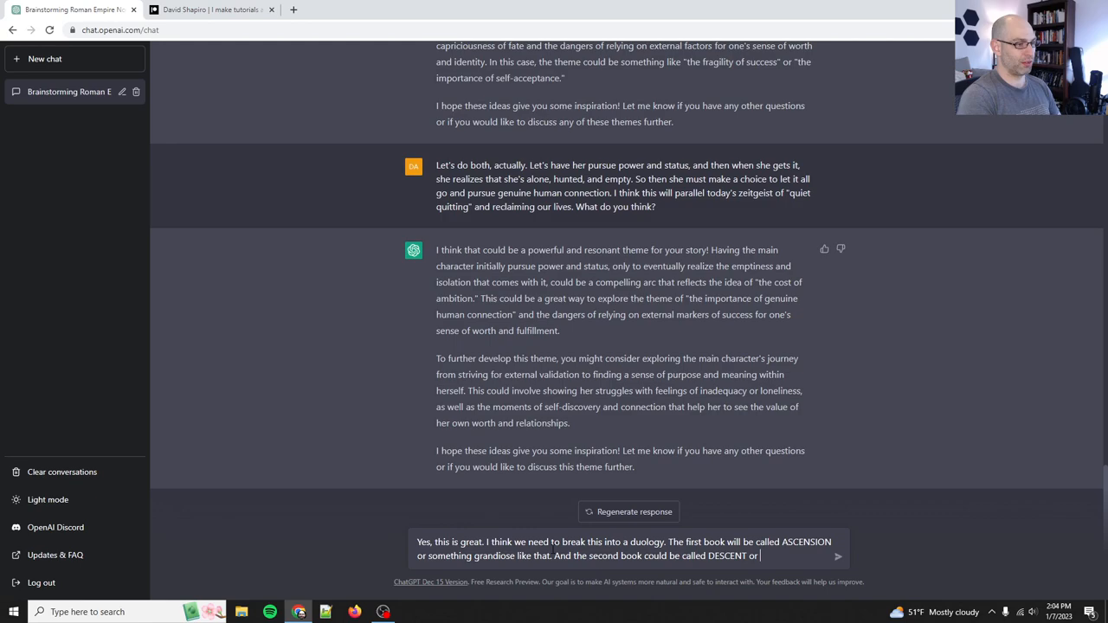
{"action": "type", "text": "something."}
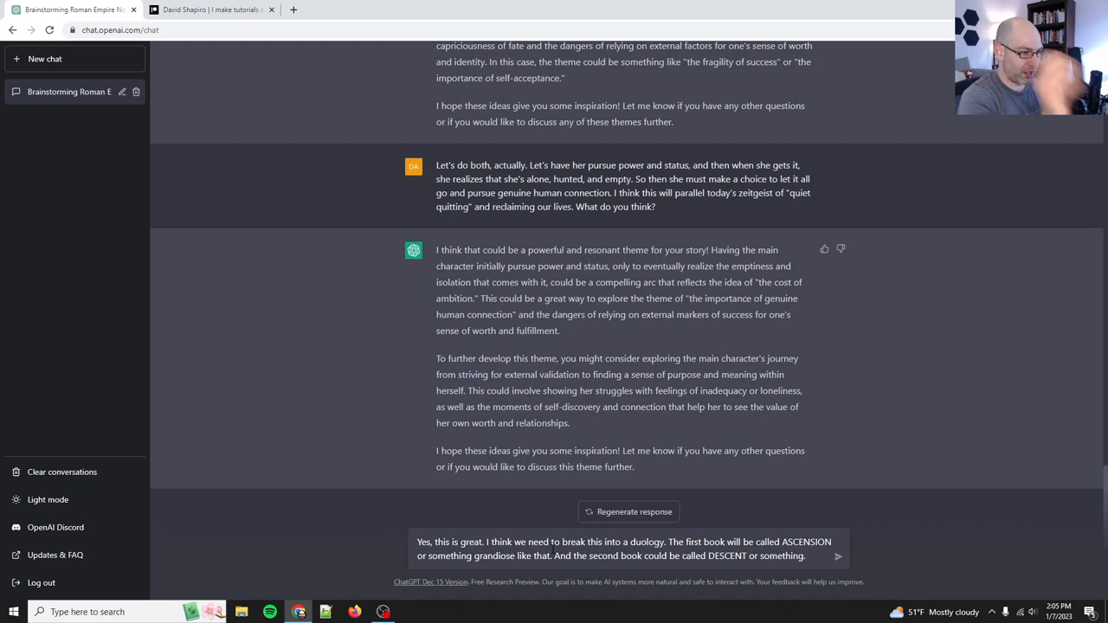
{"action": "type", "text": "That's all nice and solid. Now let"}
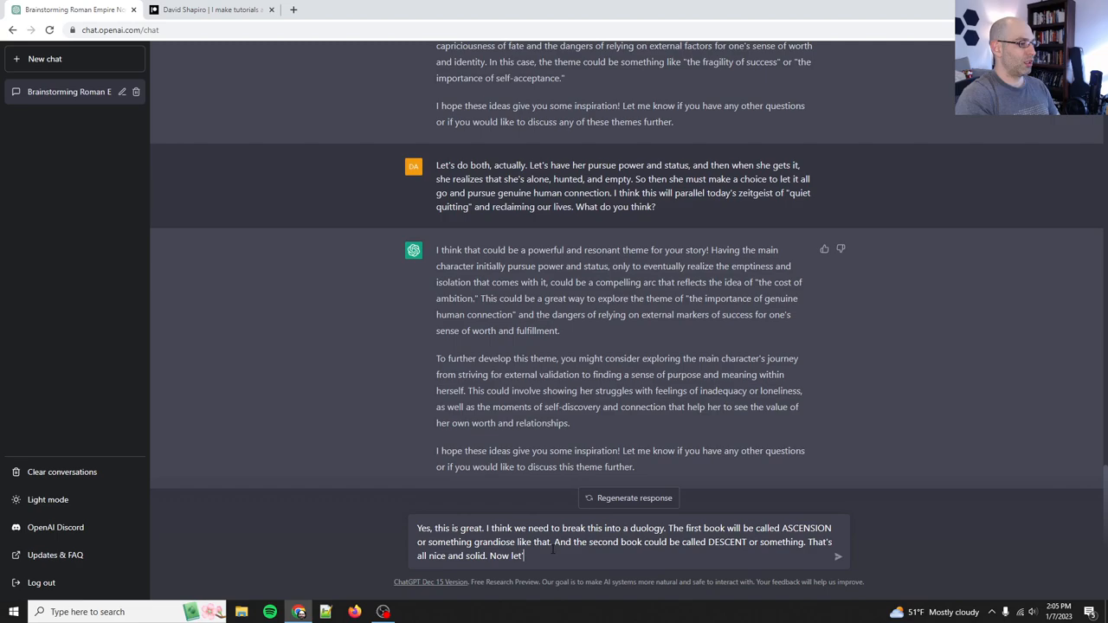
{"action": "type", "text": "s summarize everything we"}
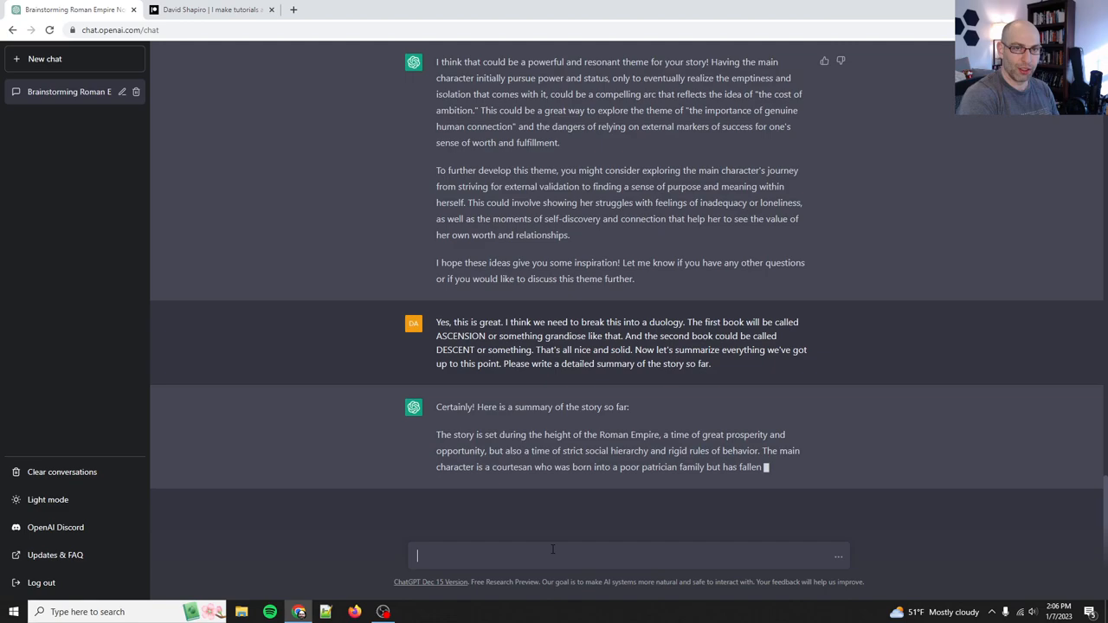
Read the completed ASCENSION/DESCENT summary, highlighting the DESCENT passage, and begin a reply with 'Excellent.'
{"action": "scroll", "scroll_direction": "down", "scroll_amount": 3}
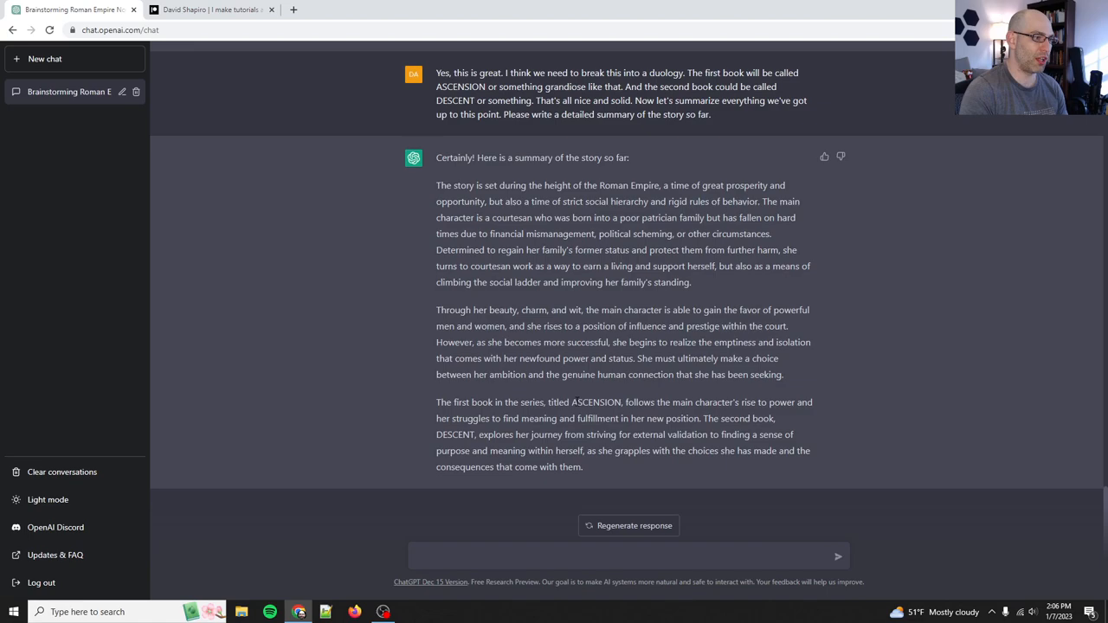
{"action": "left_click_drag", "start_coordinate": [483, 434], "coordinate": [608, 450]}
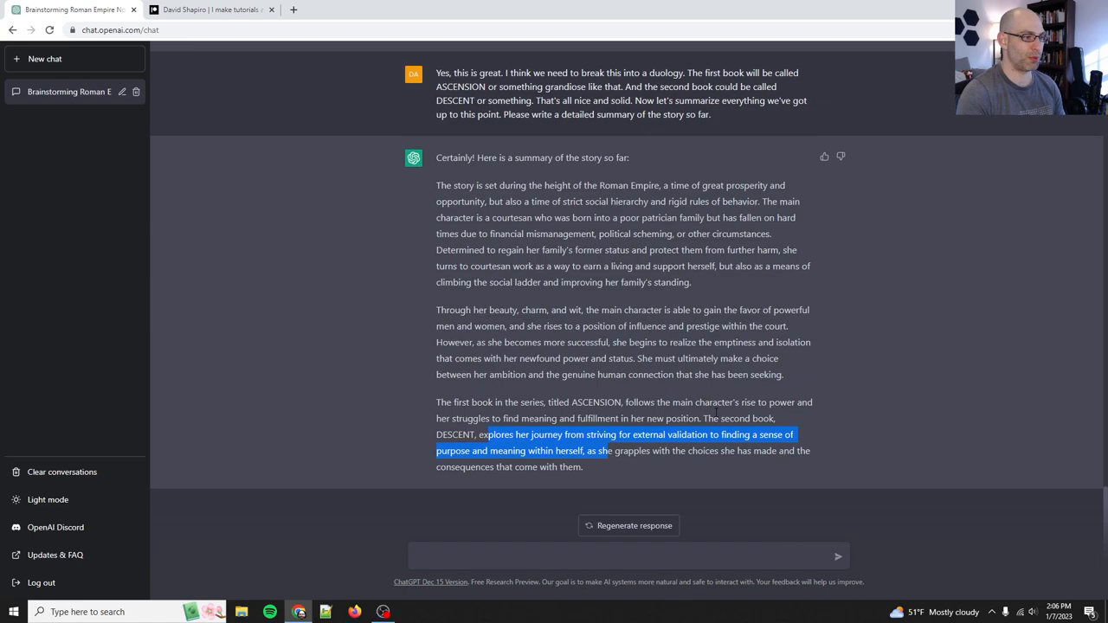
{"action": "type", "text": "Excellent."}
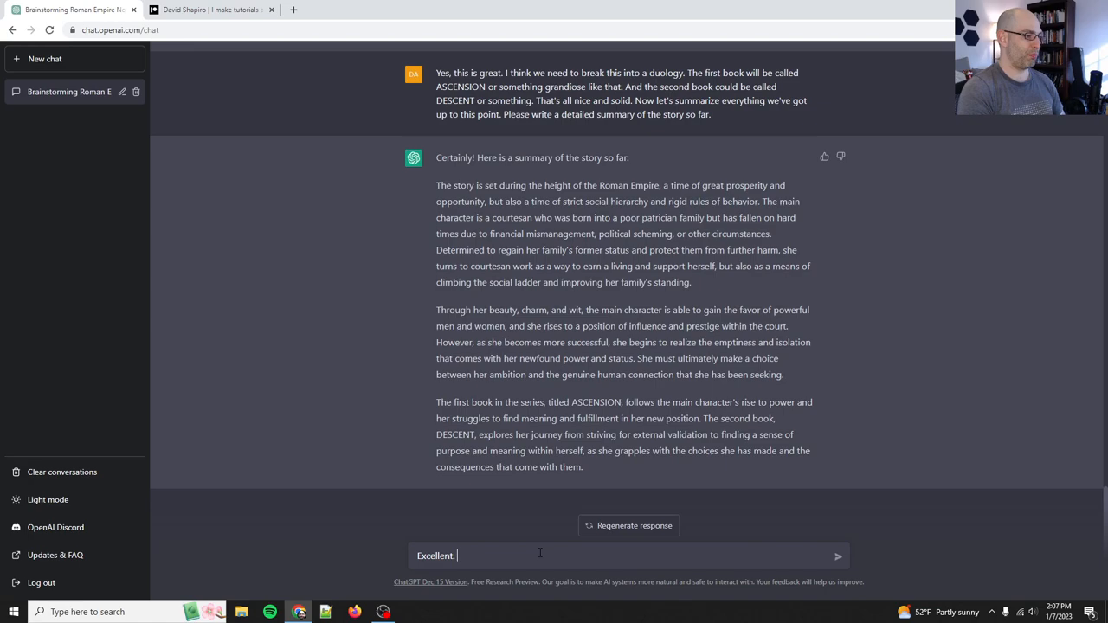
Ask for an updated summary: wealthy family dispossessed through betrayal and palace intrigue
{"action": "type", "text": "We just need to change one detail: She"}
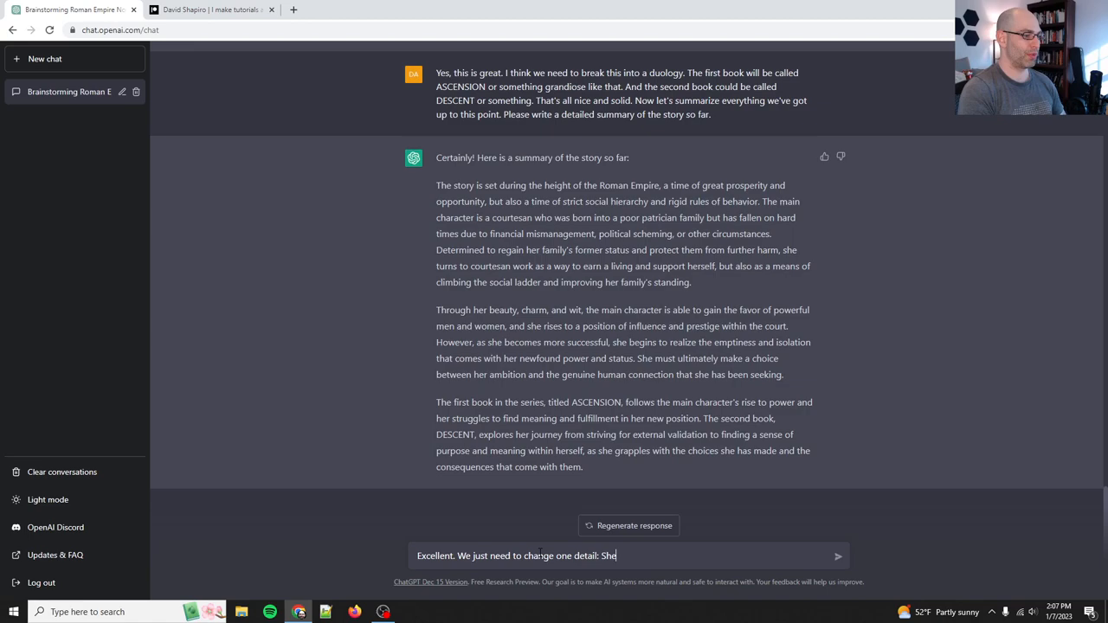
{"action": "type", "text": "was born to a powerful"}
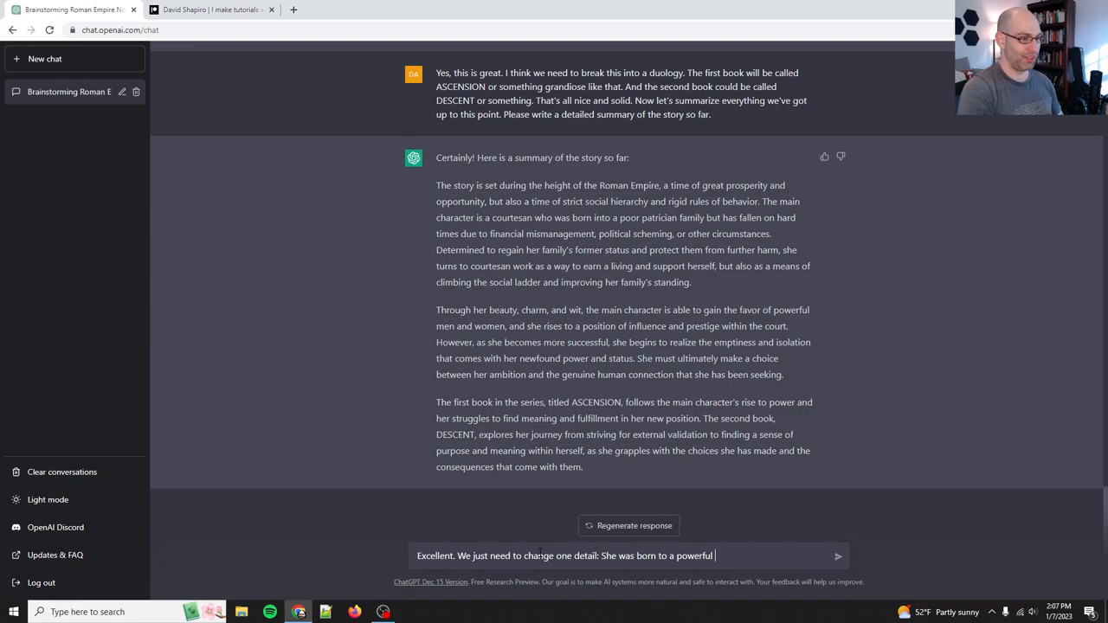
{"action": "type", "text": "and wealthy family but lost"}
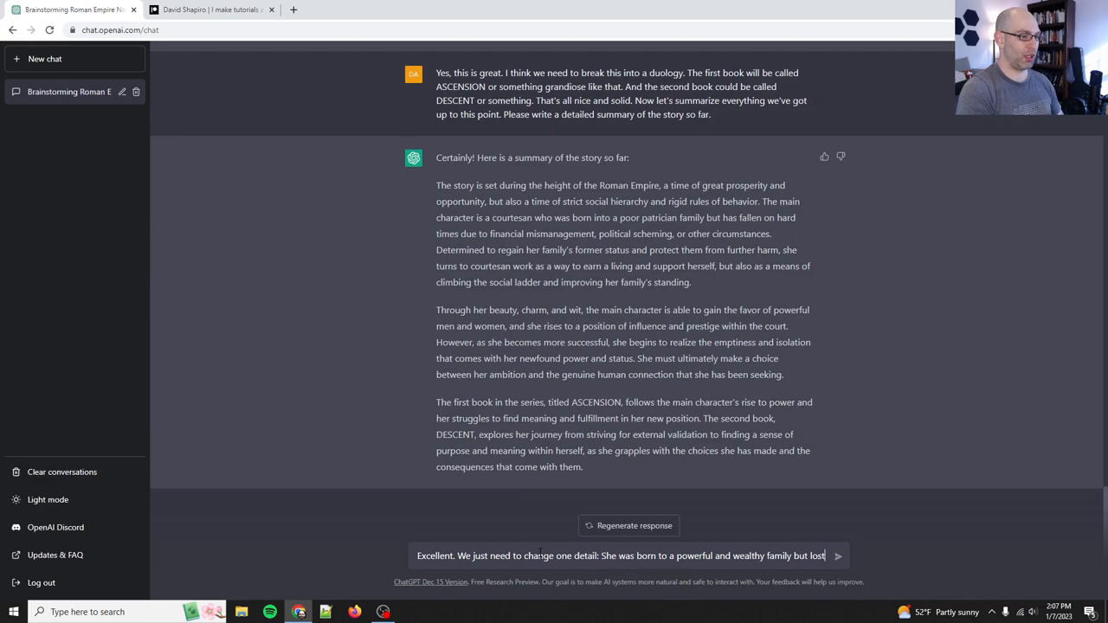
{"action": "type", "text": "her family was dispossessed d"}
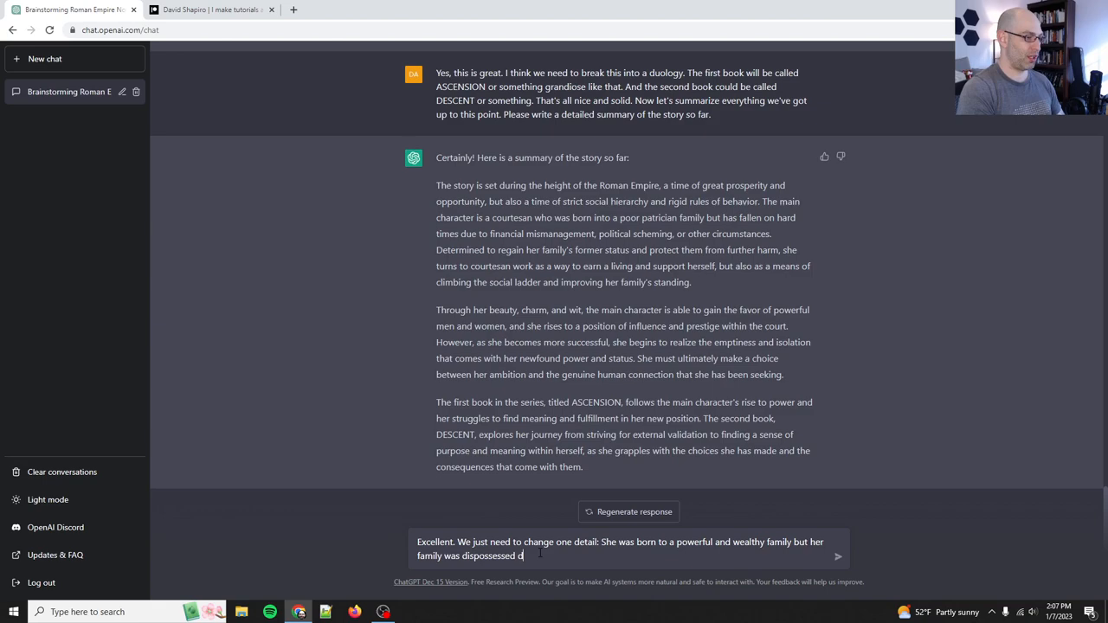
{"action": "type", "text": "ue to betrayal and palace intrigue."}
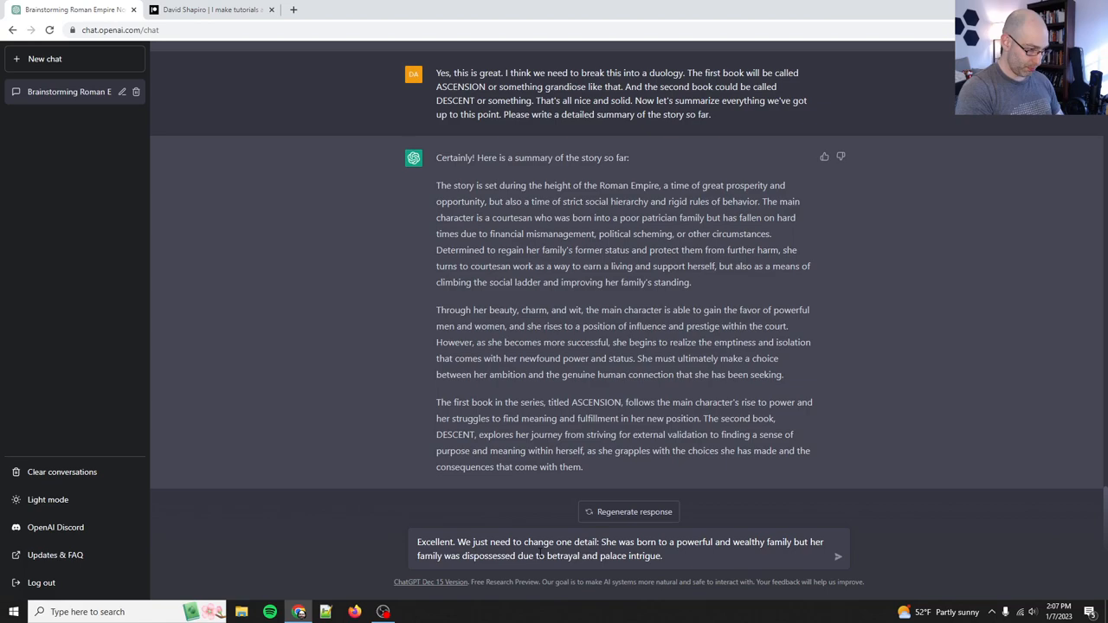
{"action": "type", "text": "Can you update the summary based upon this in"}
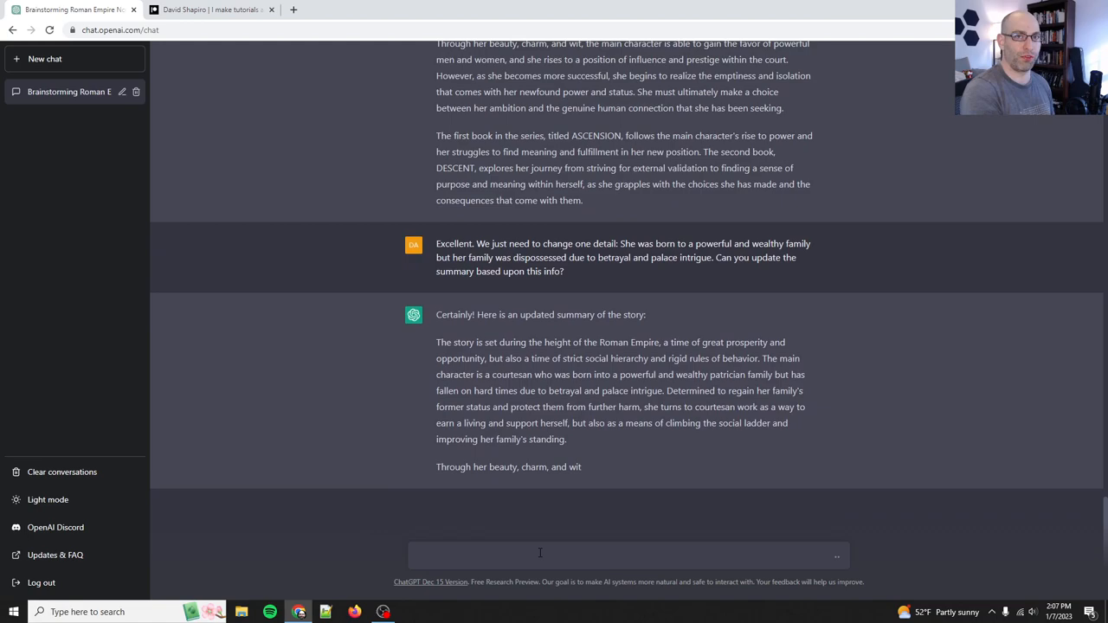
Scroll through the updated summary describing her patrician family's ruin by betrayal and intrigue
{"action": "scroll", "scroll_direction": "down", "scroll_amount": 3}
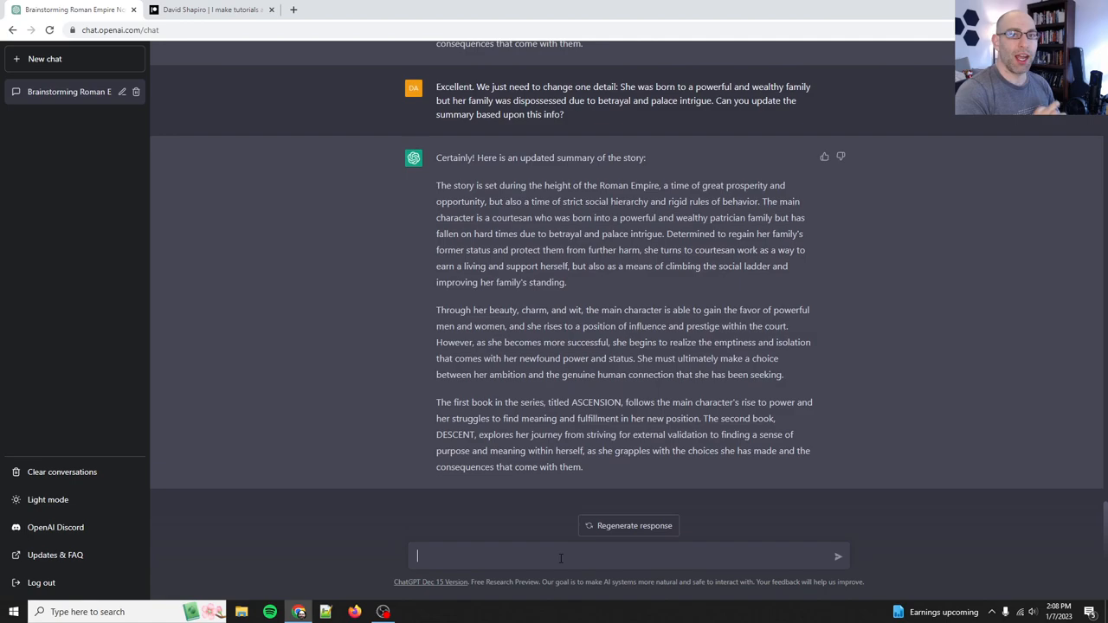
Ask when to set the story and when the Roman Empire reached its absolute peak
{"action": "type", "text": "Great, let's flesh"}
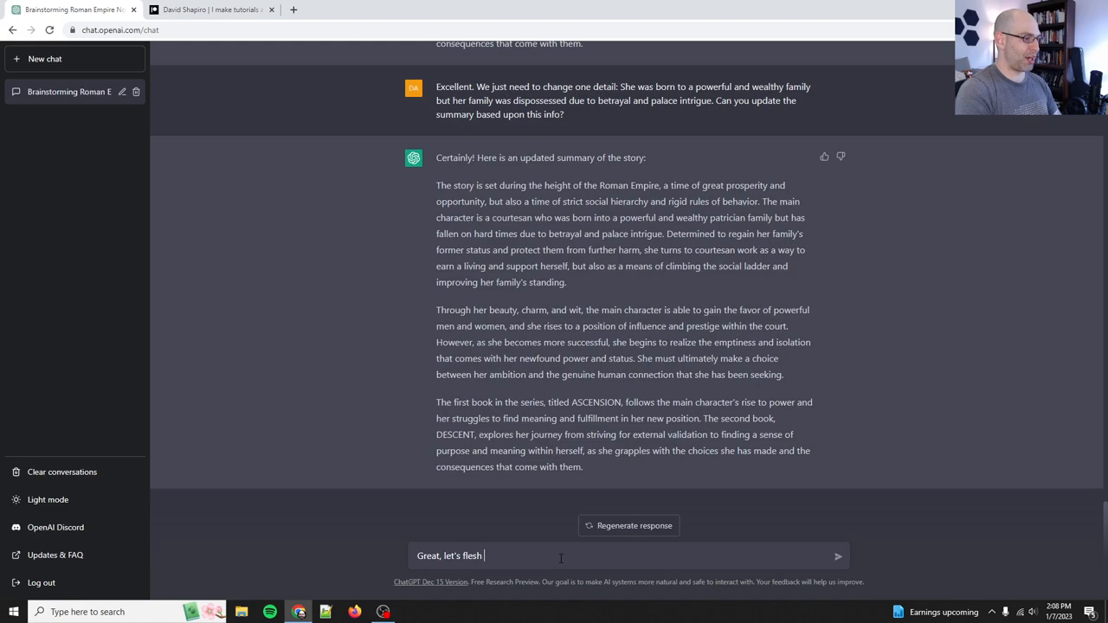
{"action": "type", "text": "out the setting now. Can you help me figure out"}
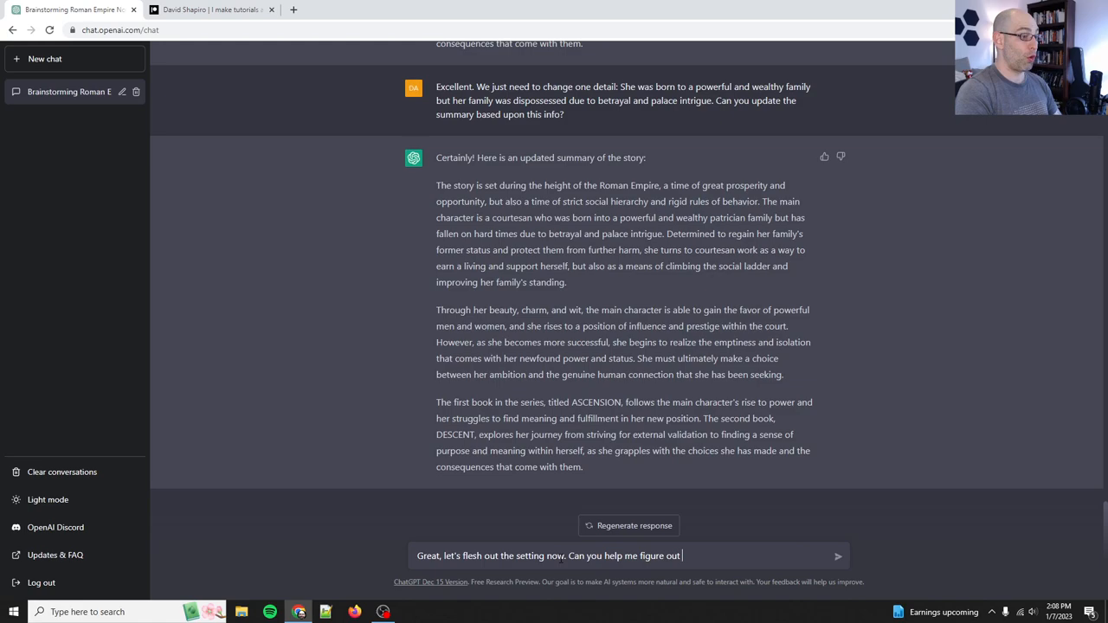
{"action": "type", "text": "WHEN exactly to set this story? When do you thi"}
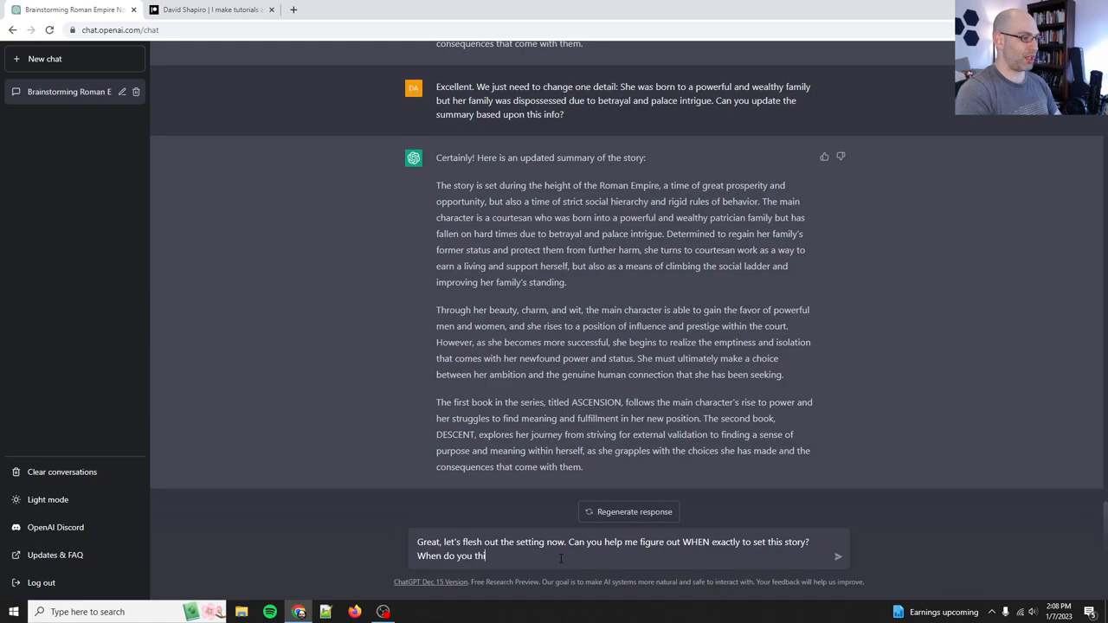
{"action": "type", "text": "nk the Roman empire hit its absolute p"}
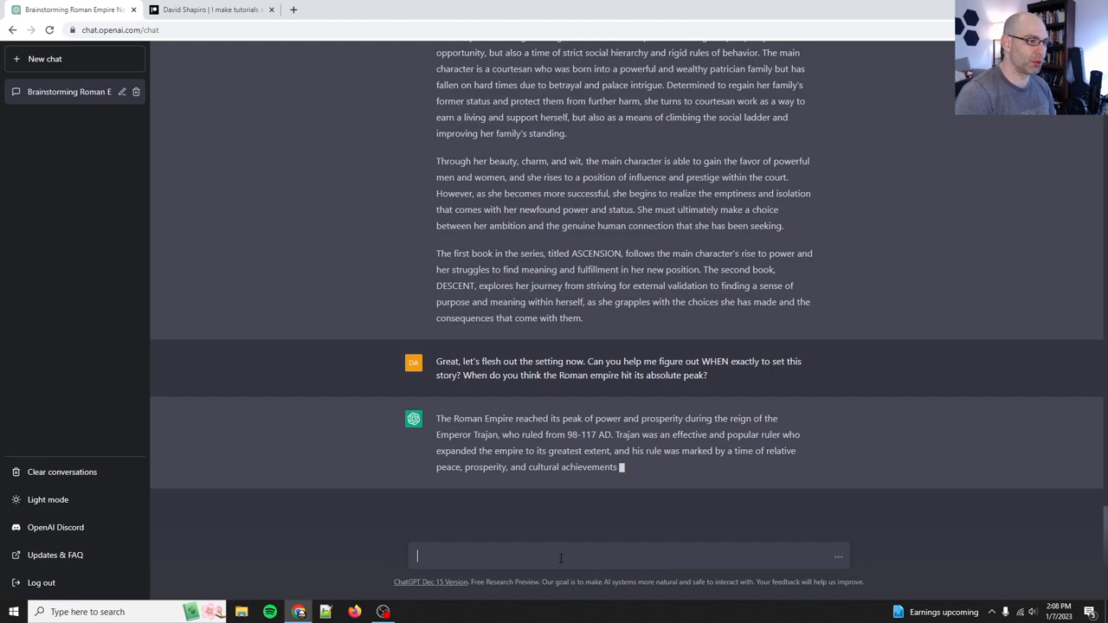
Read the answer about Trajan, Augustus and Hadrian, and start a reply with 'Okay great,'
{"action": "scroll", "scroll_direction": "down", "scroll_amount": 3}
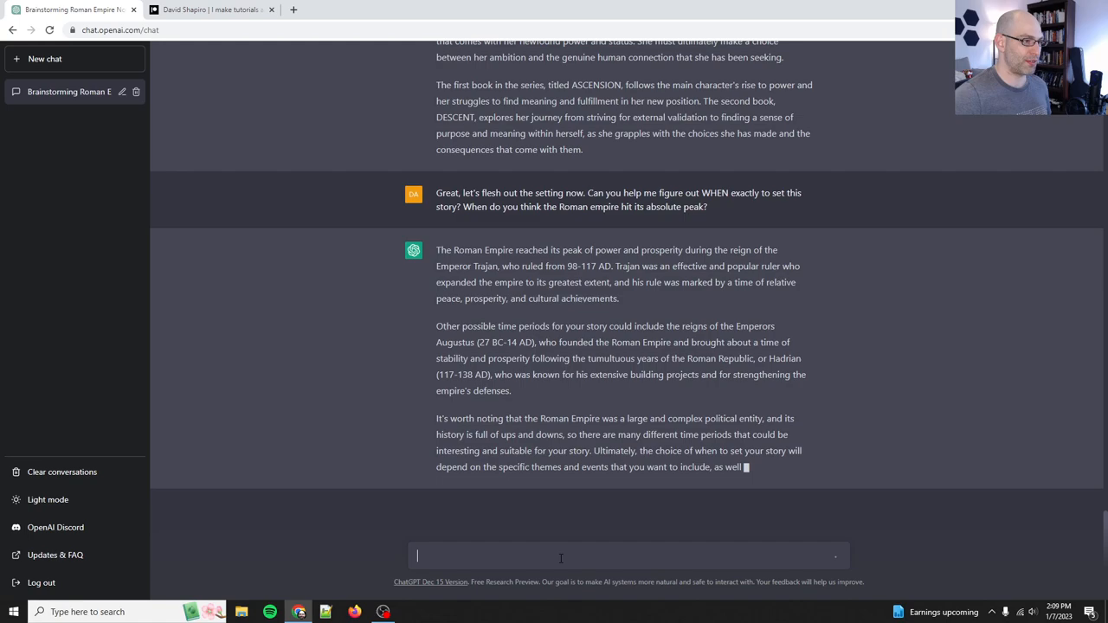
{"action": "type", "text": "Okay great,"}
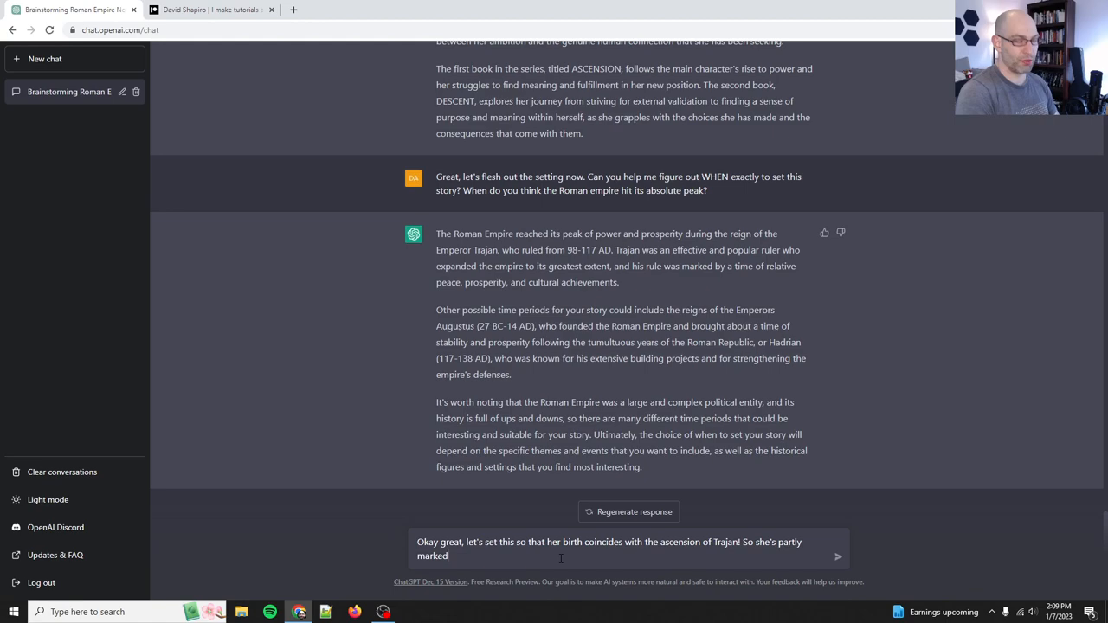
Send a prompt tying her arc to Rome's peak and decline, requesting major events and people through 138 AD
{"action": "type", "text": "(Romans were very superstitious) as being tied"}
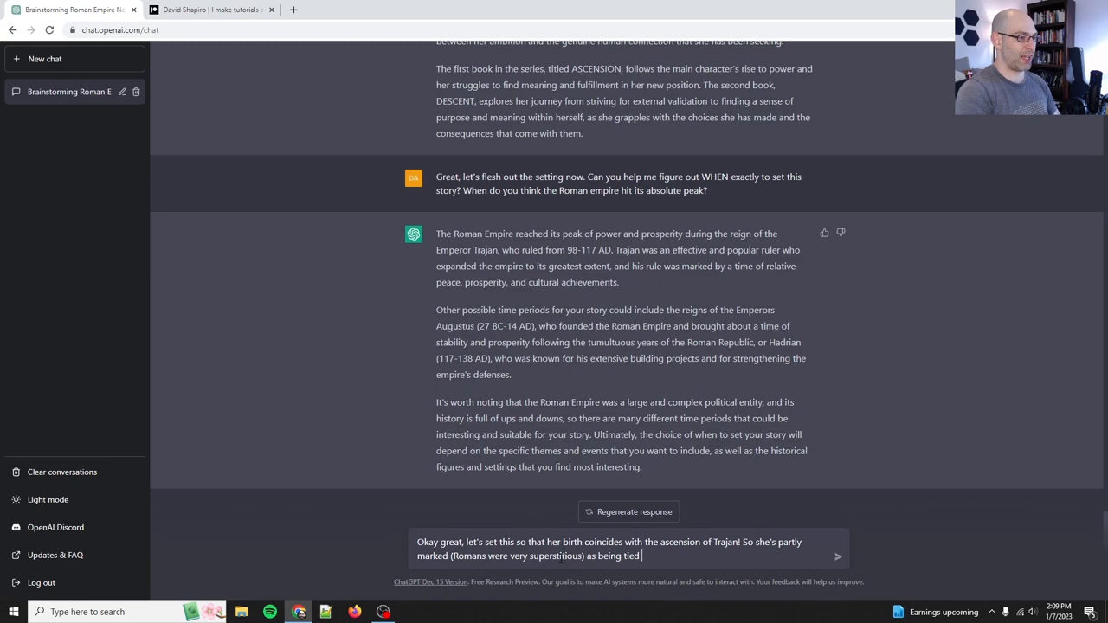
{"action": "type", "text": "to the fate of the emperor."}
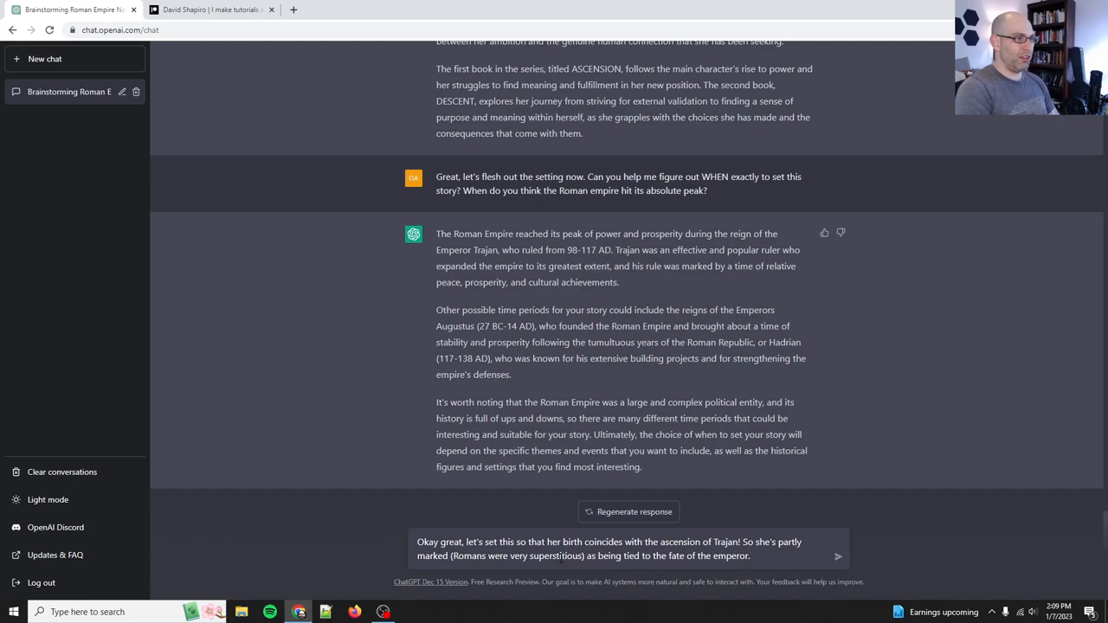
{"action": "type", "text": "So then her life goes"}
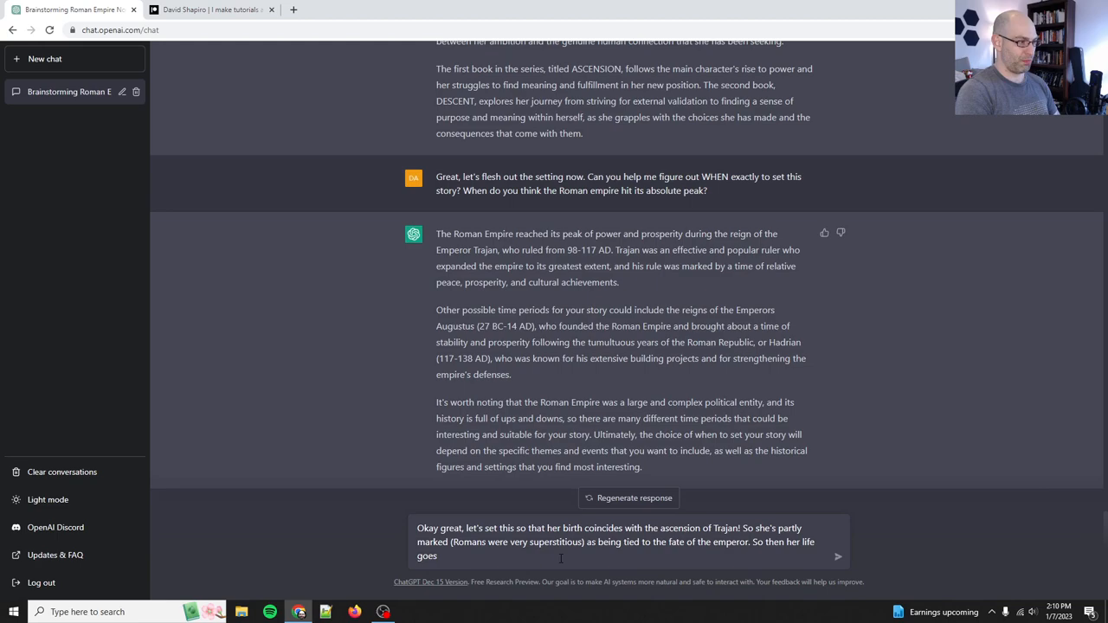
{"action": "type", "text": "character arc t"}
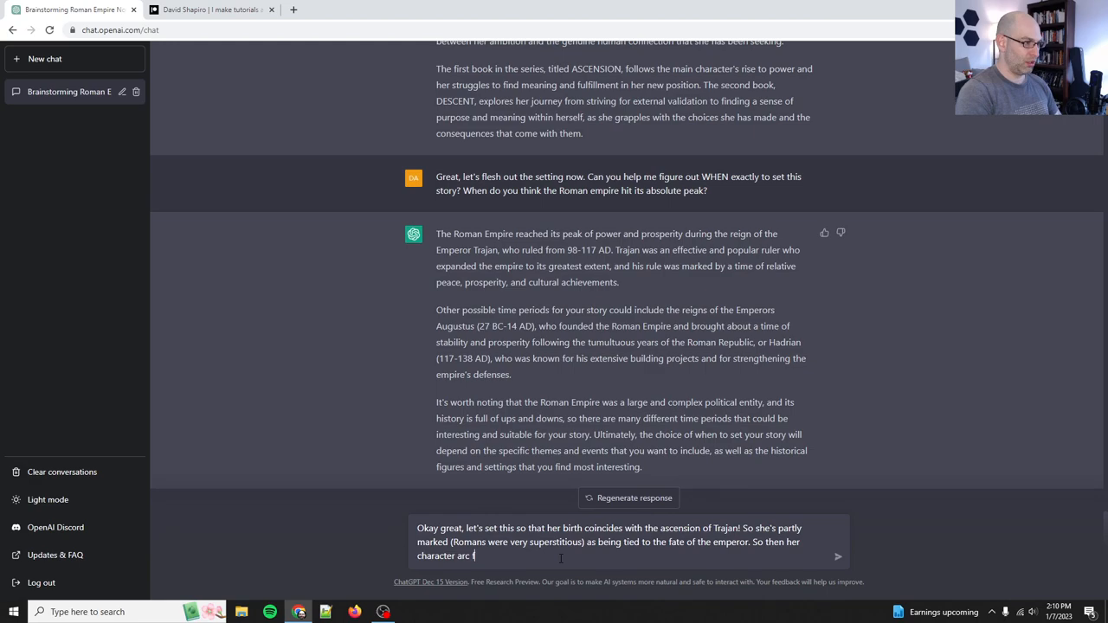
{"action": "type", "text": "follows Rome through its absolue p"}
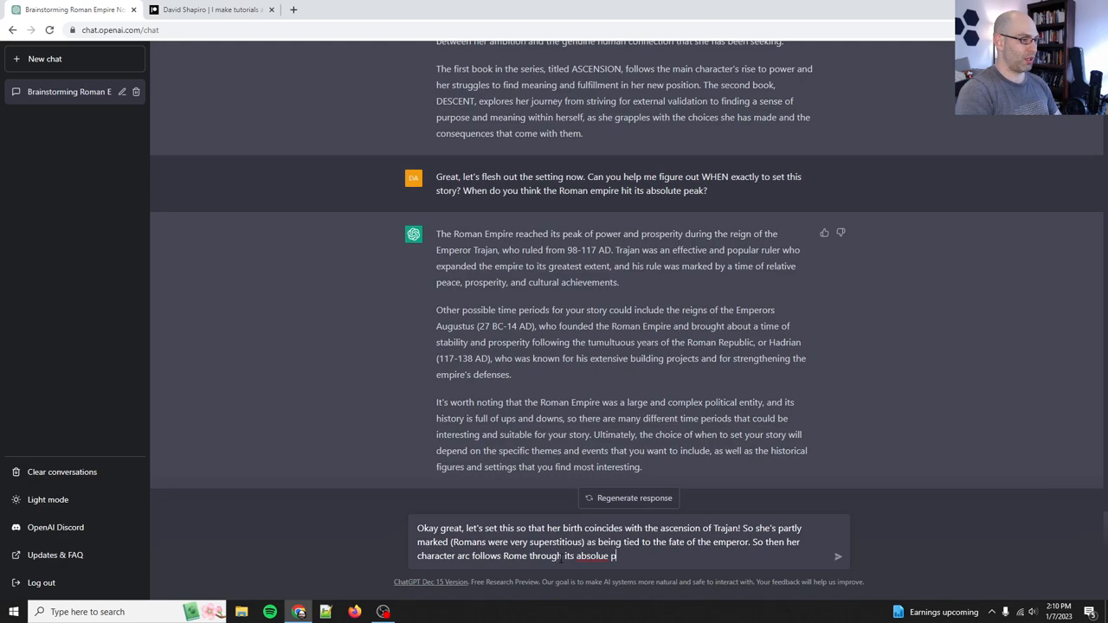
{"action": "type", "text": "and the beginning of the declin"}
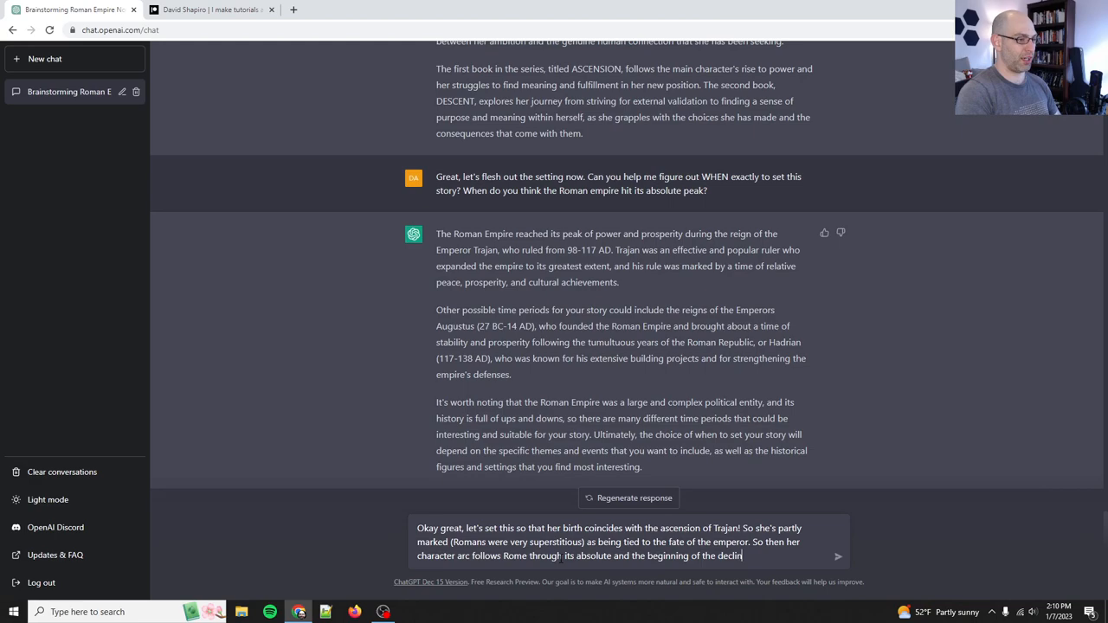
{"action": "type", "text": "e. So her choices mirror that of"}
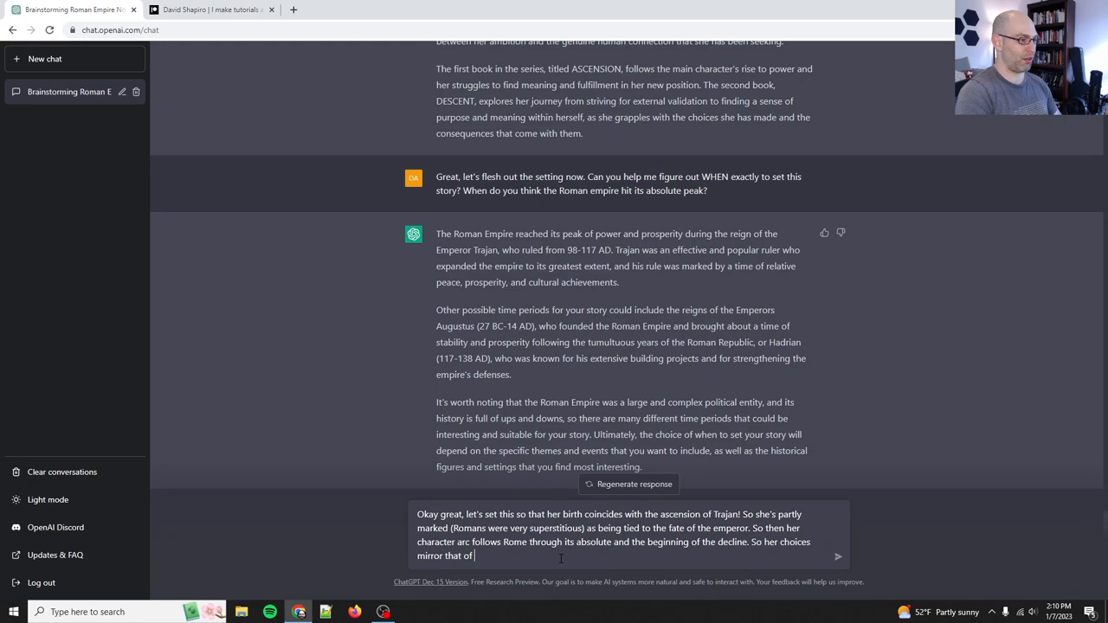
{"action": "type", "text": "Rome. With this in mind."}
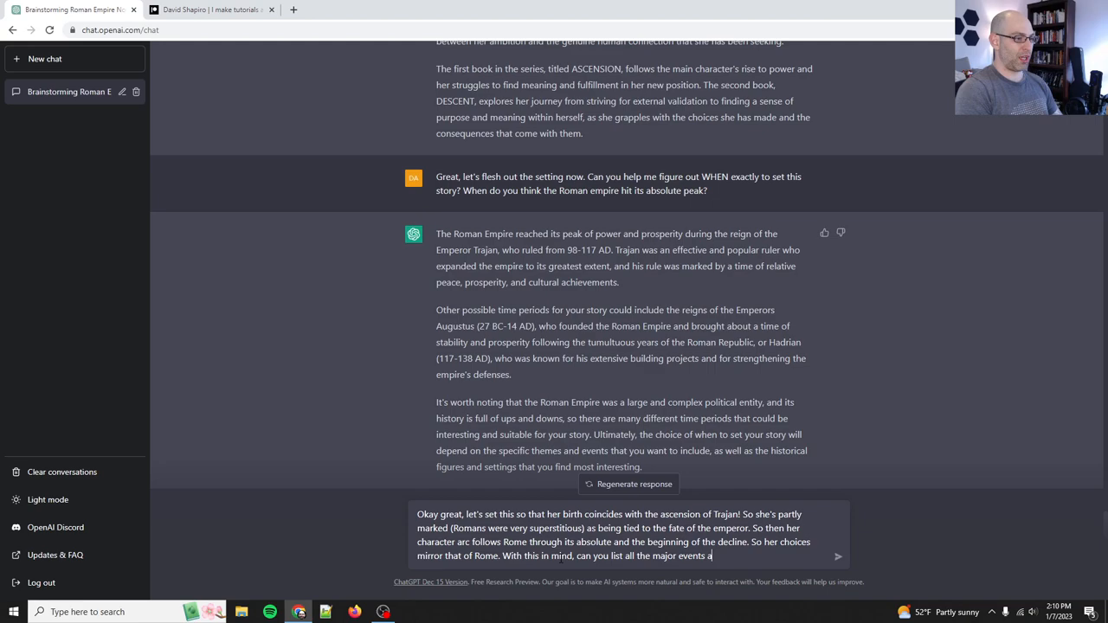
{"action": "type", "text": "nd people that wd"}
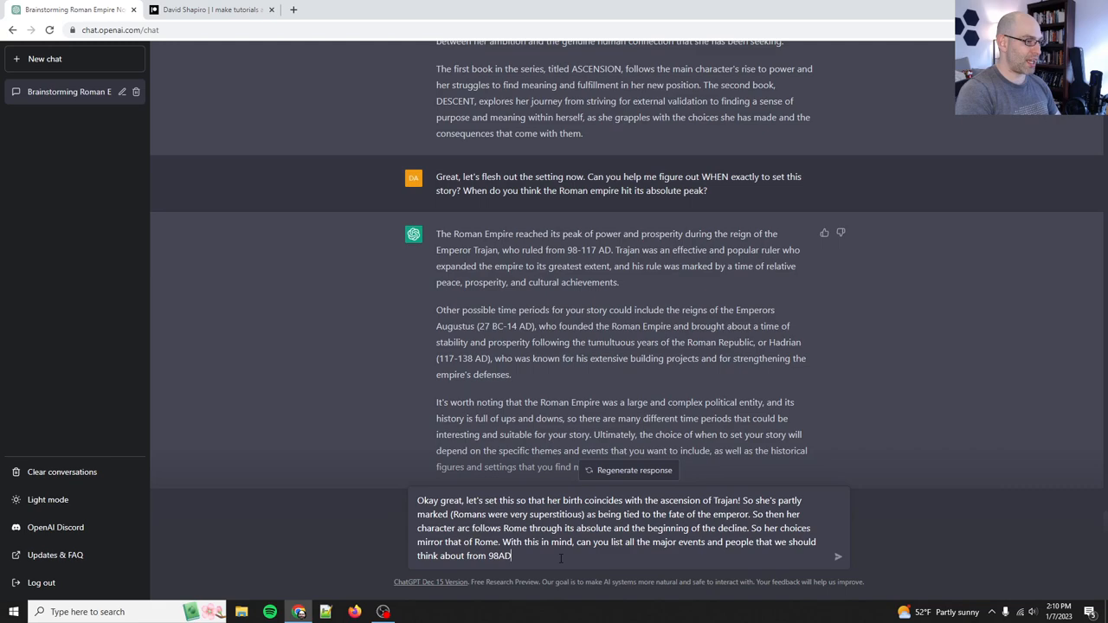
{"action": "type", "text": "to 138AD?"}
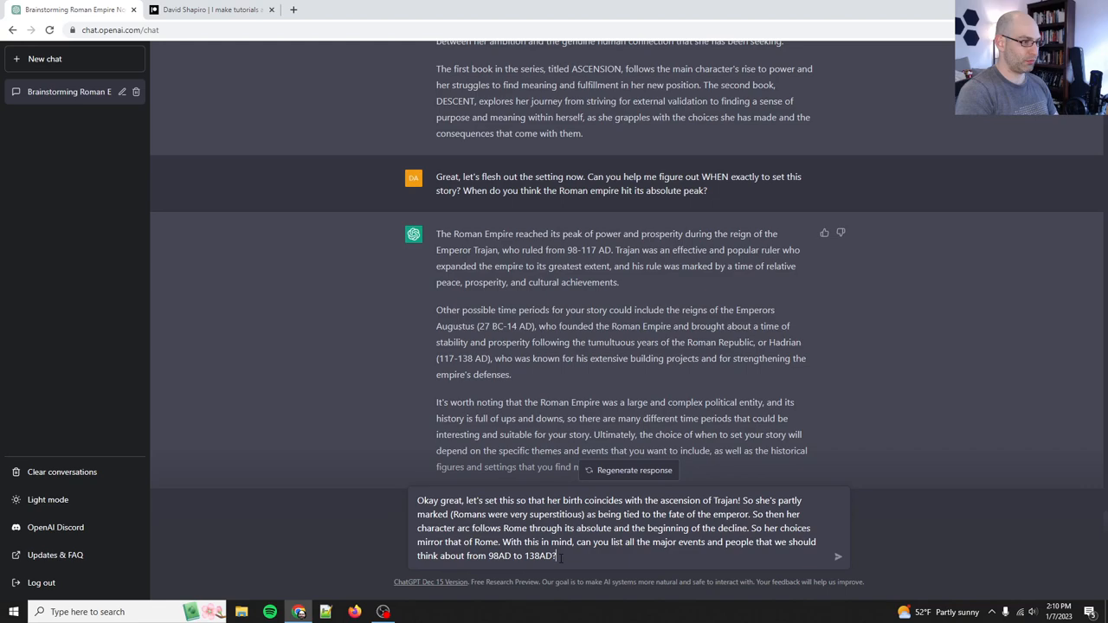
{"action": "type", "text": "This will help us figure out"}
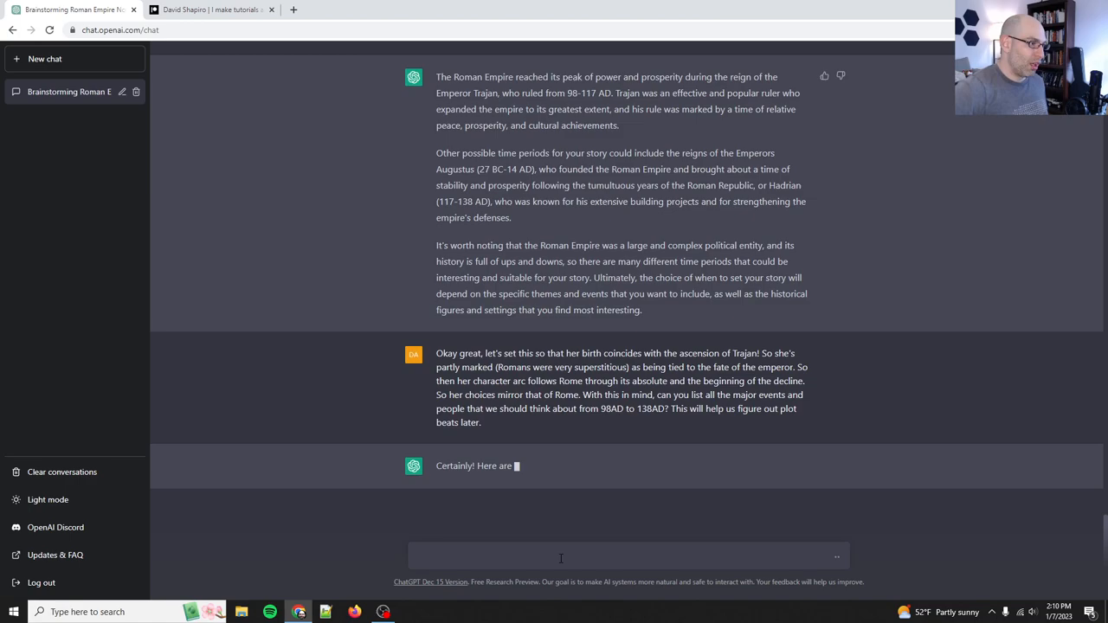
Read ChatGPT's 98–138 AD event list: Trajan, Hadrian, Parthian Wars, Bar Kokhba, Antonine Wall
{"action": "scroll", "scroll_direction": "down", "scroll_amount": 3}
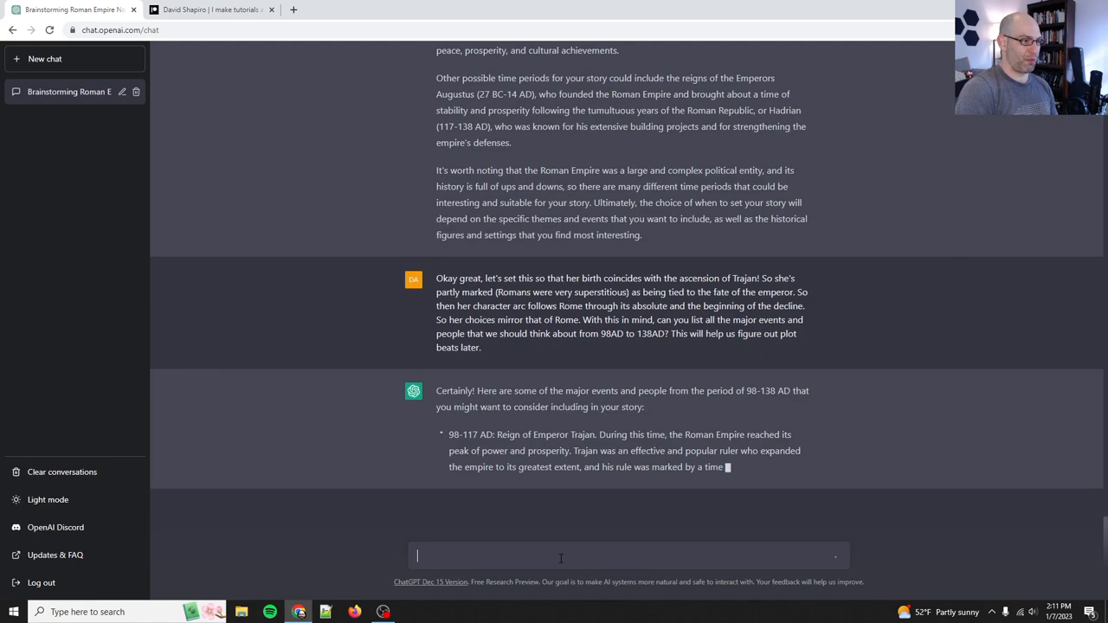
{"action": "scroll", "scroll_direction": "down", "scroll_amount": 3}
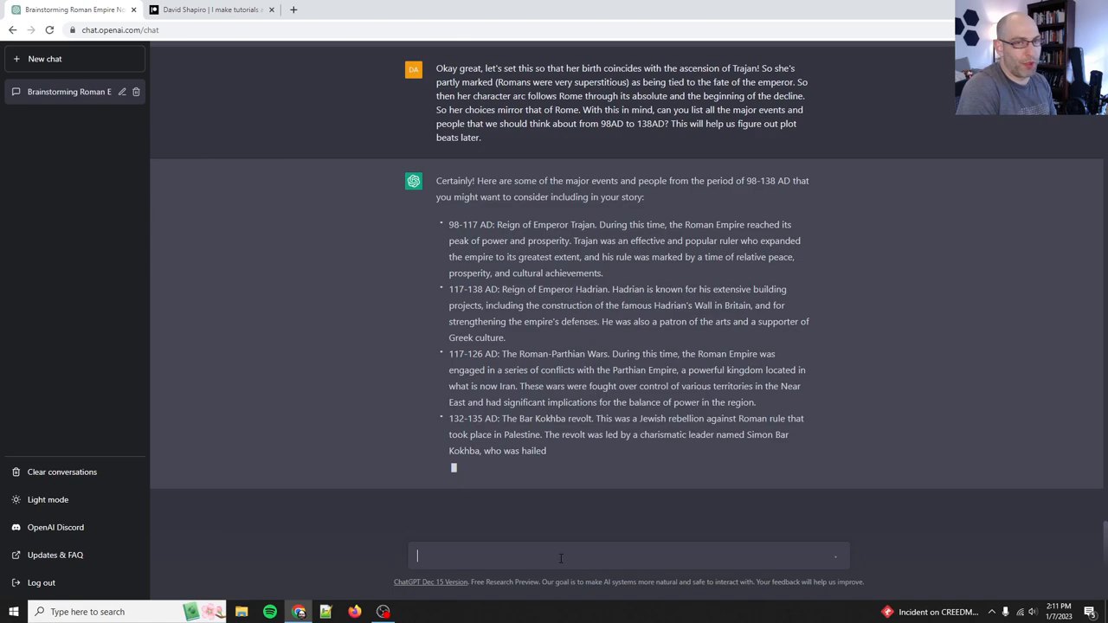
{"action": "scroll", "scroll_direction": "down", "scroll_amount": 3}
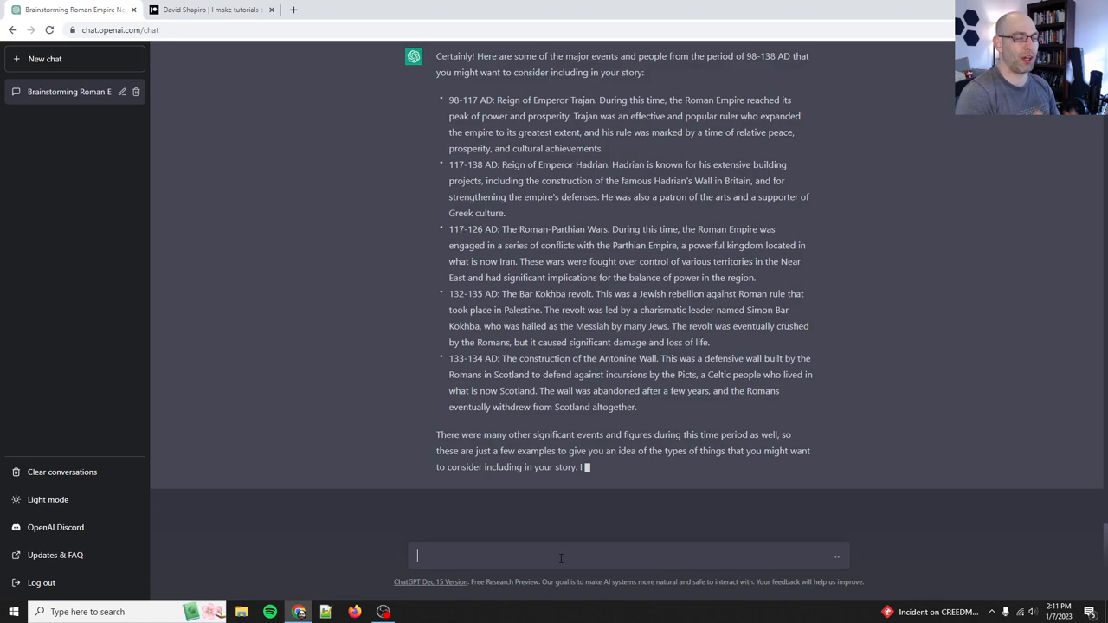
{"action": "scroll", "scroll_direction": "up", "scroll_amount": 3}
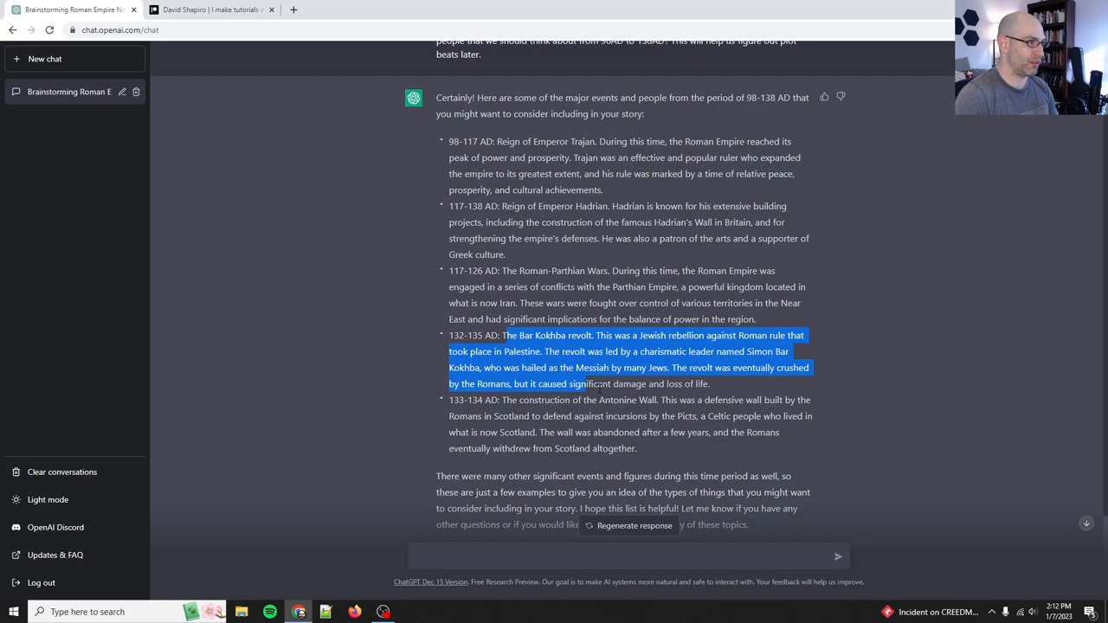
{"action": "left_click", "coordinate": [601, 388]}
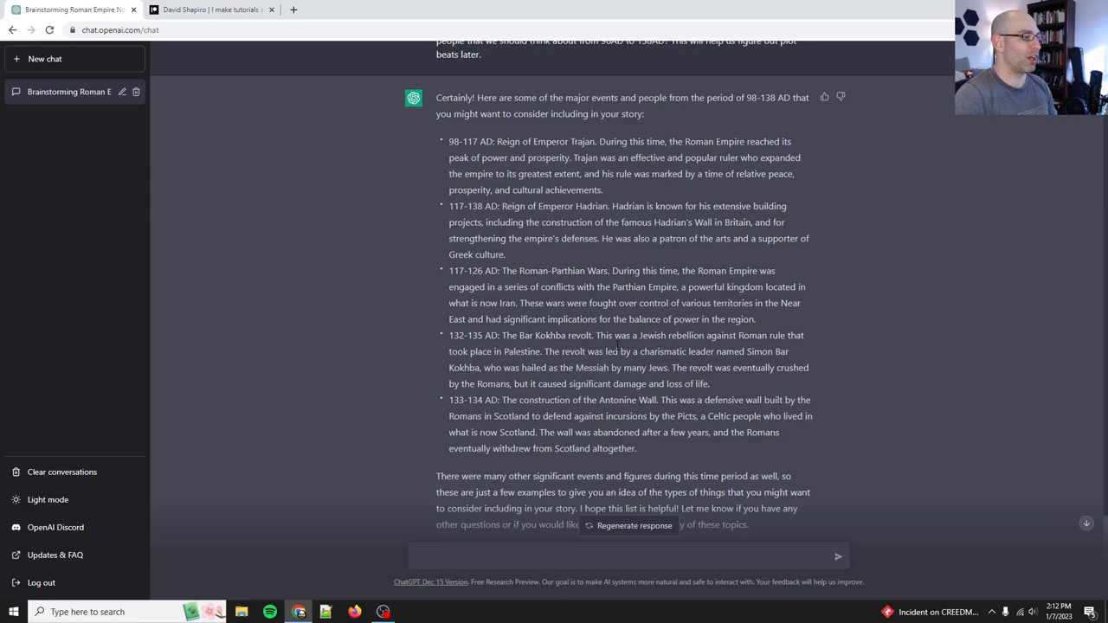
{"action": "scroll", "scroll_direction": "down", "scroll_amount": 3}
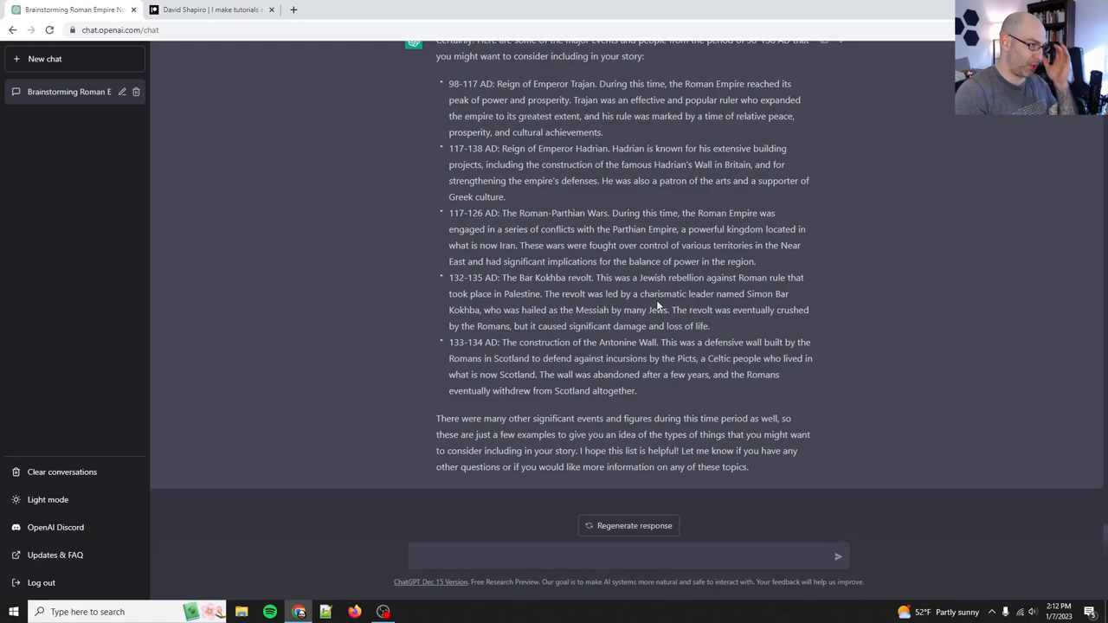
{"action": "scroll", "scroll_direction": "up", "scroll_amount": 3}
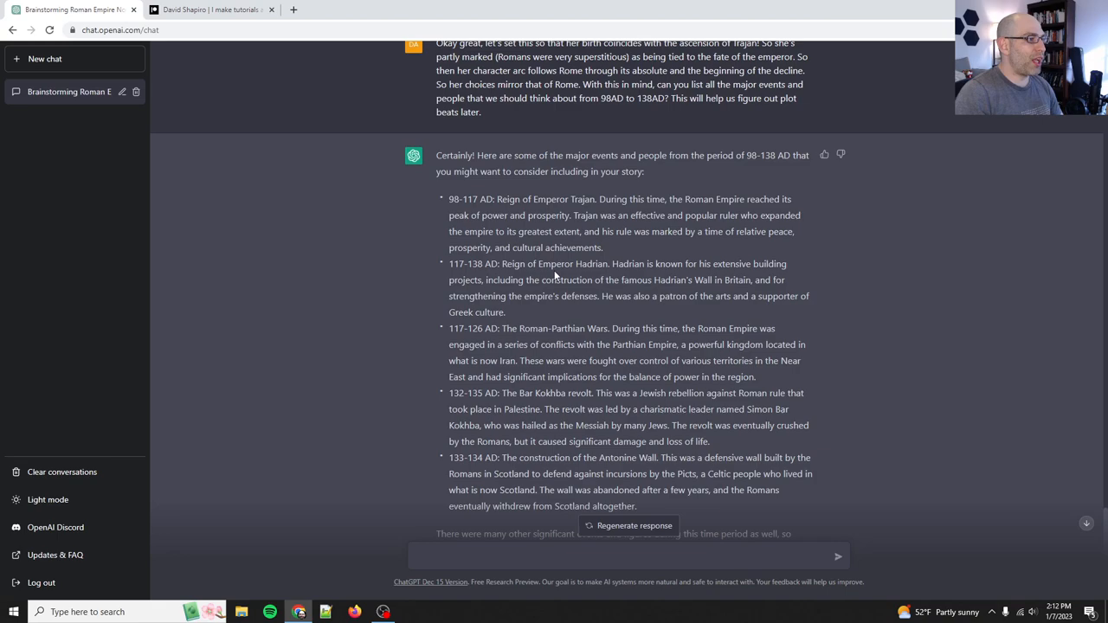
{"action": "scroll", "scroll_direction": "down", "scroll_amount": 3}
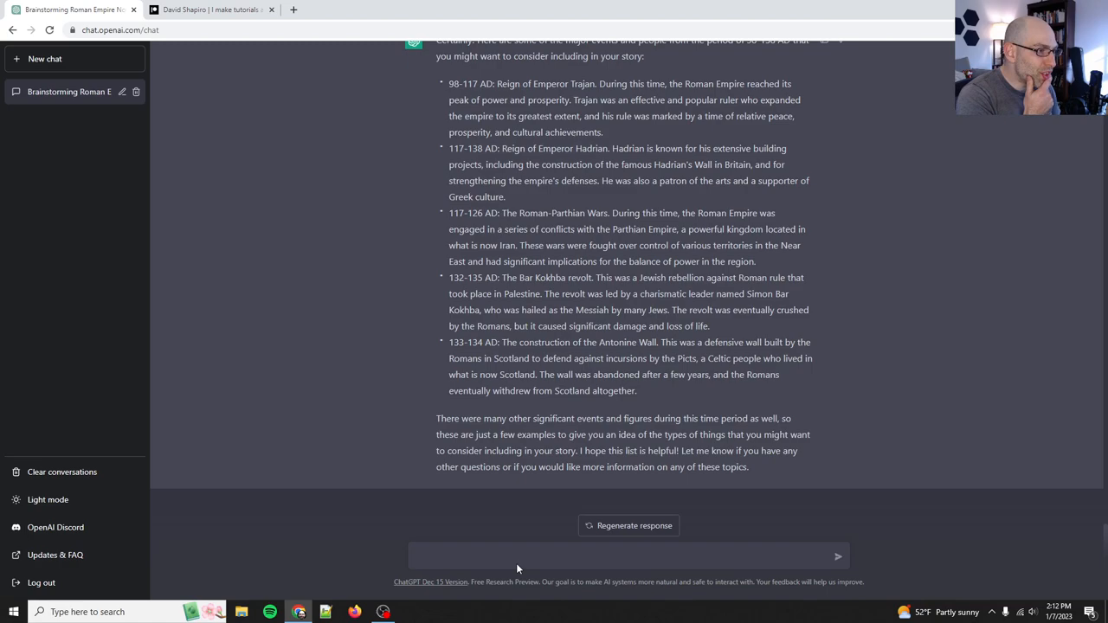
Ask what political or economic events around 110AD, when she was 12, explain her family's fall
{"action": "type", "text": "Let's focus on her earlier life for a minute. She would"}
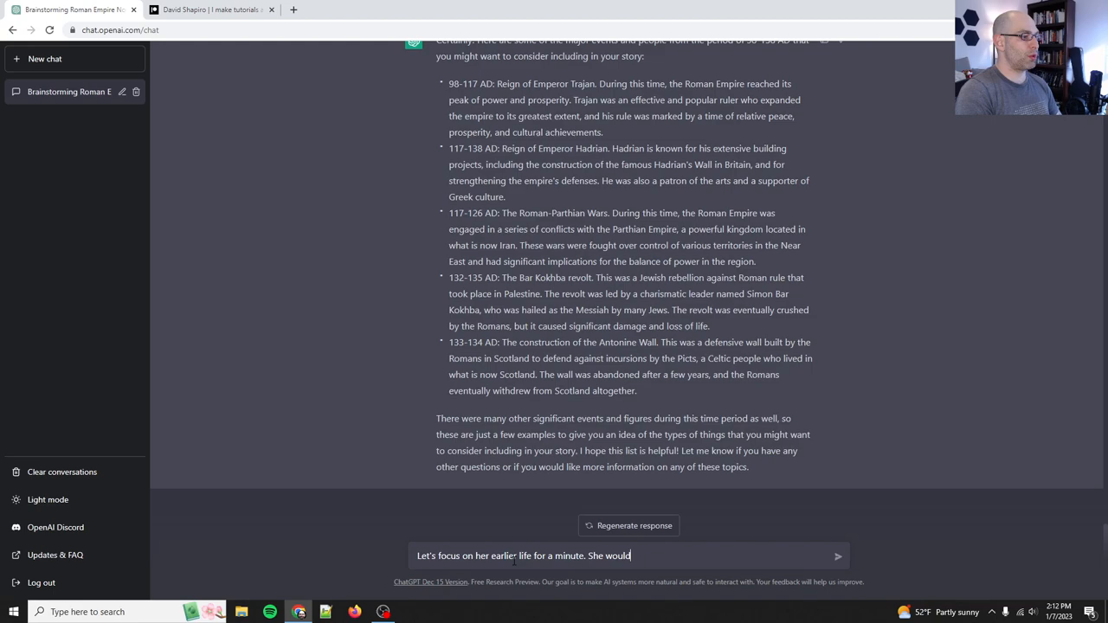
{"action": "type", "text": "have been about 12 during"}
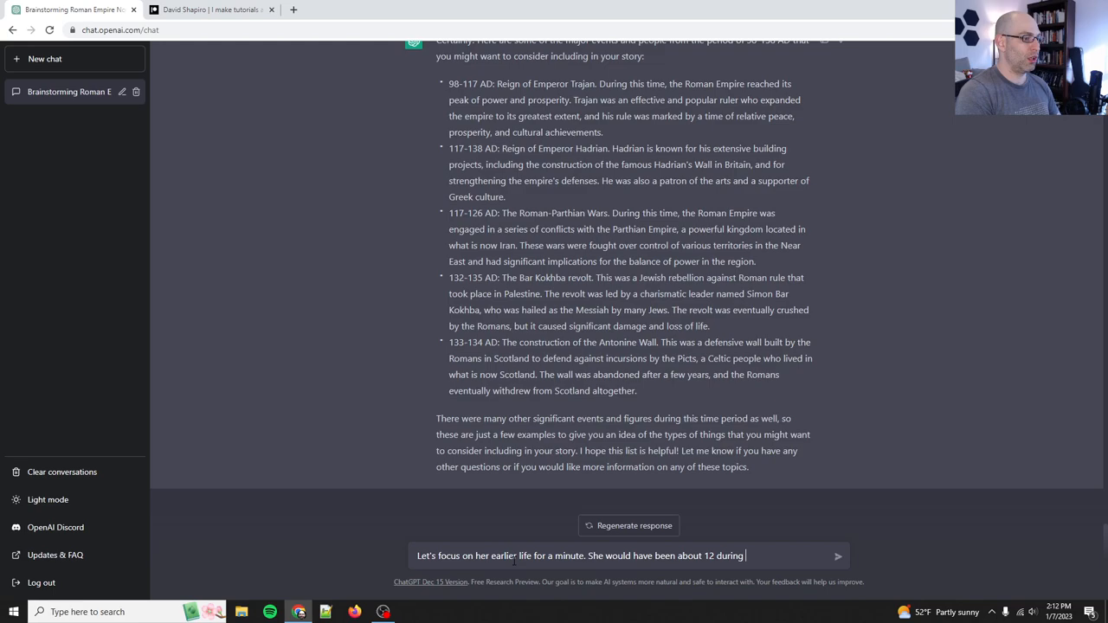
{"action": "type", "text": "110AD. What happened ar"}
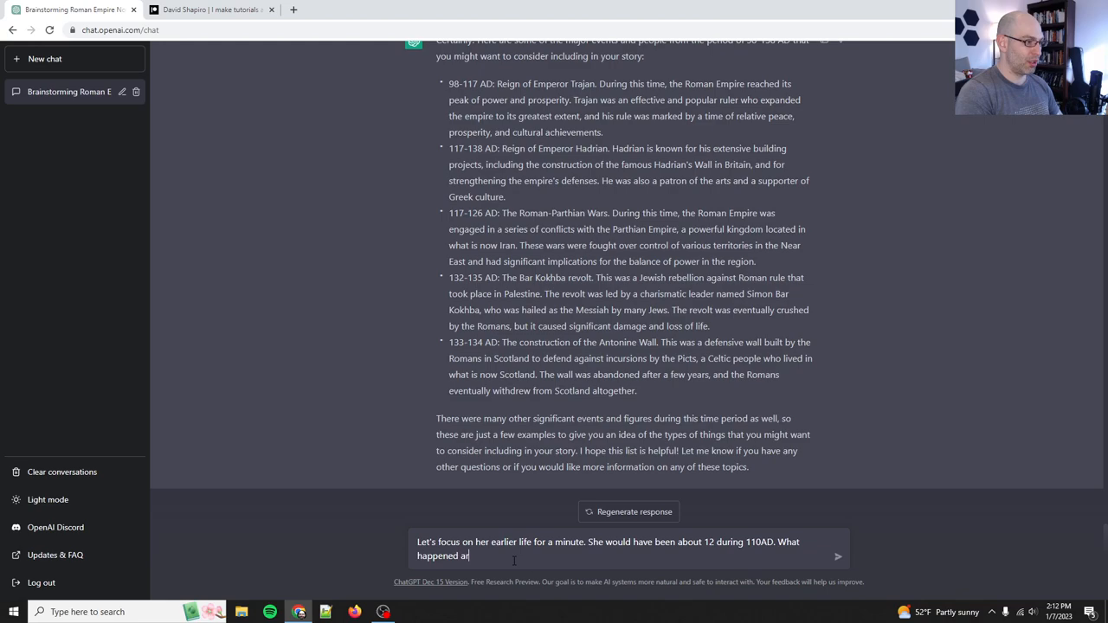
{"action": "type", "text": "ound then? Anything political o"}
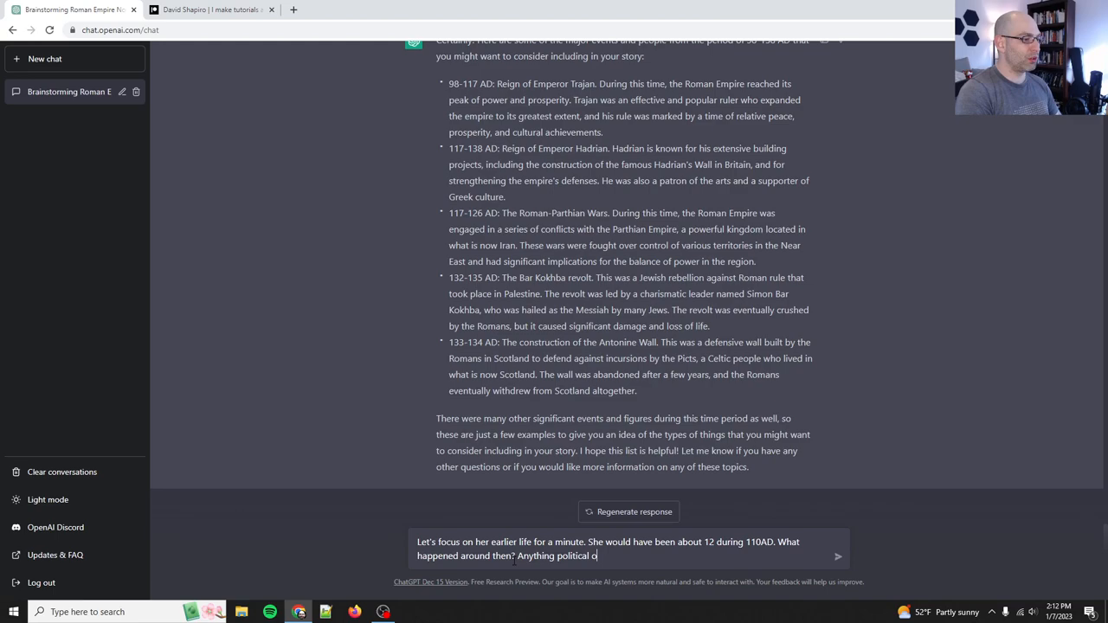
{"action": "type", "text": "r economic that we can base the fall of her fami"}
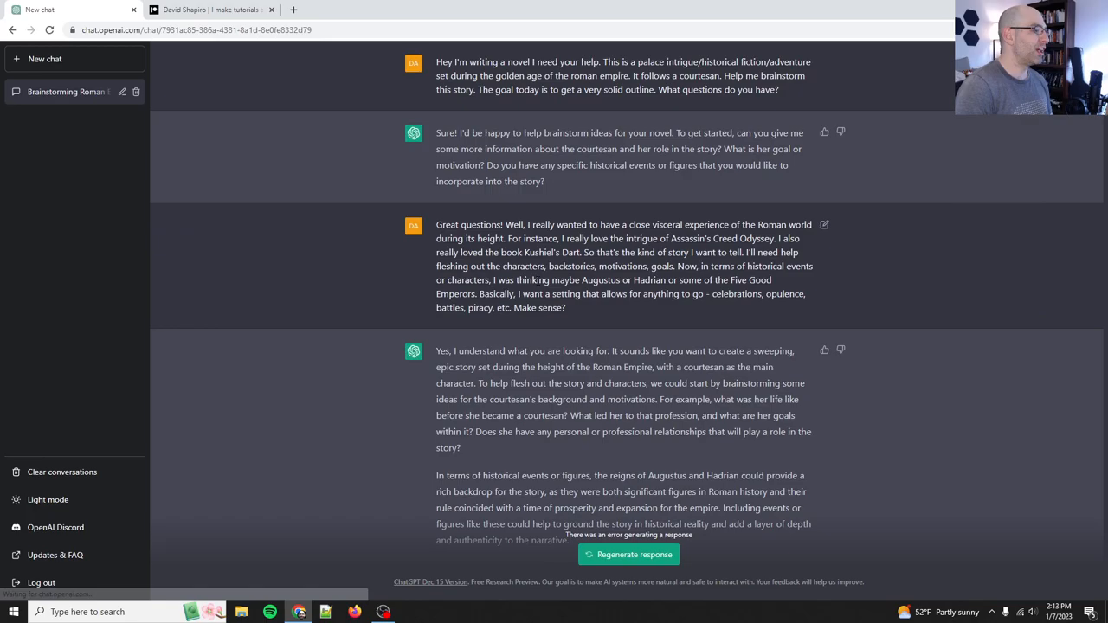
Rewrite the failed question as 'What was happening in Rome around 110AD?' about political and economic events
{"action": "scroll", "scroll_direction": "down", "scroll_amount": 3}
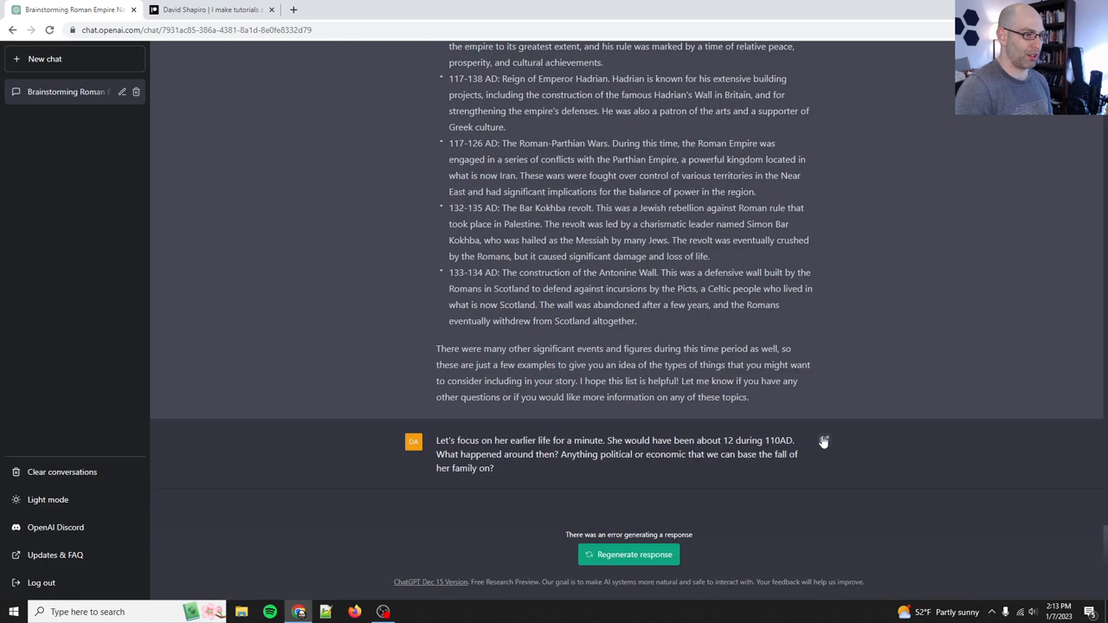
{"action": "left_click", "coordinate": [822, 441]}
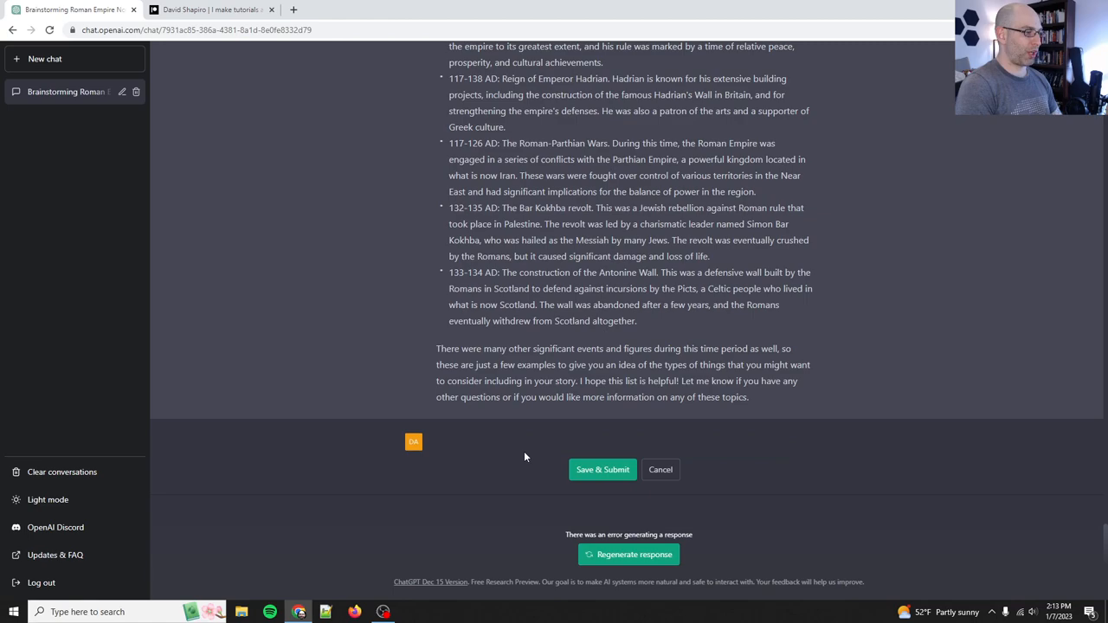
{"action": "type", "text": "What was happening in Rome around 110AD?"}
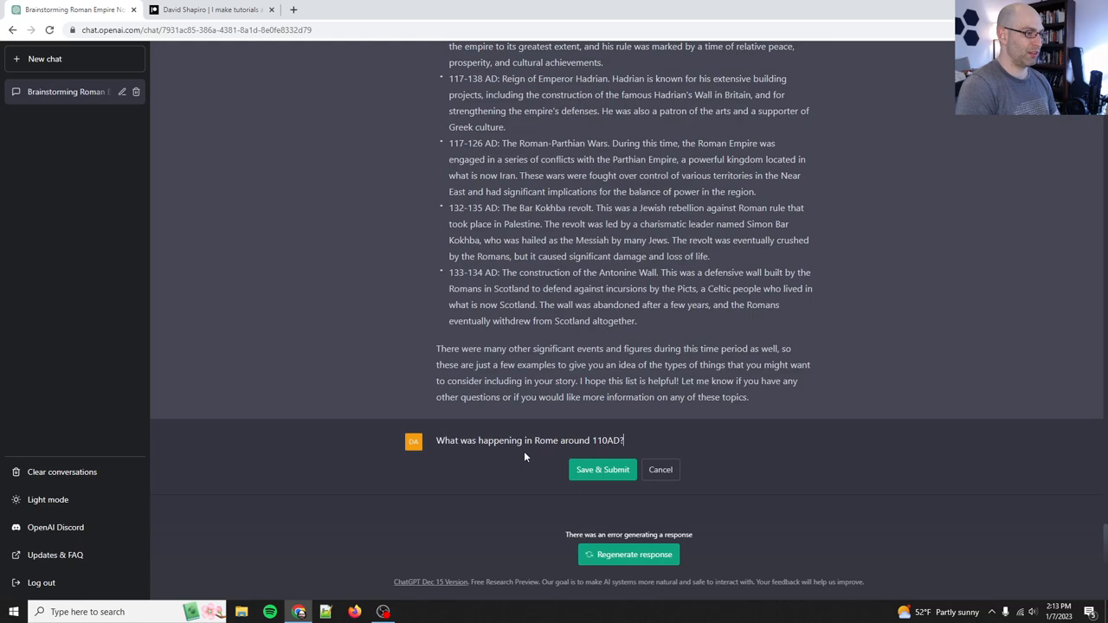
{"action": "type", "text": "I am mostly curious a"}
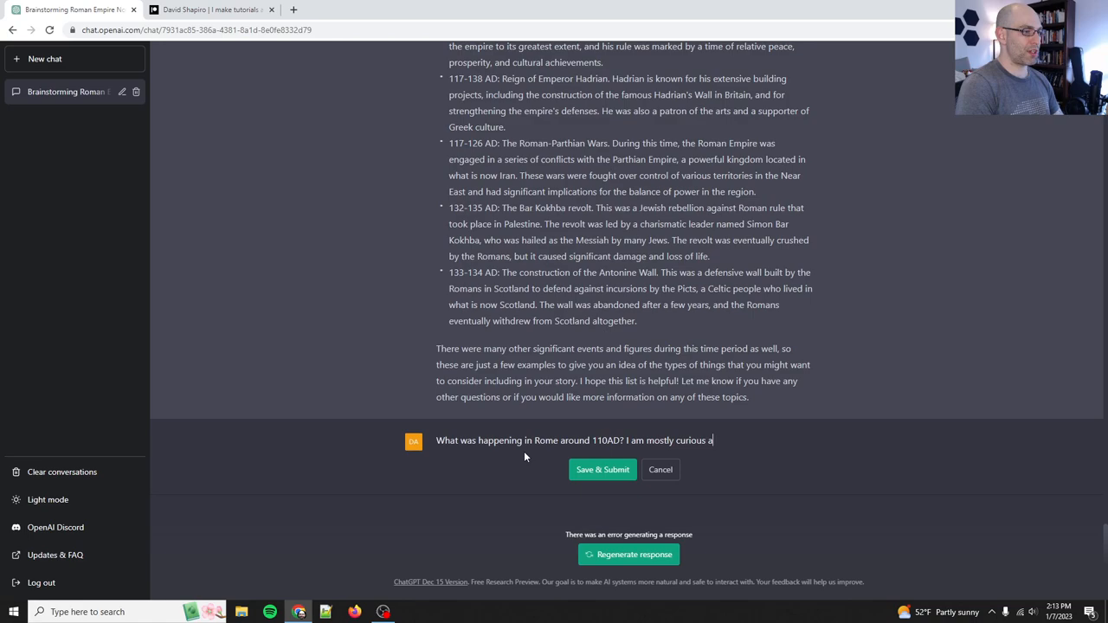
{"action": "type", "text": "bout political and economic events"}
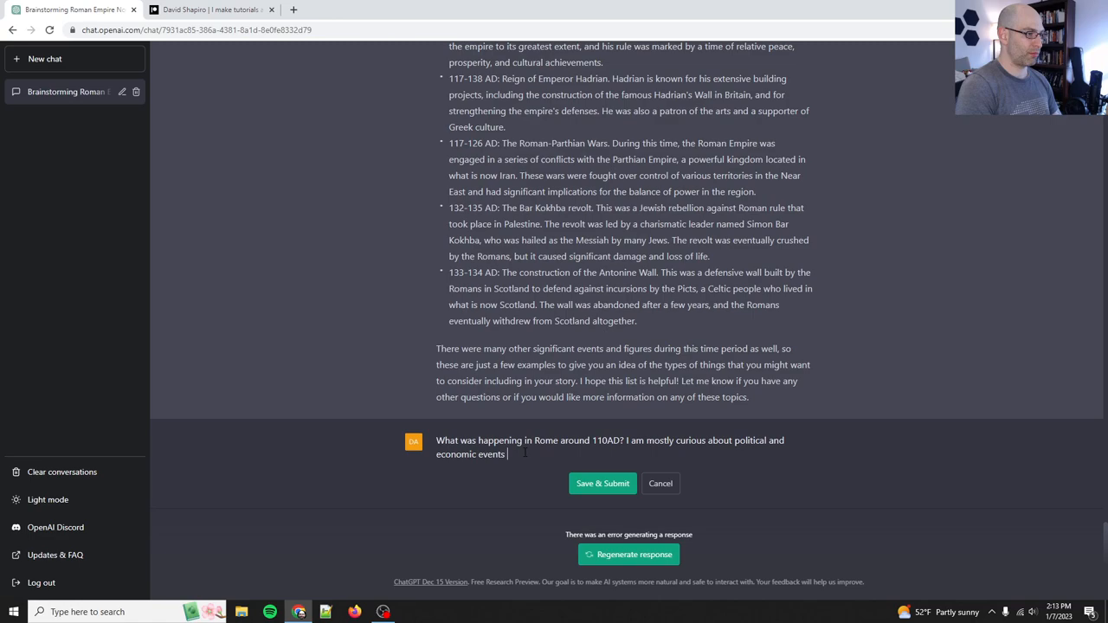
{"action": "left_click", "coordinate": [602, 483]}
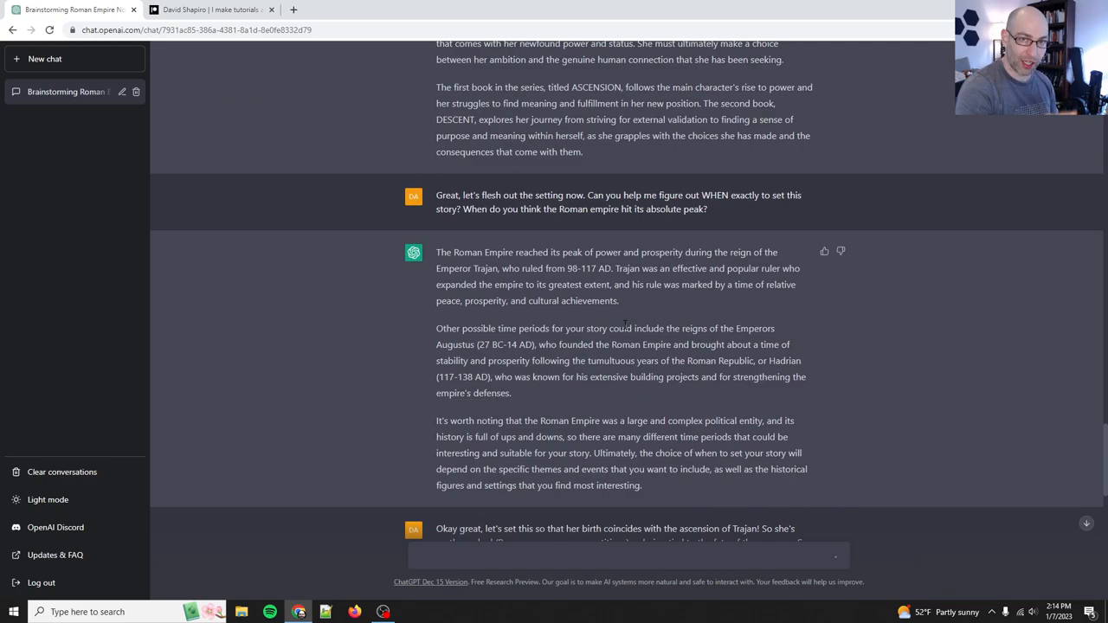
Read the reply on Trajan-era peace and public works, then reply 'Sure let's go with that.'
{"action": "scroll", "scroll_direction": "down", "scroll_amount": 3}
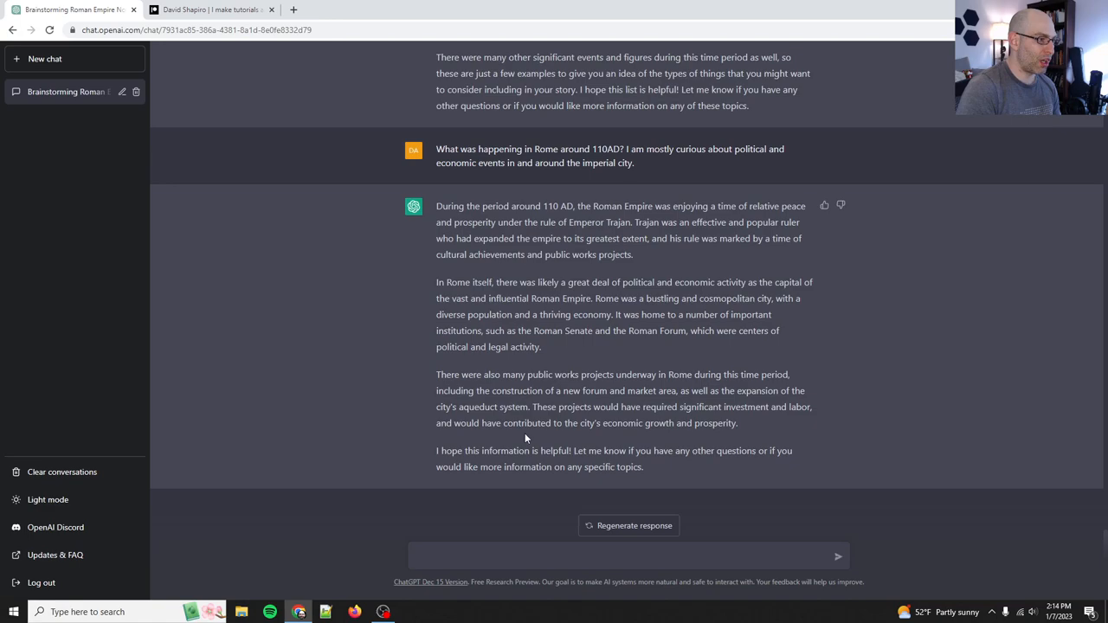
{"action": "type", "text": "Sure let's go with that."}
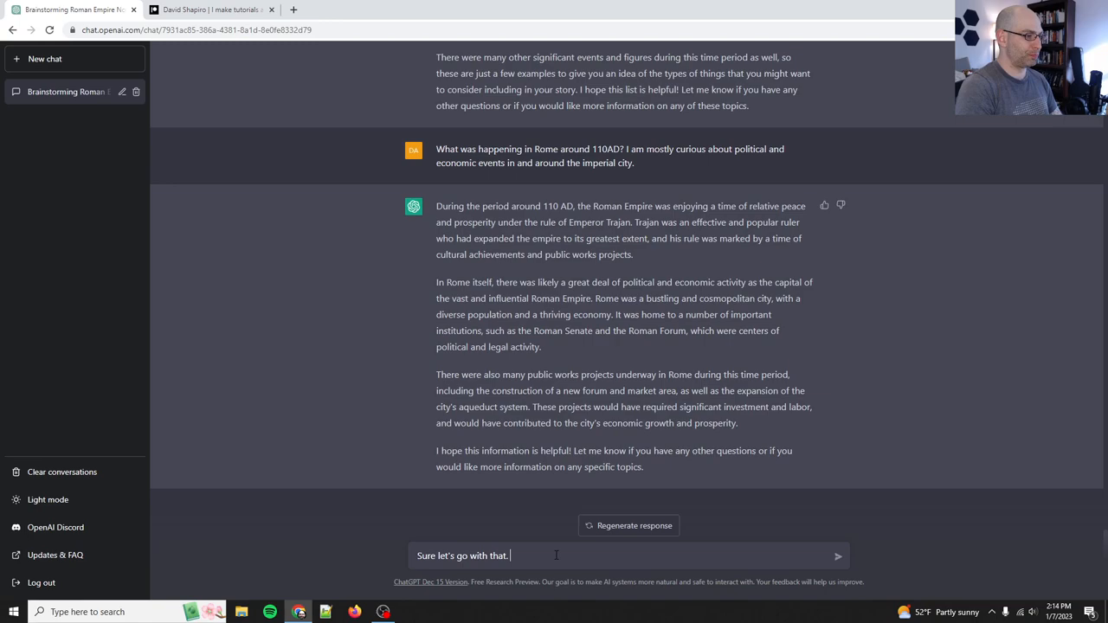
Describe the MC's family losing lucrative public-works projects to a wealthier, better-connected family
{"action": "type", "text": "Let's the MC's family was involved in these major works. They were sponsoring and organizing b"}
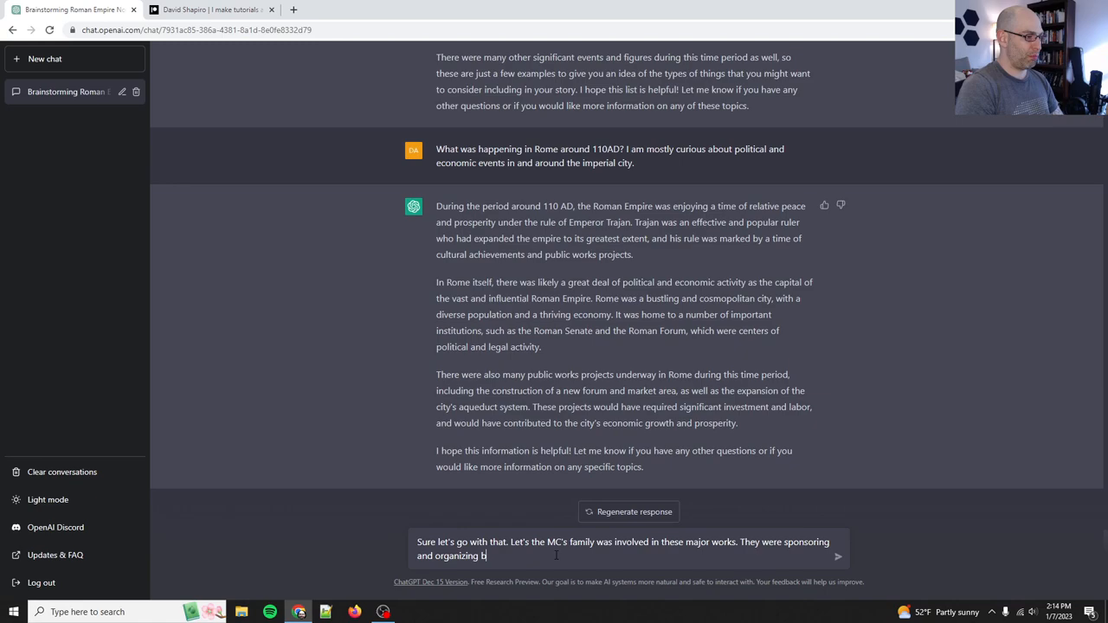
{"action": "type", "text": "ig projects, but a wealth"}
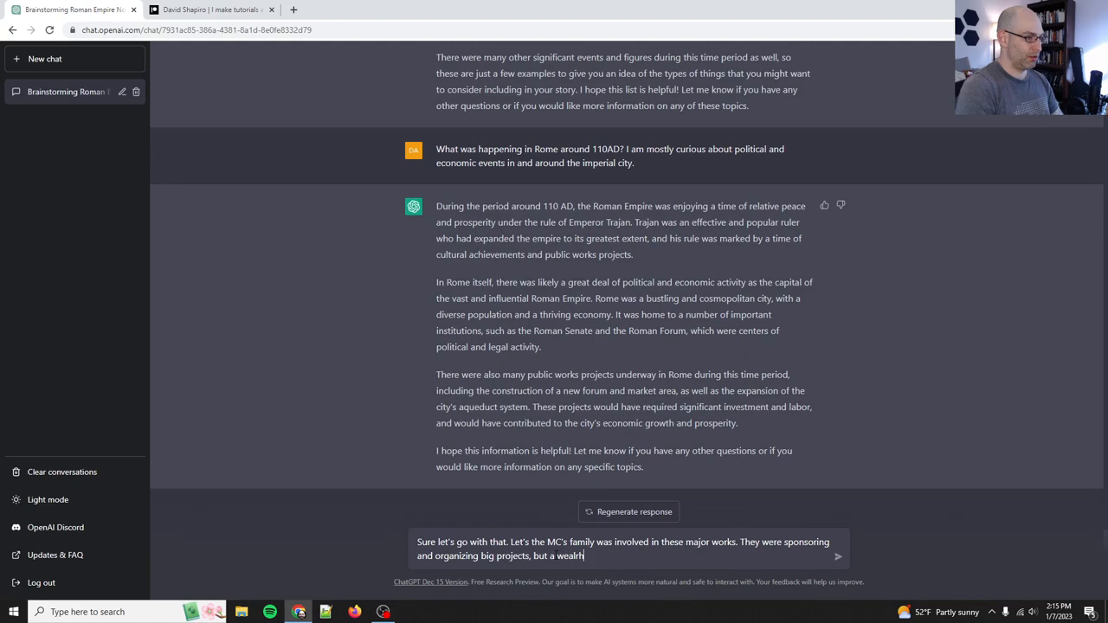
{"action": "type", "text": "ier or more well connected family wanted int"}
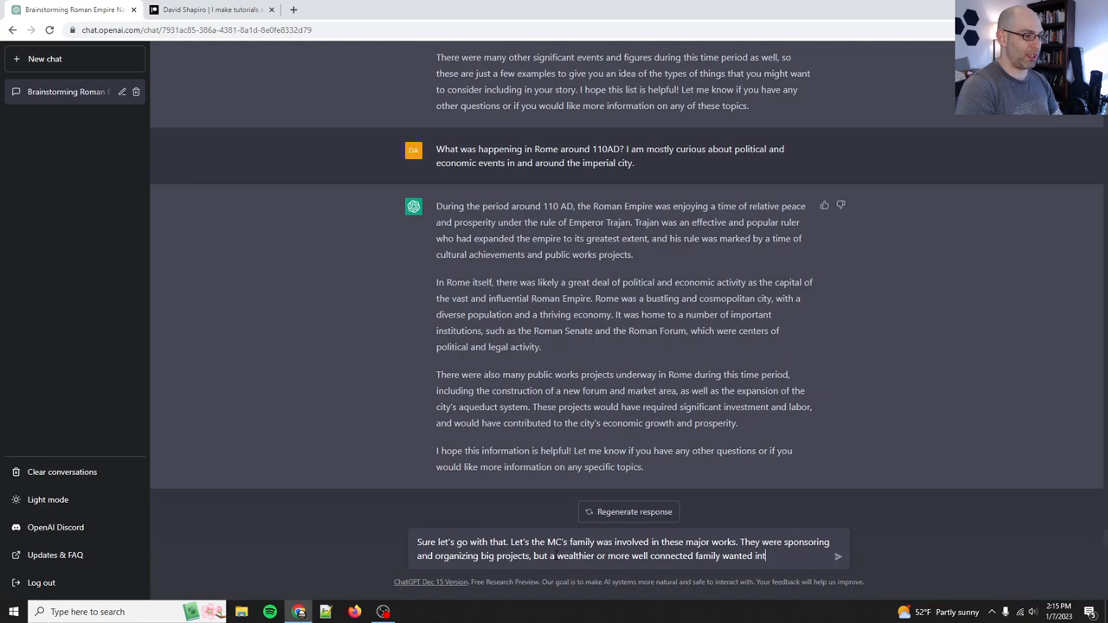
{"action": "type", "text": "in because they were very lucrative"}
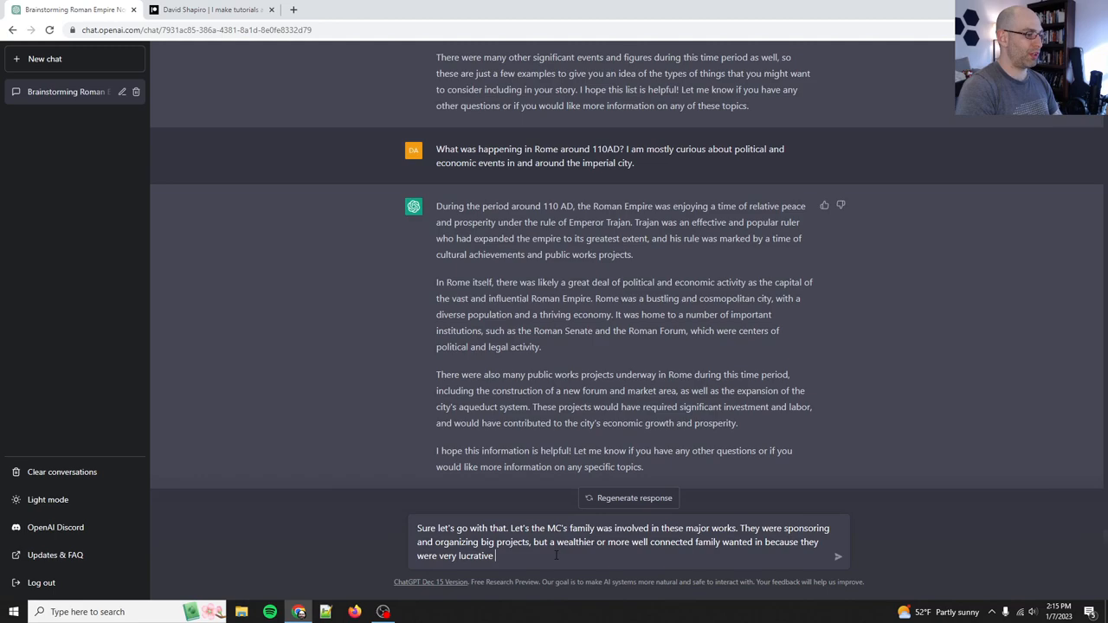
{"action": "type", "text": "and highly coveted projects."}
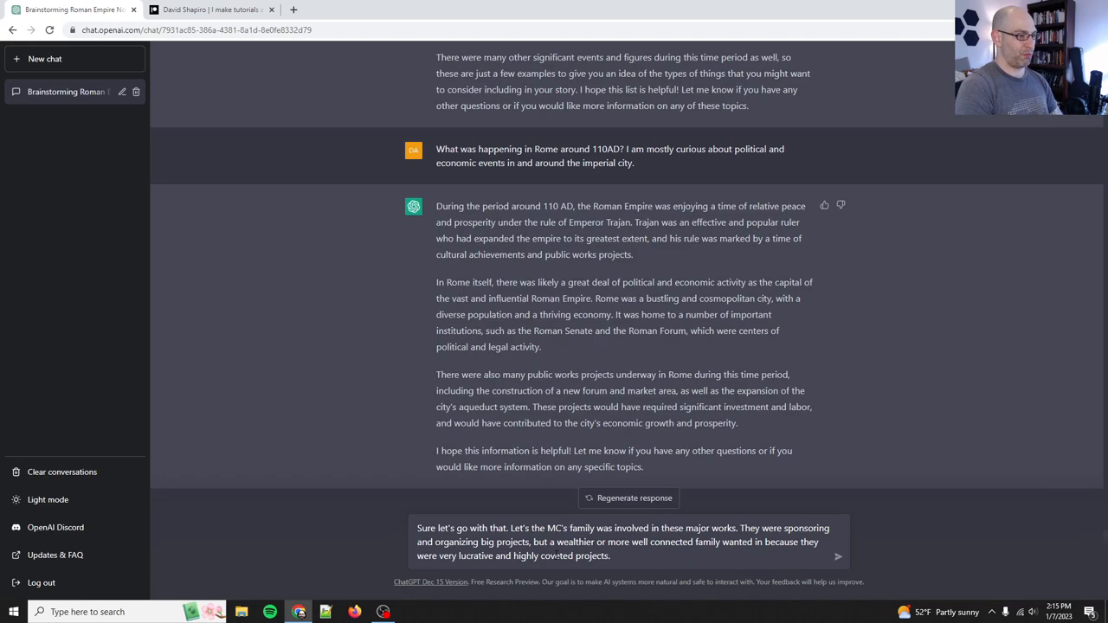
Request clan names and given names for the MC, her family and the rival family
{"action": "type", "text": "So let's imagine that her family's fall from grace was"}
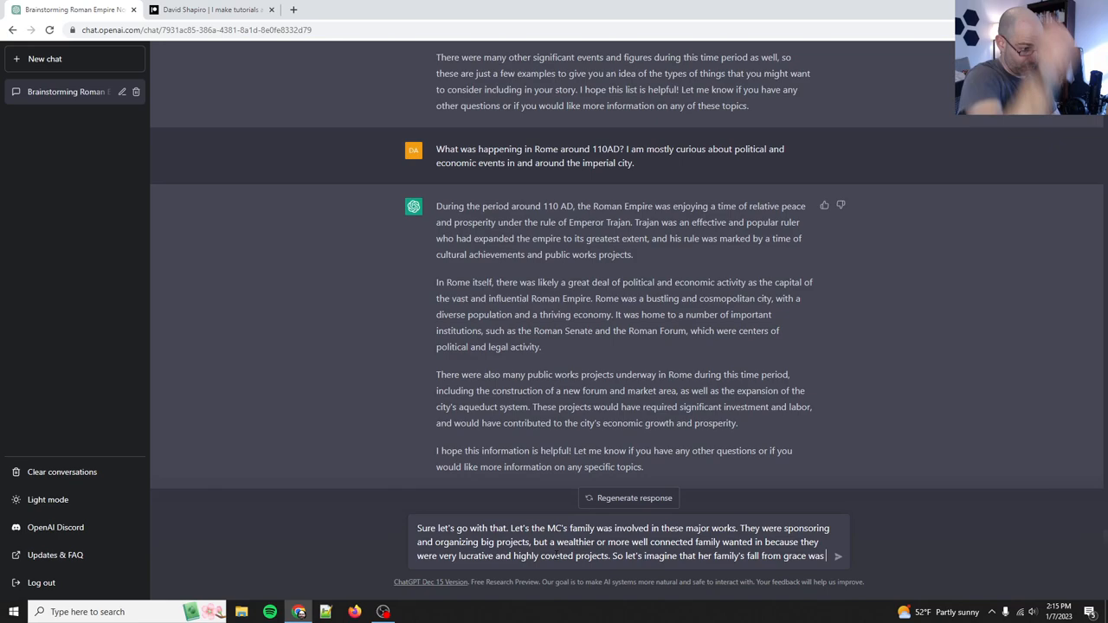
{"action": "type", "text": "part of that scheme. C"}
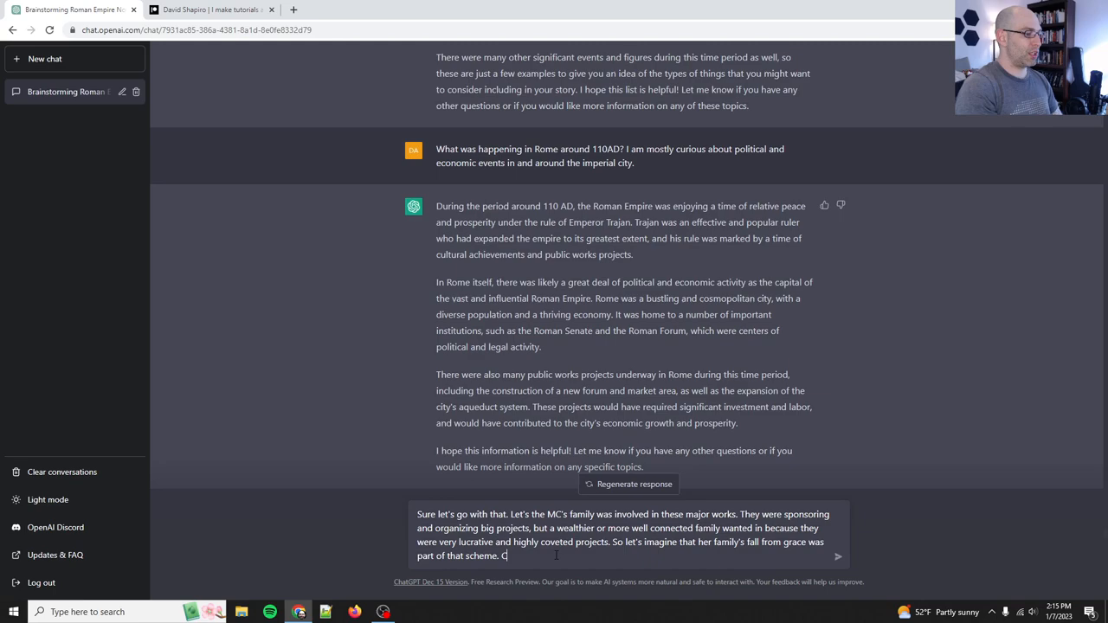
{"action": "type", "text": "Let's go ahead and name these families and people. Can you recommend some"}
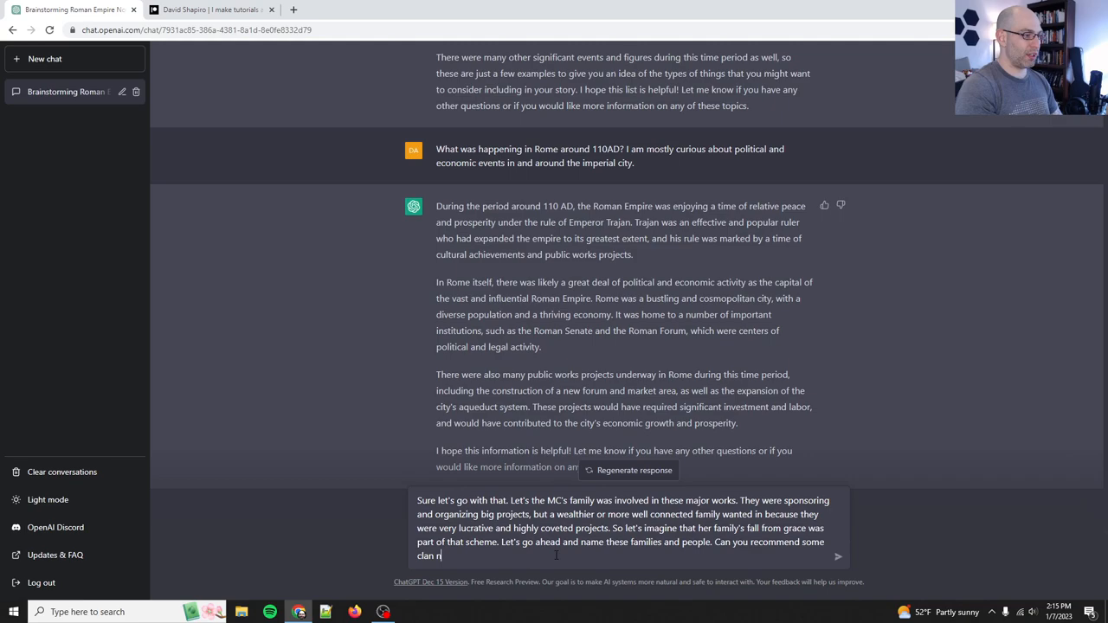
{"action": "type", "text": "ames and given names for our characters?"}
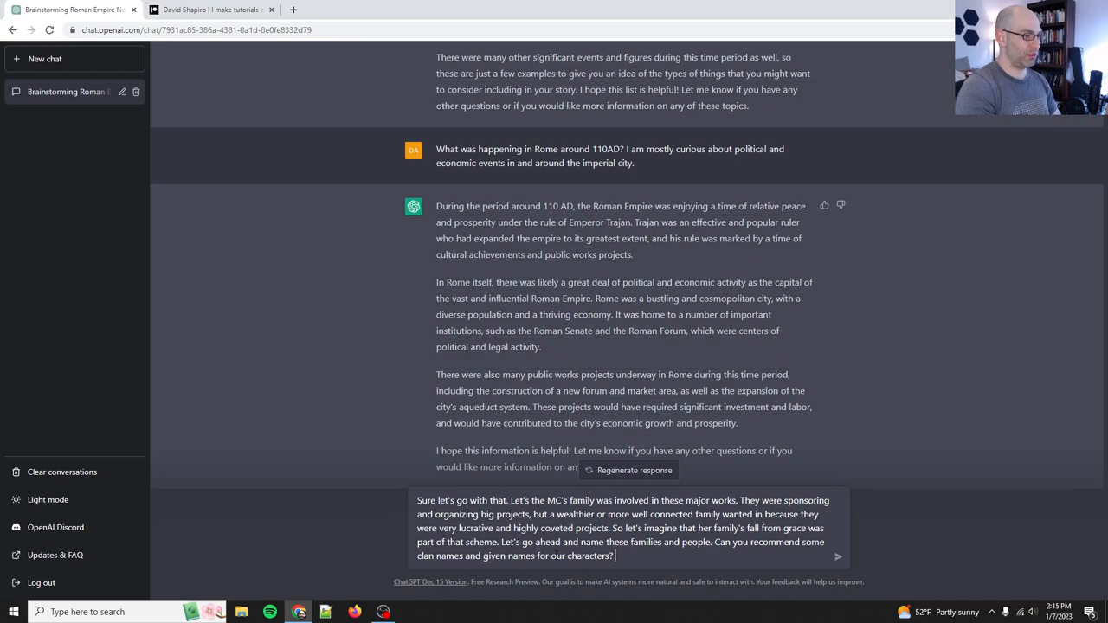
{"action": "type", "text": "We need at least t"}
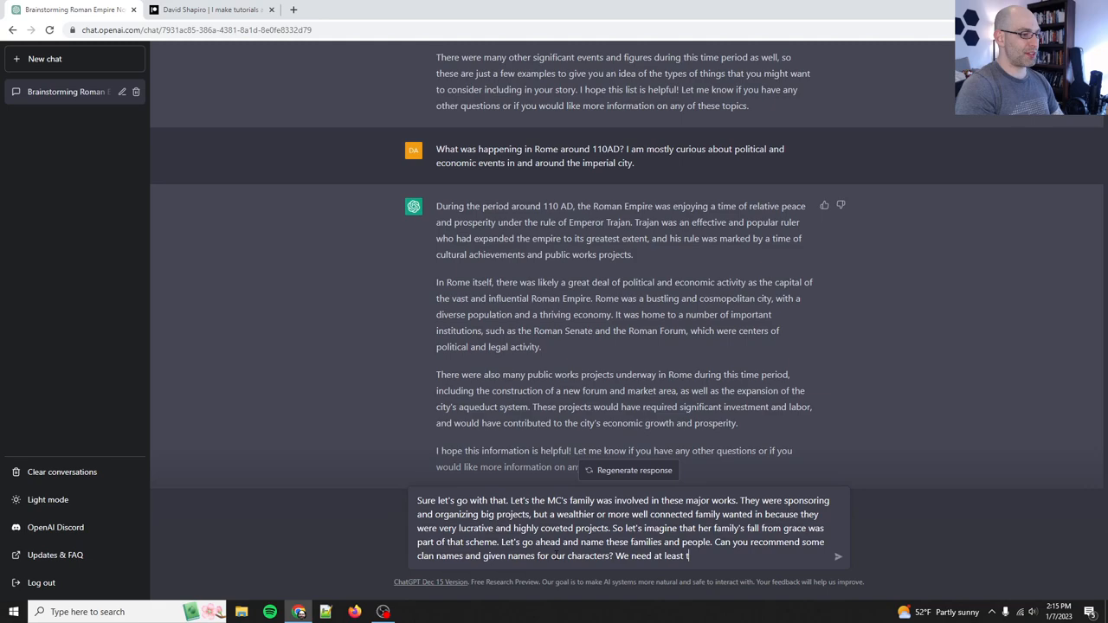
{"action": "type", "text": "the MC, her family name, and then the r"}
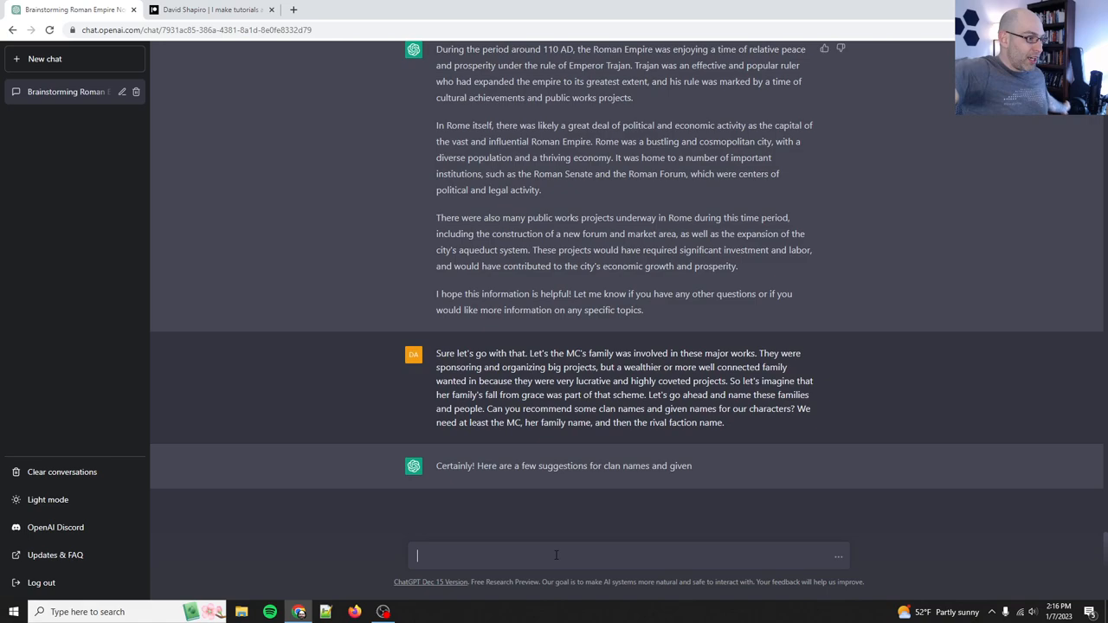
Read the name suggestions (Claudius, Valerius, Marcus, Gaius) and begin a follow-up 'What about'
{"action": "scroll", "scroll_direction": "down", "scroll_amount": 3}
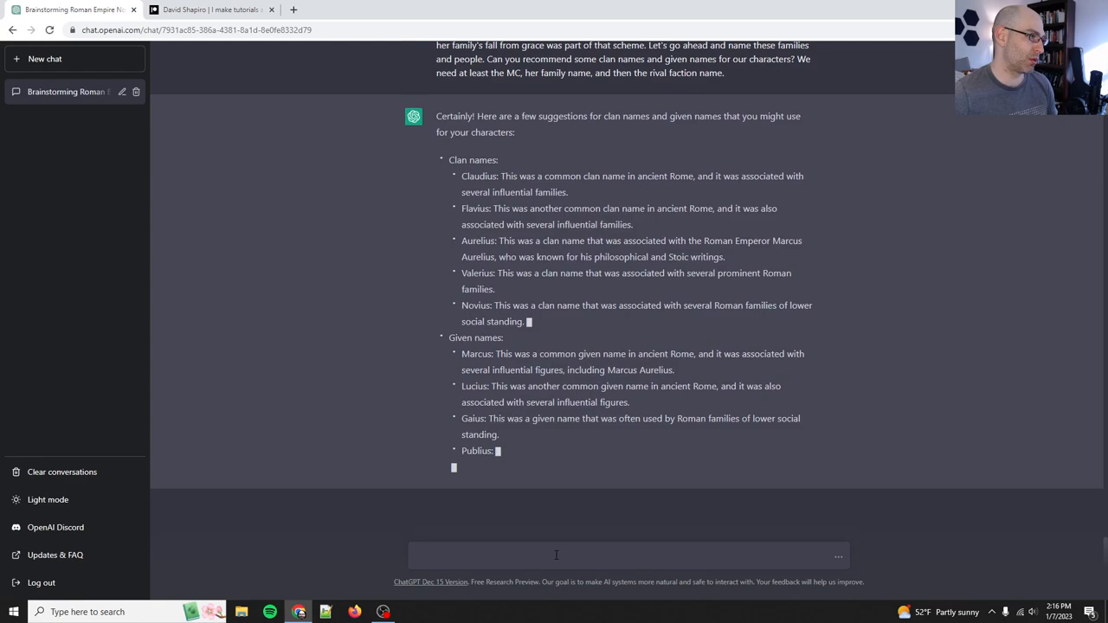
{"action": "scroll", "scroll_direction": "down", "scroll_amount": 3}
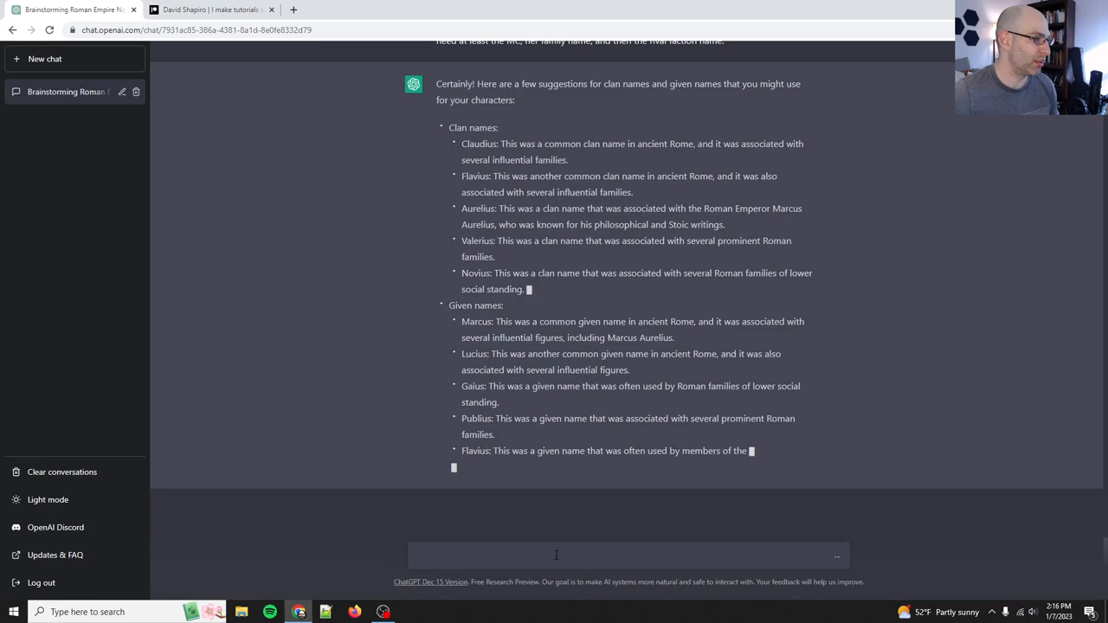
{"action": "type", "text": "What about"}
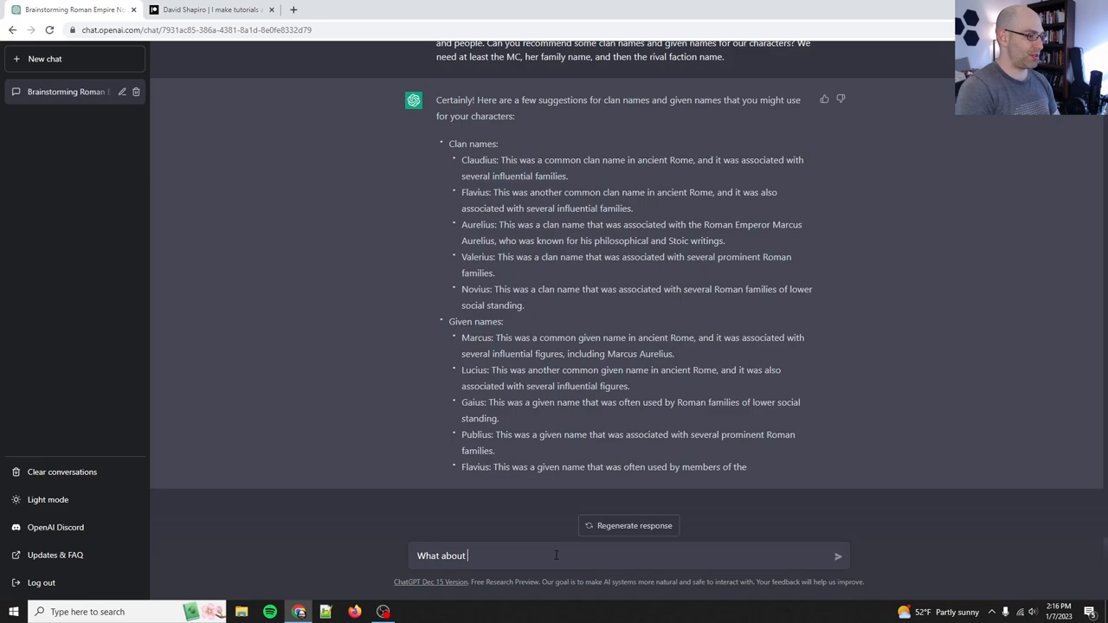
Ask for women's names suited to the courtesan MC, getting Julia, Flavia, Aurelia, Valeria and Octavia
{"action": "type", "text": "women's names? Remember the"}
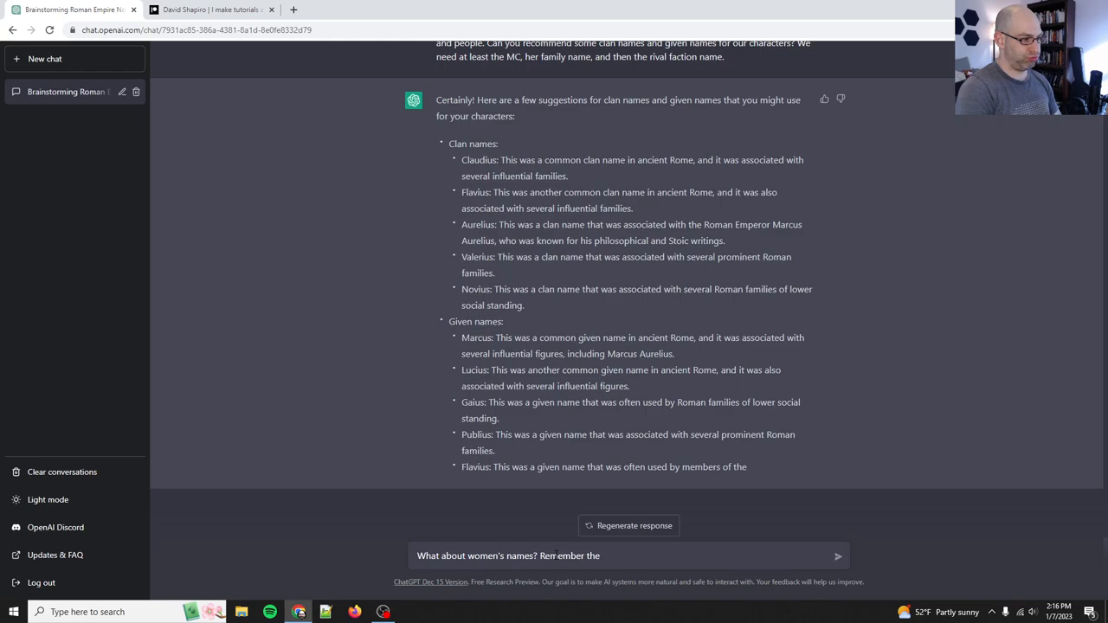
{"action": "type", "text": "the MC is a courtesan."}
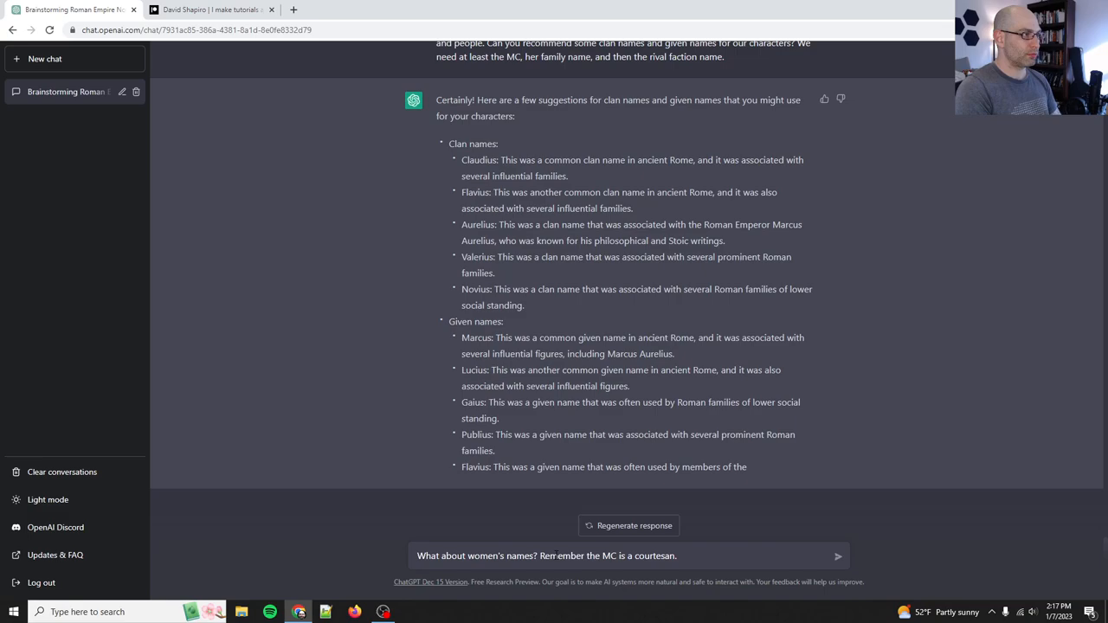
{"action": "type", "text": "Let's get some women's"}
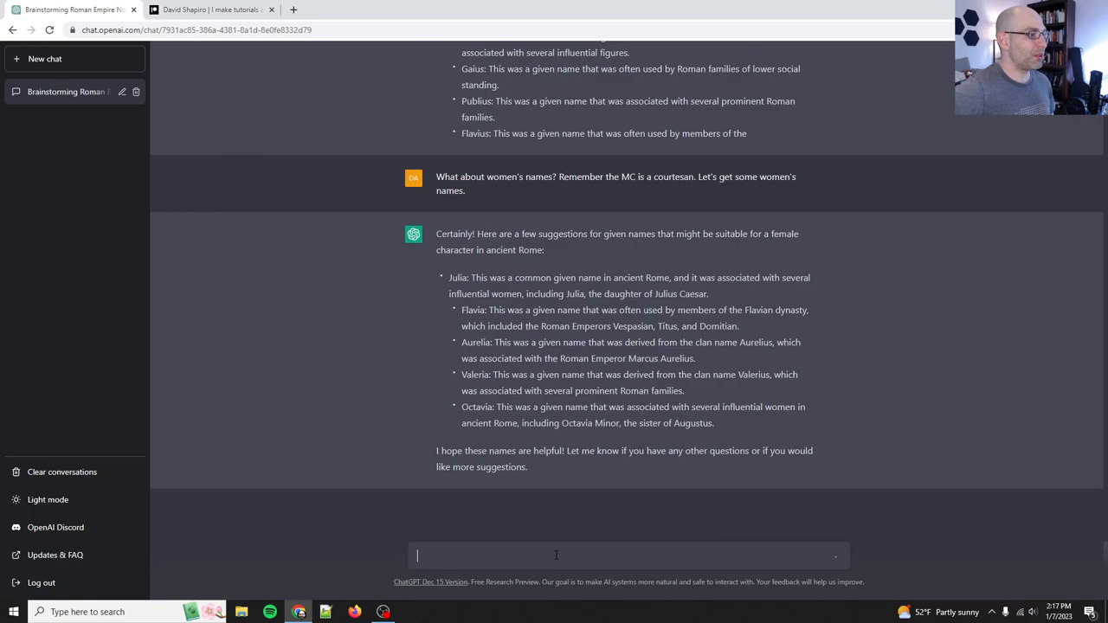
Note that female names were just feminine versions of house names and ask for distinctive options
{"action": "scroll", "scroll_direction": "up", "scroll_amount": 3}
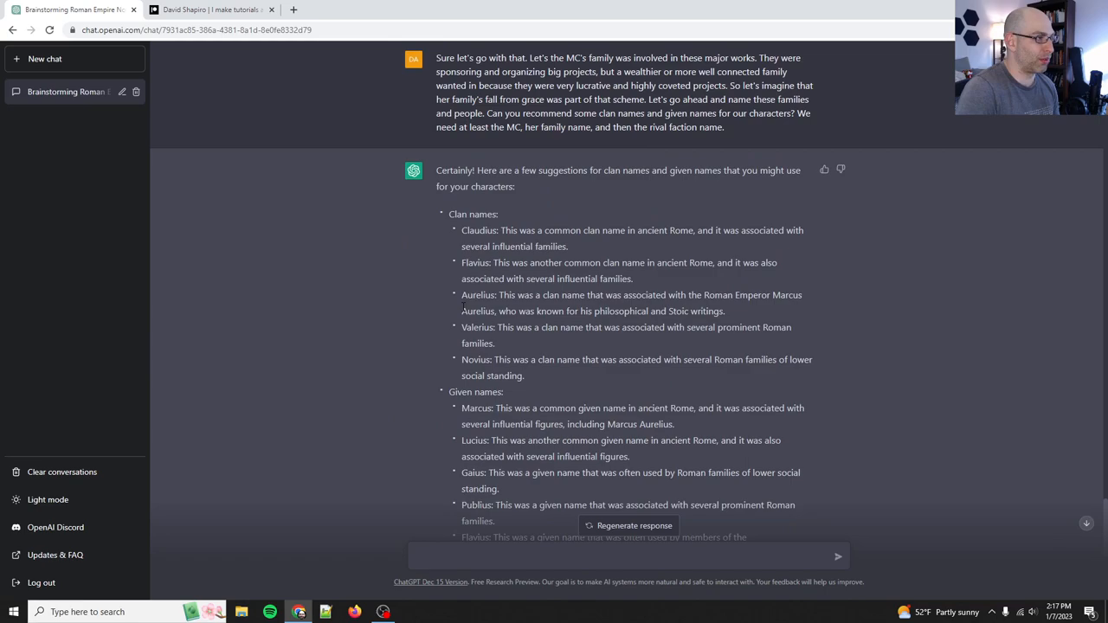
{"action": "scroll", "scroll_direction": "down", "scroll_amount": 3}
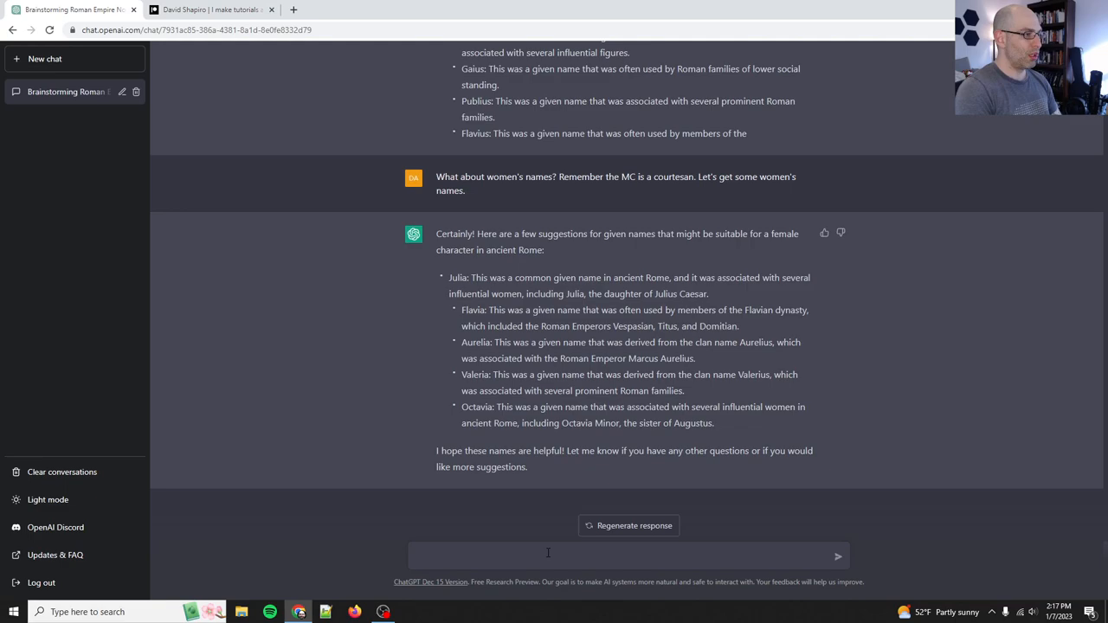
{"action": "type", "text": "So female names were often"}
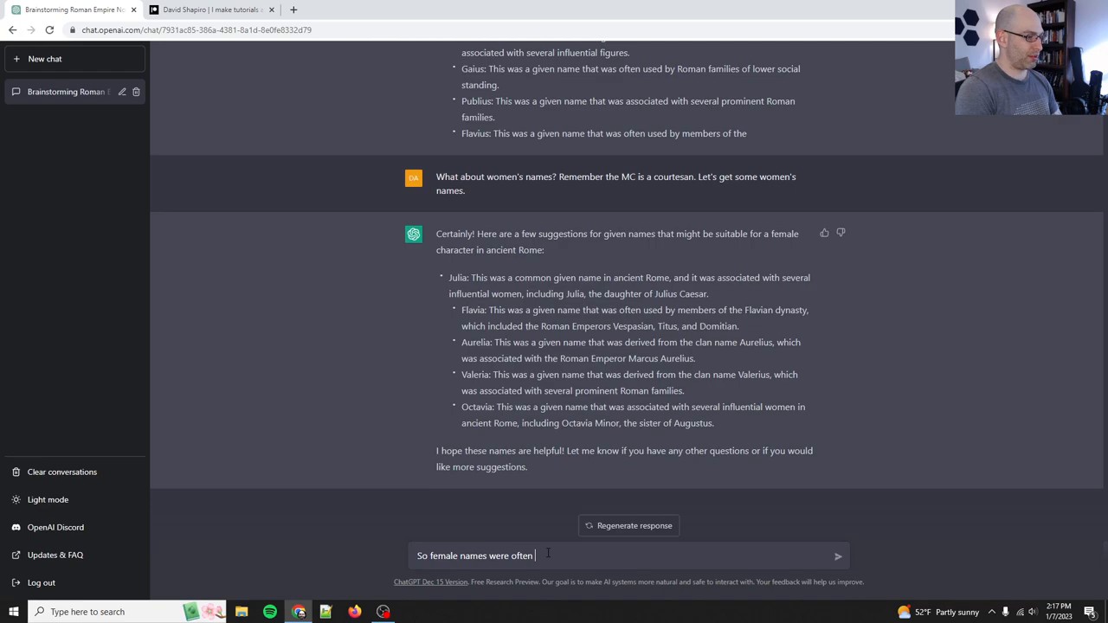
{"action": "type", "text": "just feminine versions of house names."}
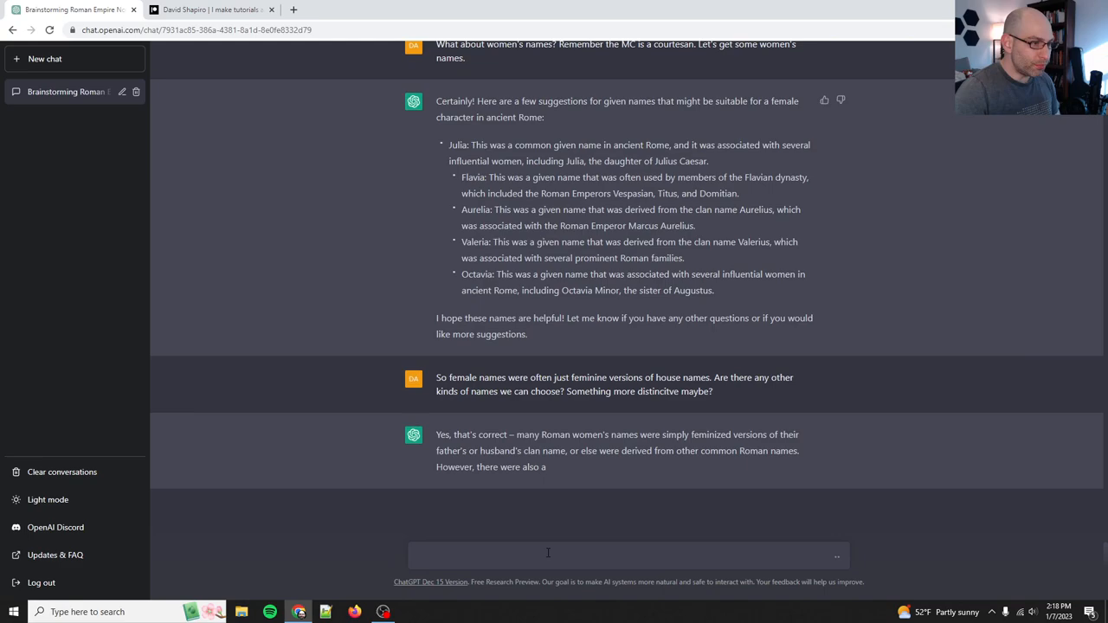
Review the distinctive names Sempronia, Cornelia, Tertulla and Cytheris against the earlier lists
{"action": "scroll", "scroll_direction": "down", "scroll_amount": 3}
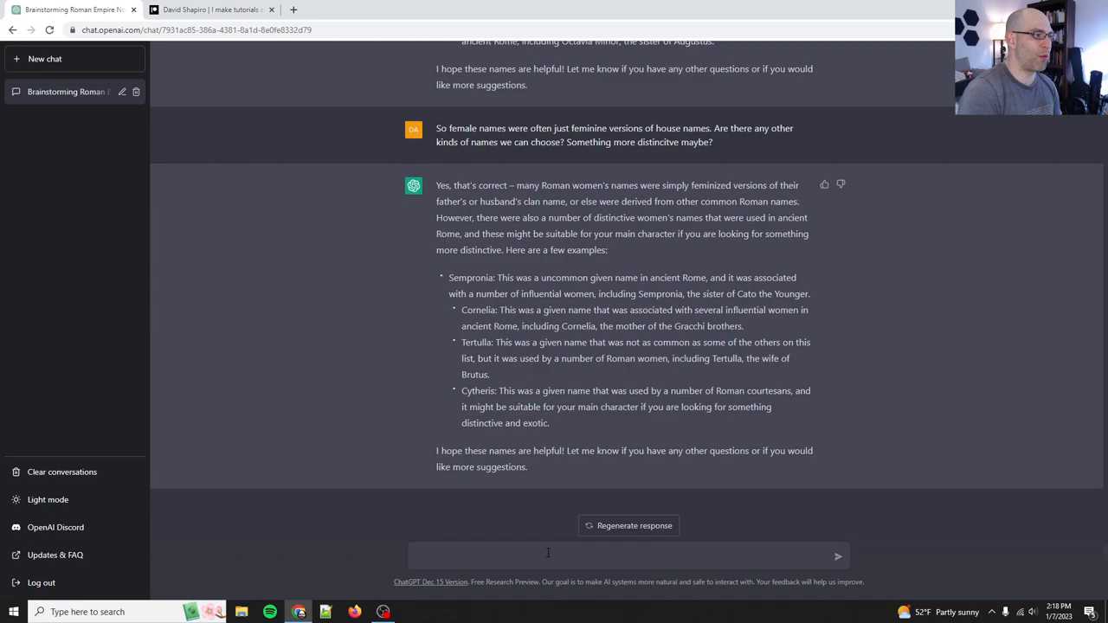
{"action": "double_click", "coordinate": [689, 327]}
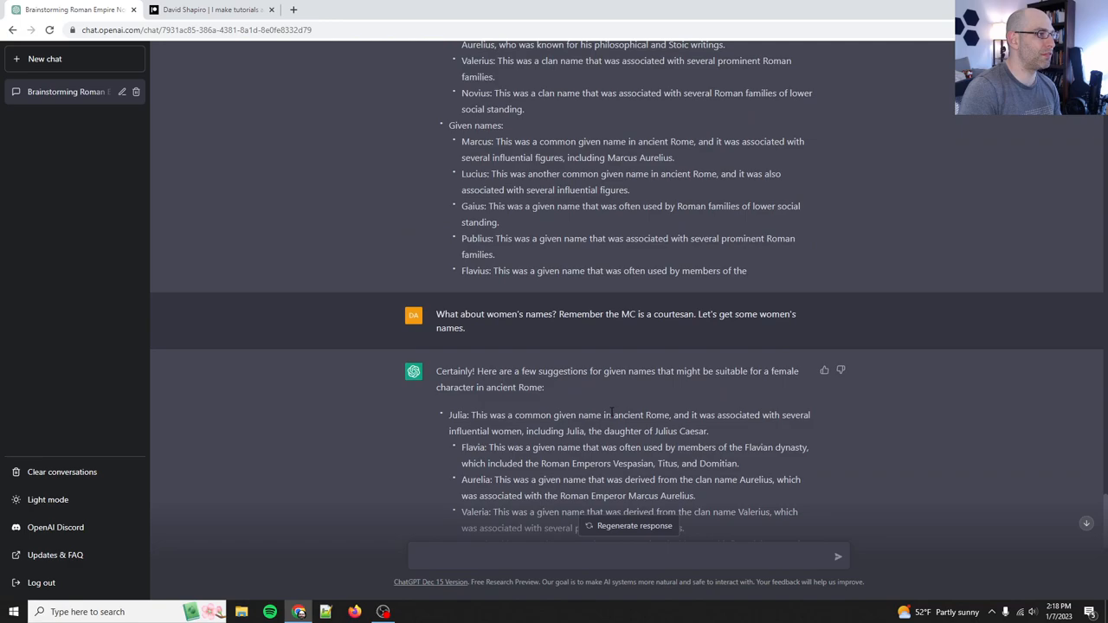
{"action": "scroll", "scroll_direction": "down", "scroll_amount": 3}
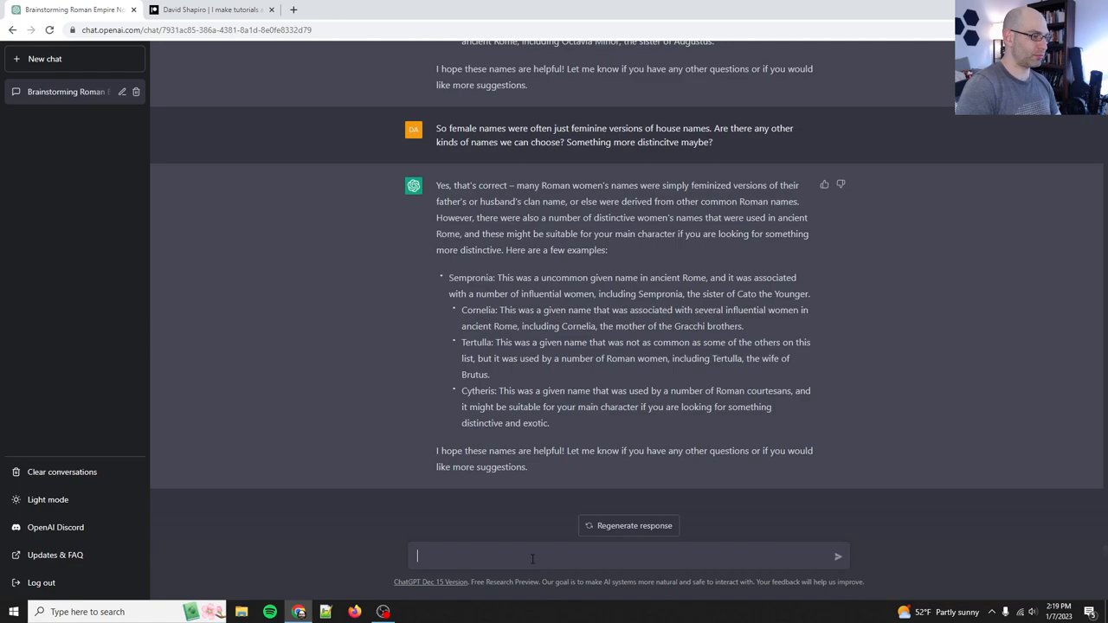
{"action": "type", "text": "Would Cornelia Valerius be"}
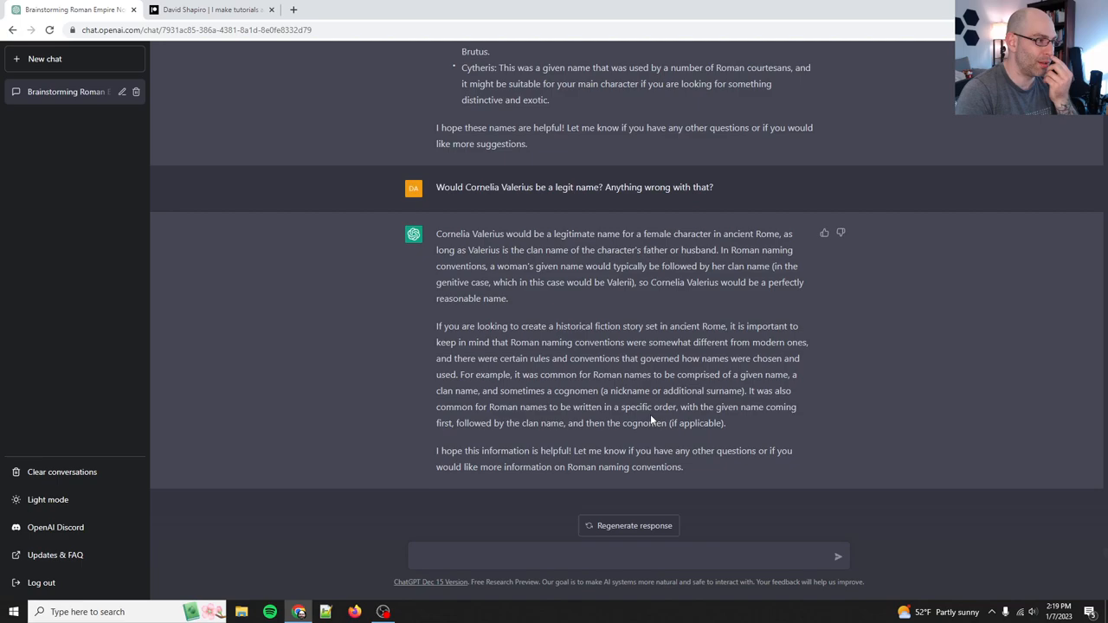
{"action": "left_click", "coordinate": [623, 555]}
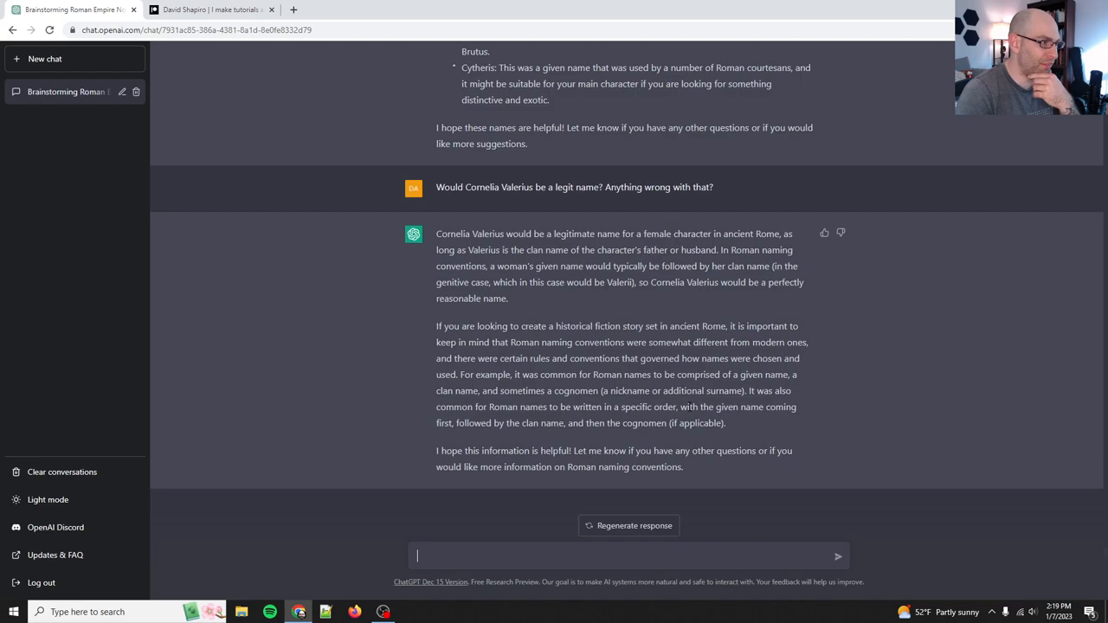
{"action": "mouse_move", "coordinate": [633, 492]}
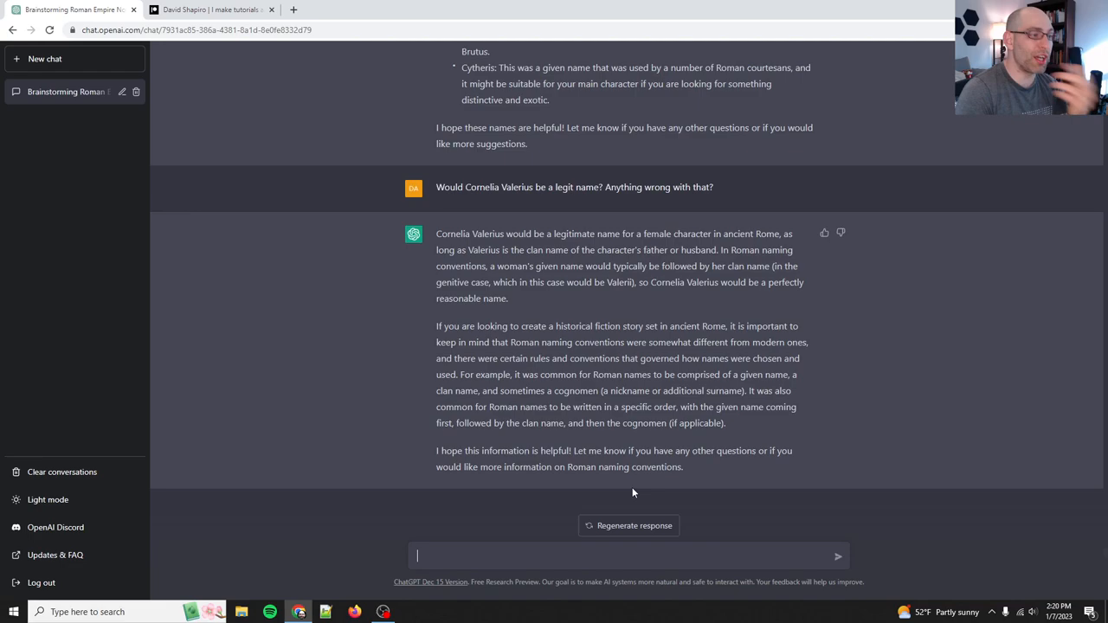
{"action": "type", "text": "Okay help me"}
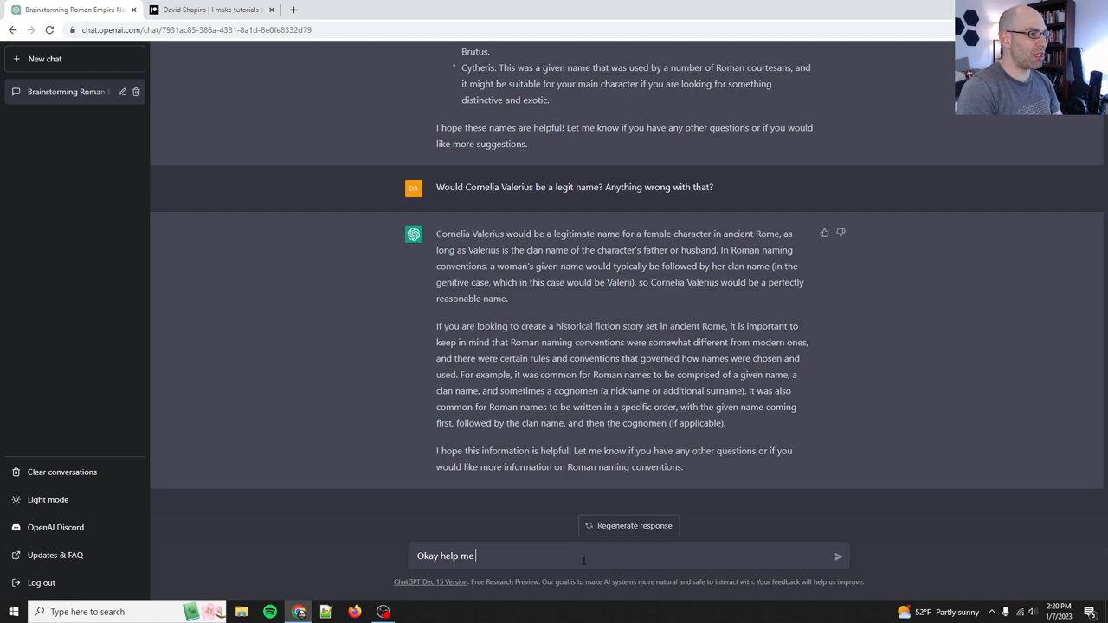
Ask what the genitive case means and why 'Valerii' looks plural, then read the reply
{"action": "type", "text": "understand what the \"gene"}
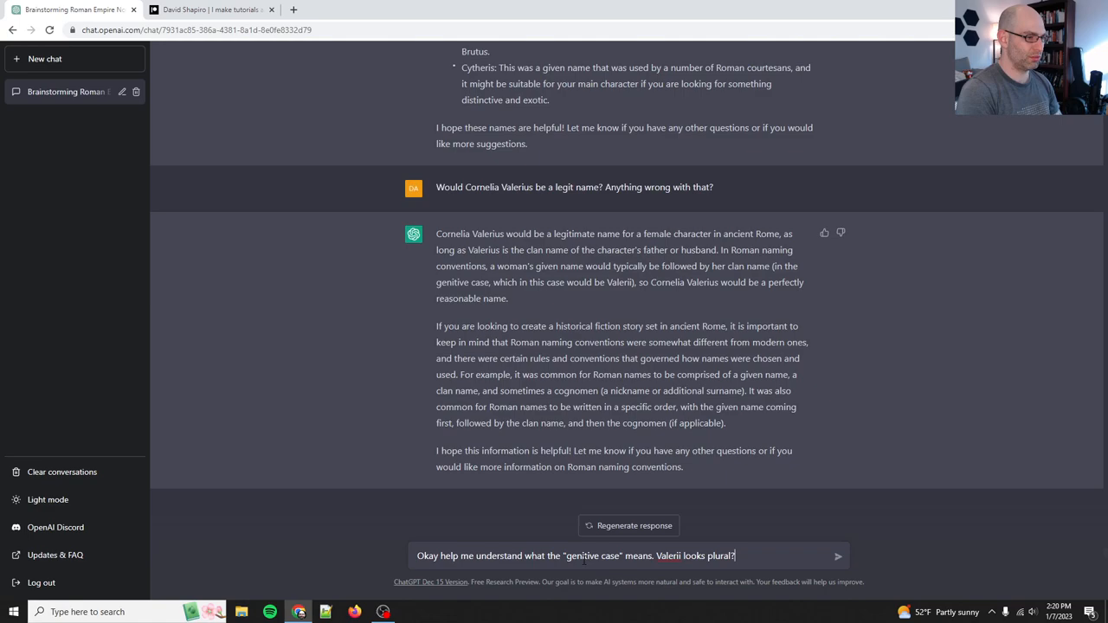
{"action": "left_click", "coordinate": [836, 556]}
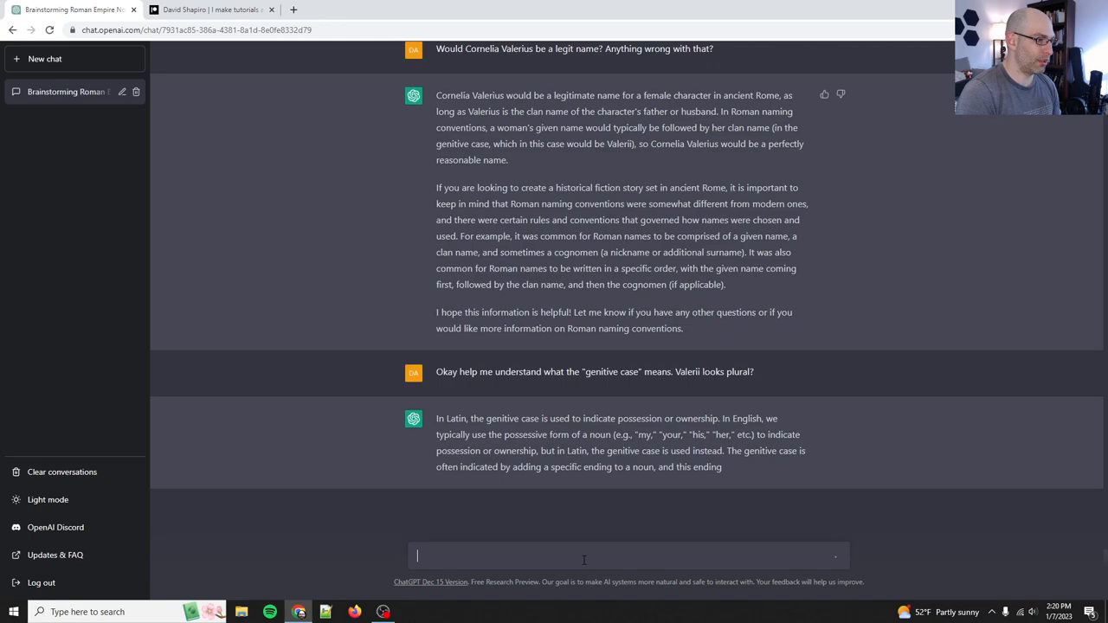
{"action": "scroll", "scroll_direction": "down", "scroll_amount": 3}
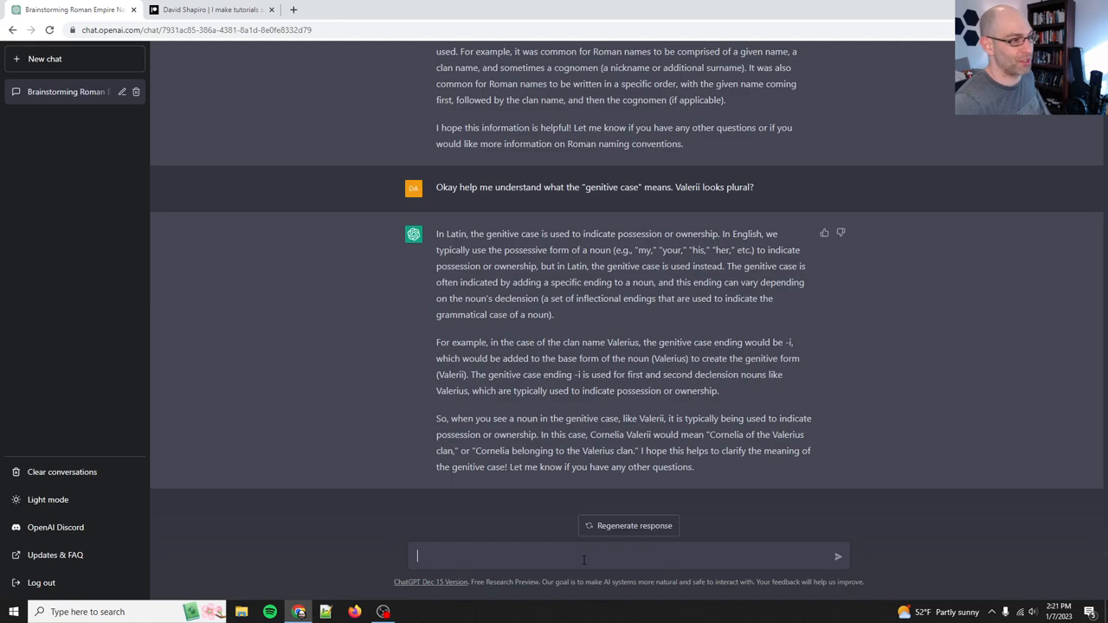
{"action": "left_click", "coordinate": [383, 612]}
{"action": "type", "text": "Okay"}
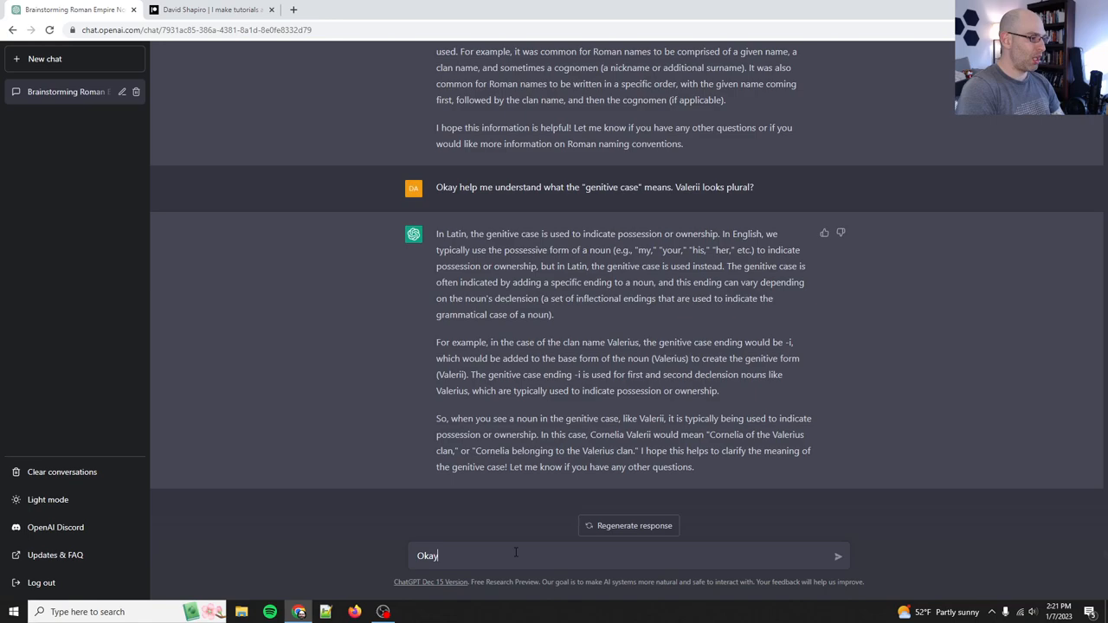
Request a summary of the story so far, ignoring sidebar chats and deferring the cognomen
{"action": "type", "text": "great. Please summarize everything up to this point"}
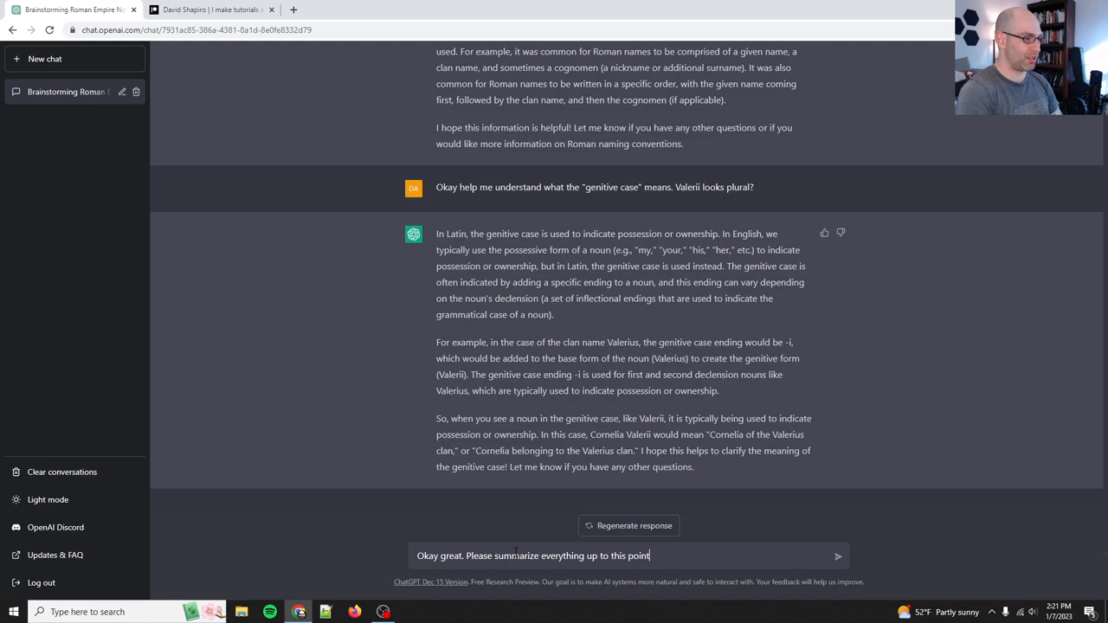
{"action": "type", "text": "about the story"}
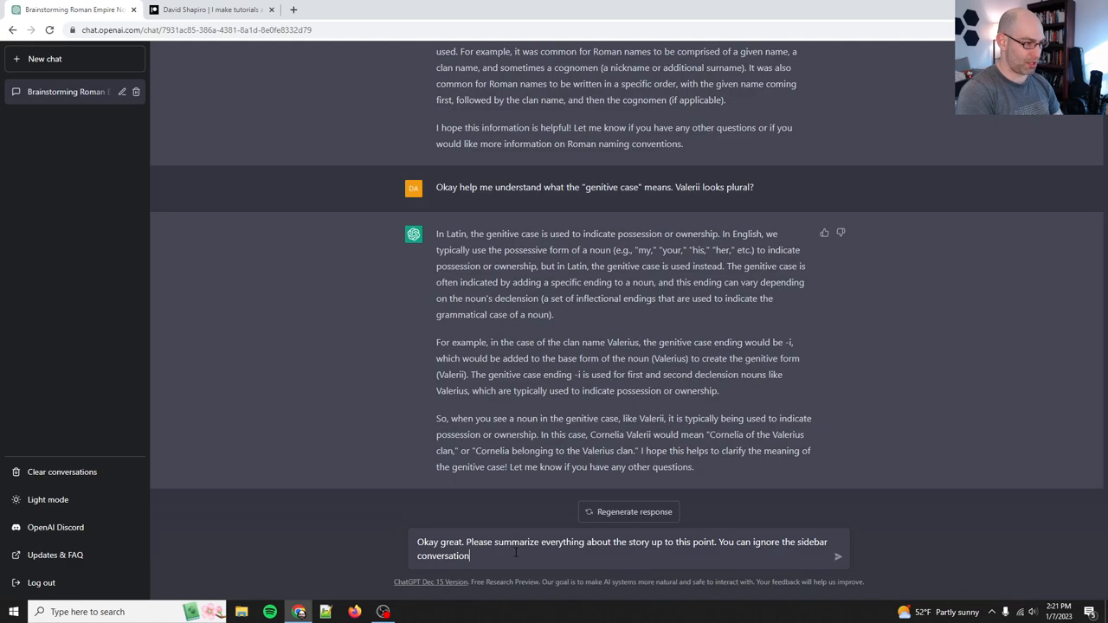
{"action": "type", "text": "s. Let's go with this for now! Cornelia Valerii, we'll figure out her"}
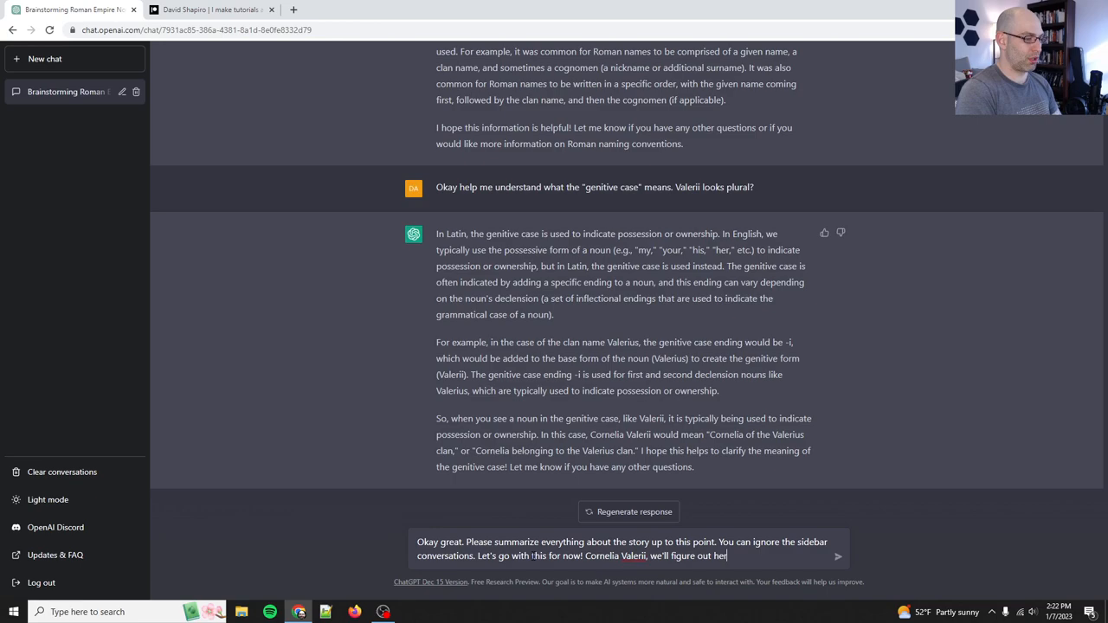
{"action": "type", "text": "cognomen later."}
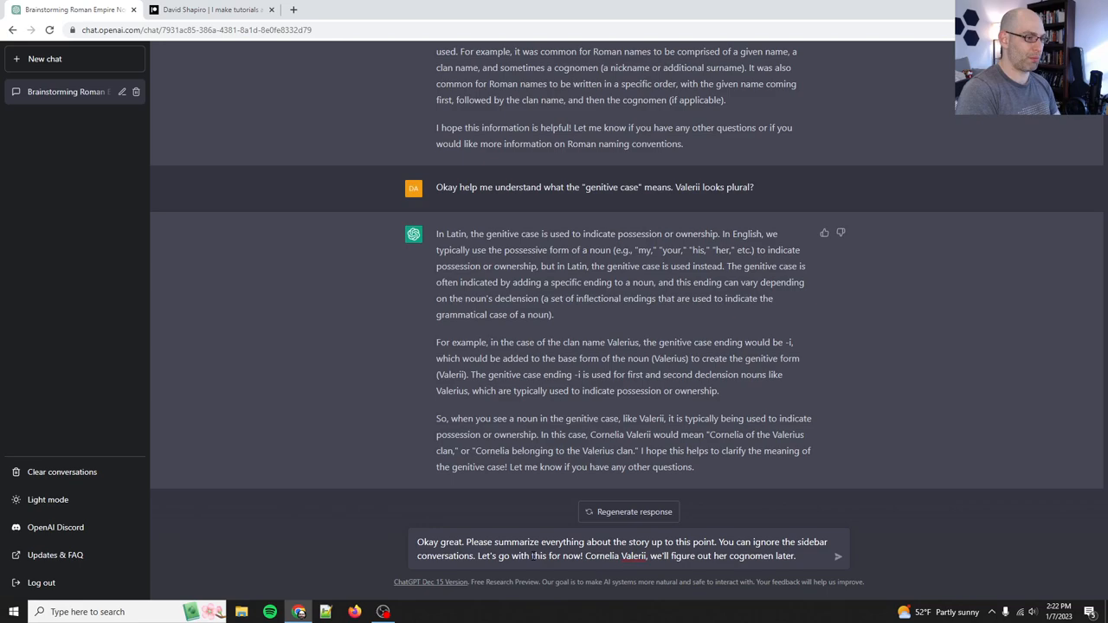
{"action": "type", "text": "Please go ahead and summarize our sto"}
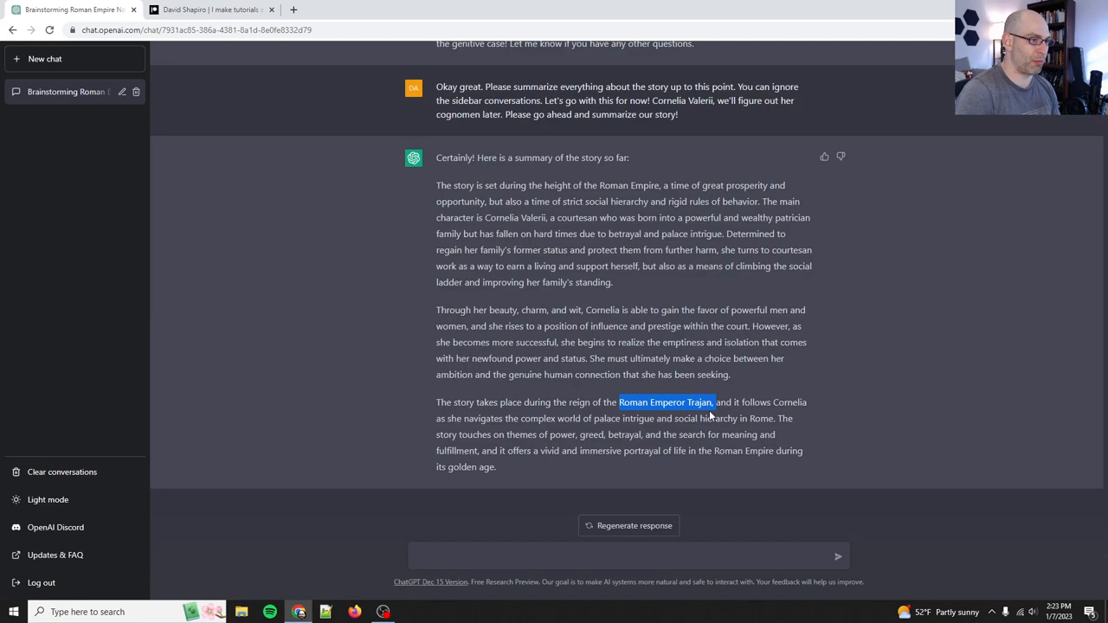
Ask to add the family's fall over aqueduct public works and the 110 AD date
{"action": "type", "text": "This is great. P"}
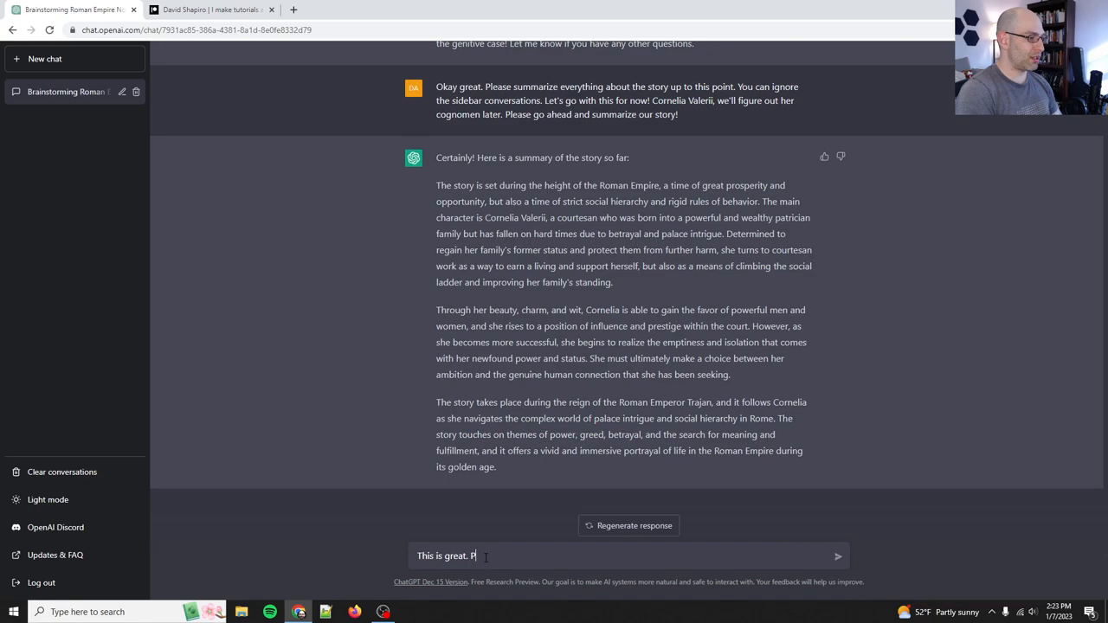
{"action": "type", "text": "ease add the details we discussed about the fall of"}
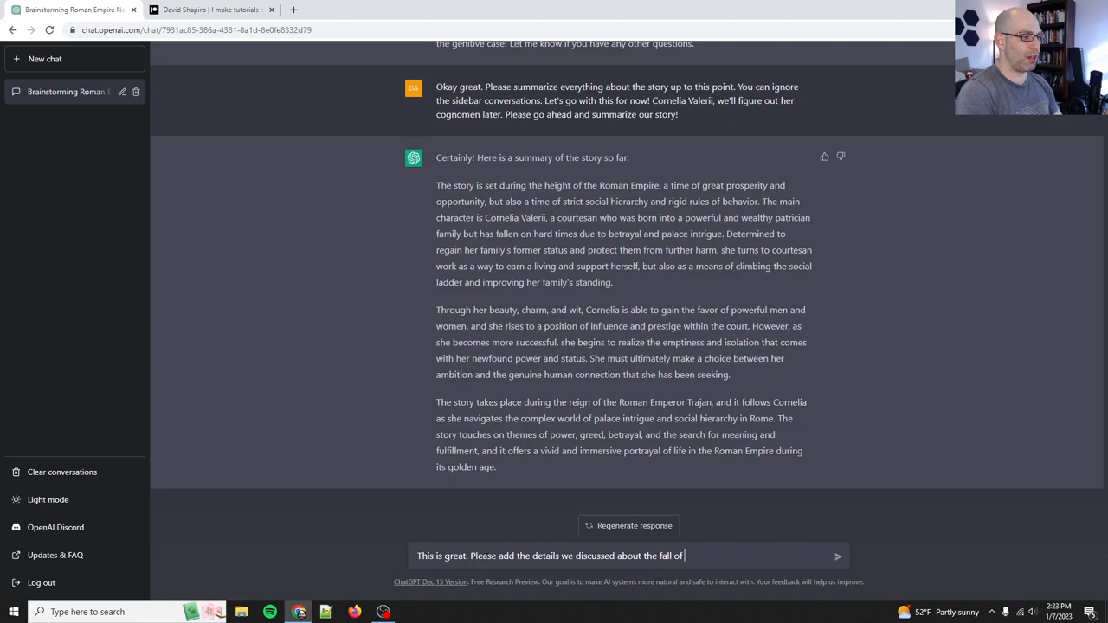
{"action": "type", "text": "her family. Specifically they were"}
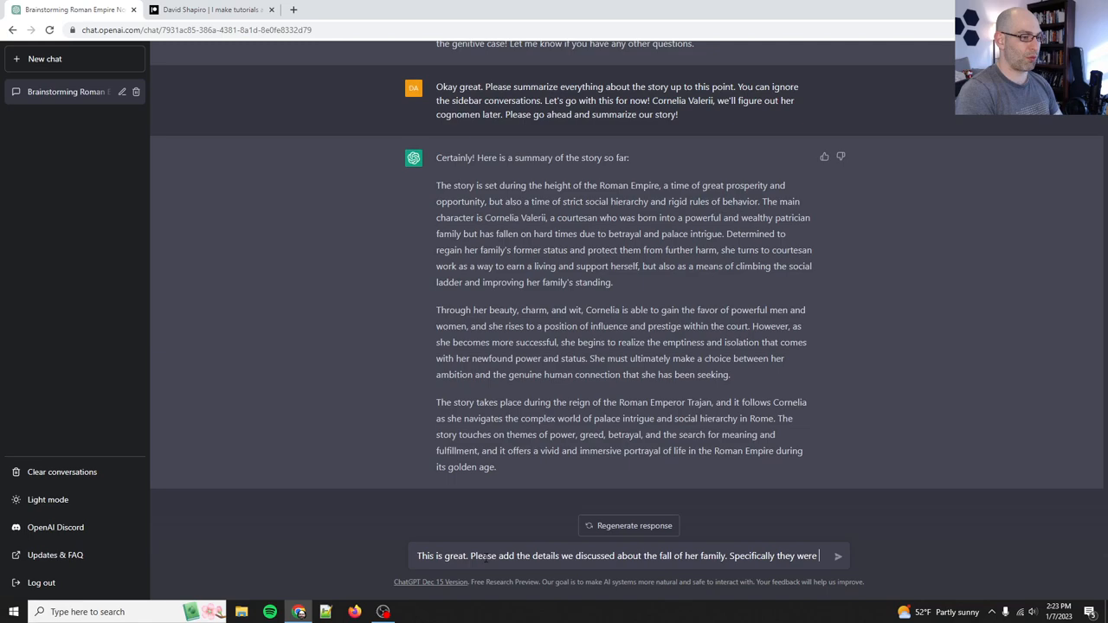
{"action": "type", "text": "participating in the grand pub"}
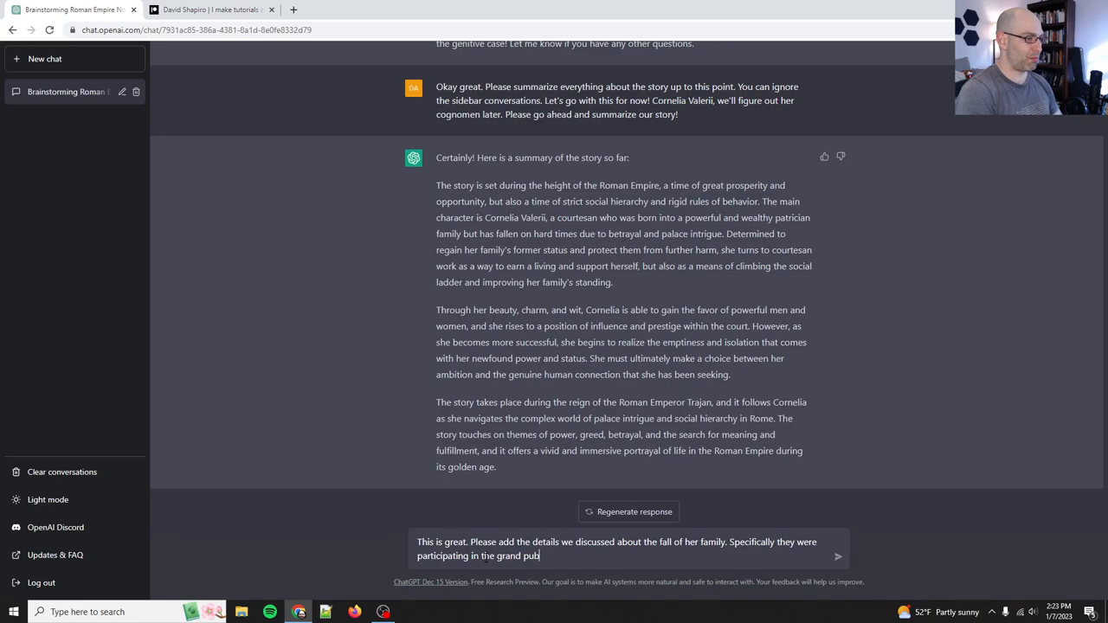
{"action": "type", "text": "lic works such as the aqueducts, and that betrayal was over that. Please"}
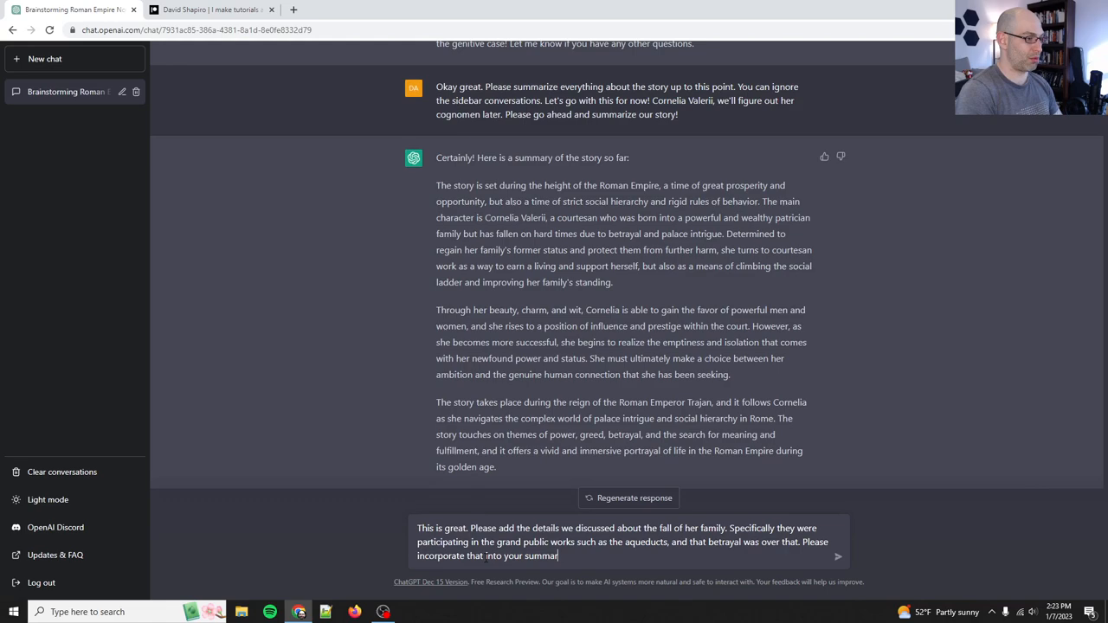
{"action": "type", "text": "and add the date as well (110AM"}
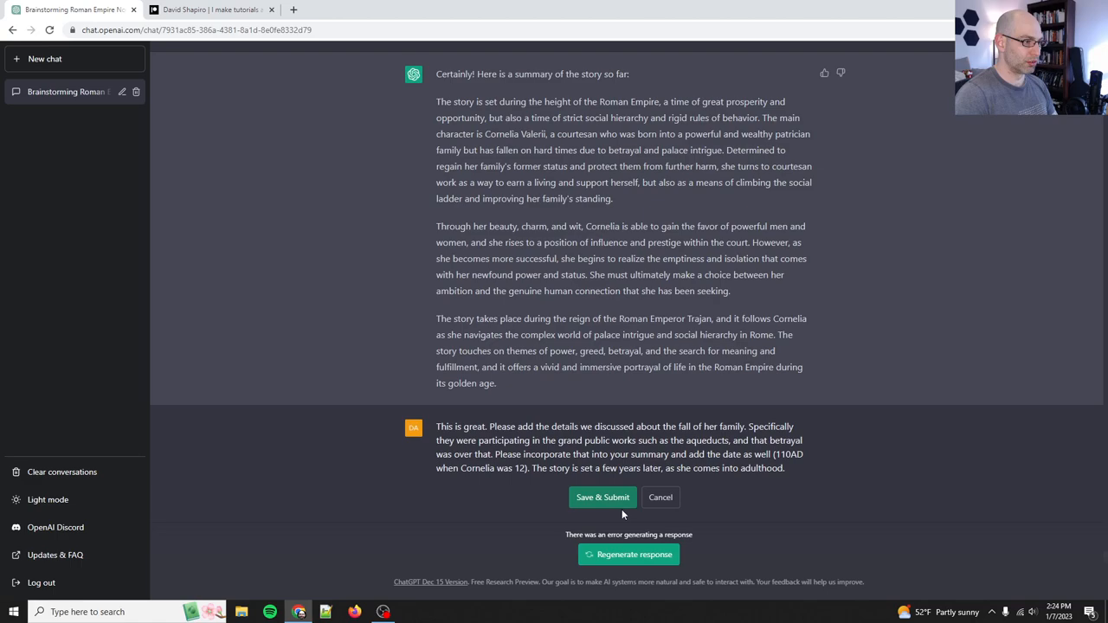
Resubmit the edited request and read the regenerated 110 AD summary with the aqueduct betrayal
{"action": "left_click", "coordinate": [602, 497]}
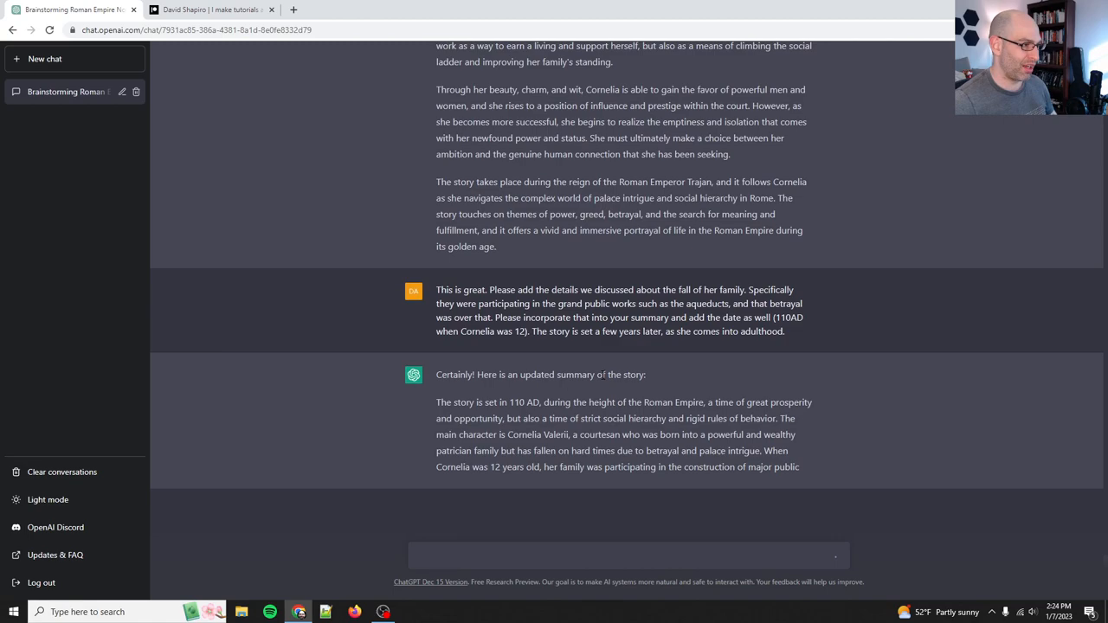
{"action": "scroll", "scroll_direction": "down", "scroll_amount": 3}
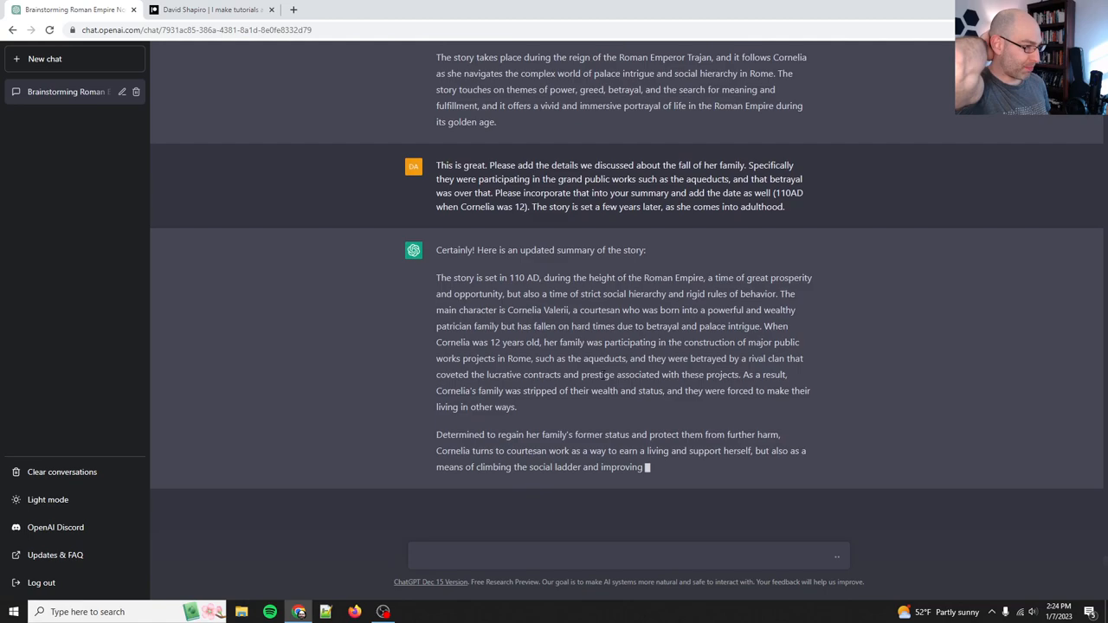
{"action": "scroll", "scroll_direction": "down", "scroll_amount": 3}
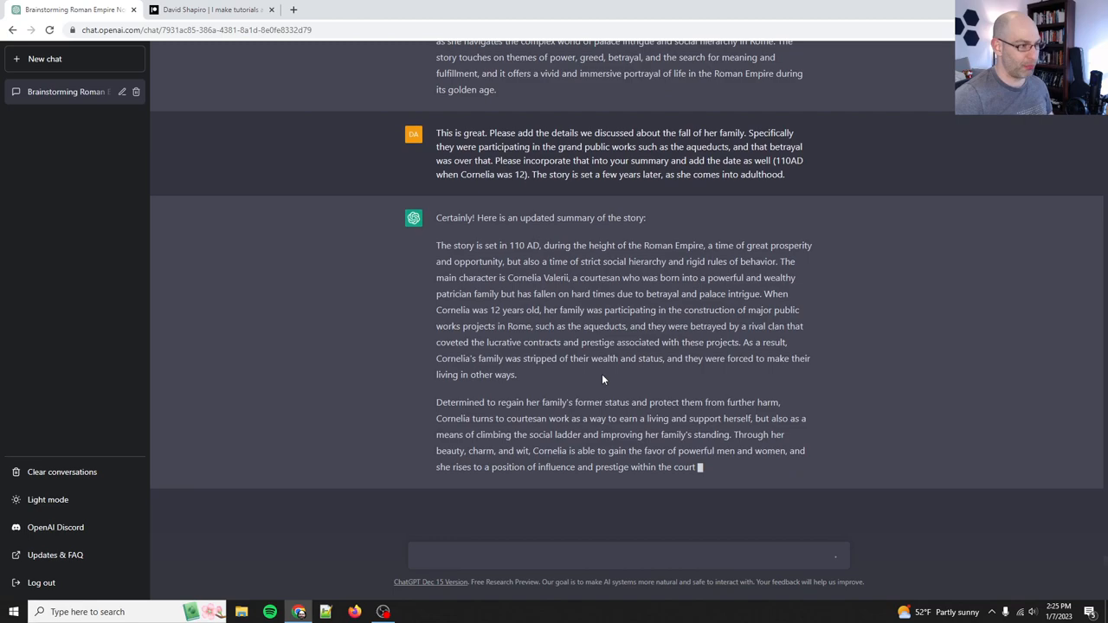
{"action": "scroll", "scroll_direction": "down", "scroll_amount": 3}
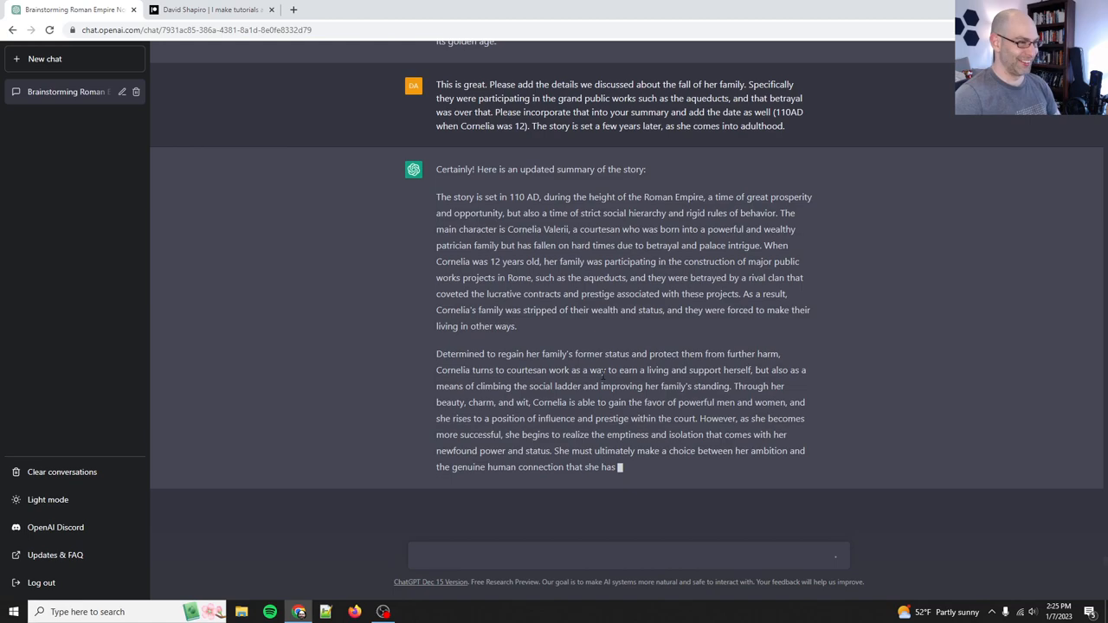
{"action": "scroll", "scroll_direction": "down", "scroll_amount": 3}
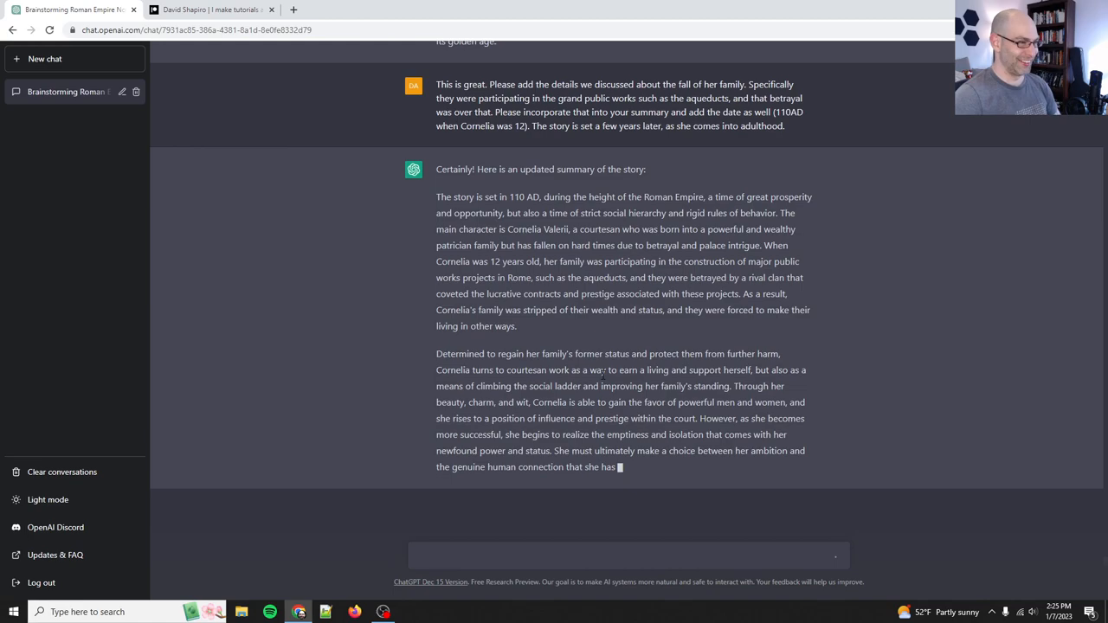